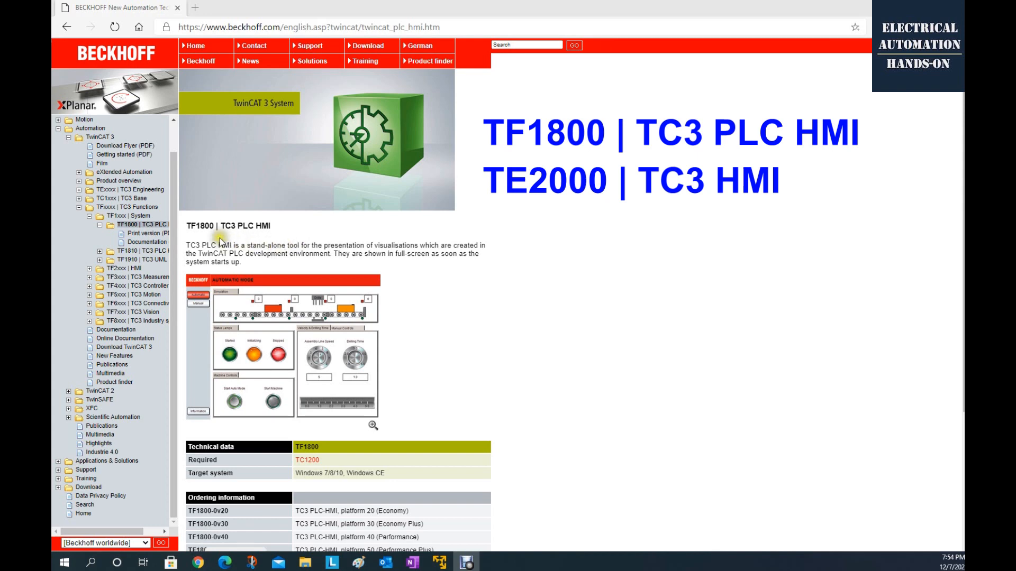
{"action": "mouse_move", "coordinate": [219, 241]}
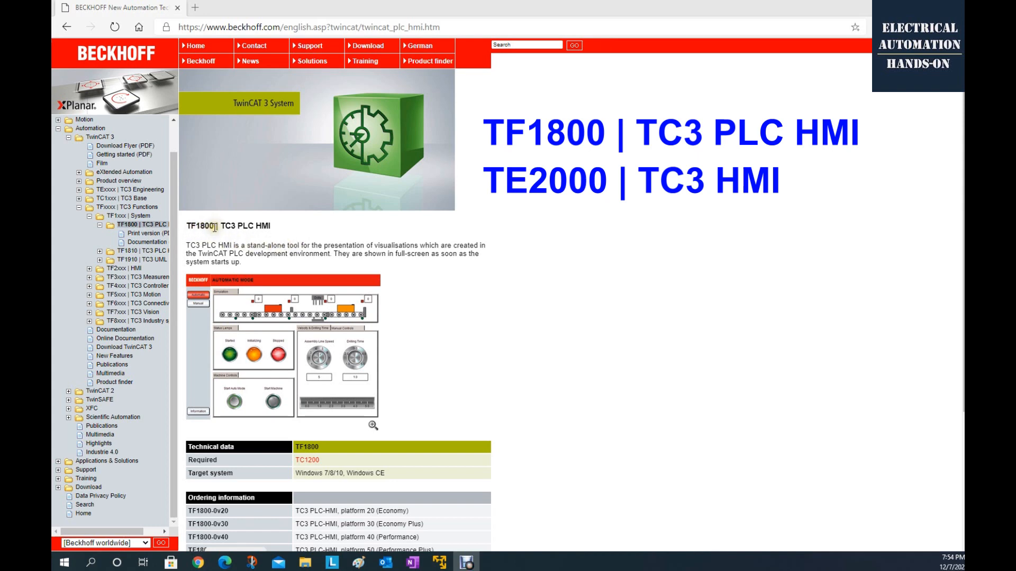
{"action": "mouse_move", "coordinate": [275, 228]}
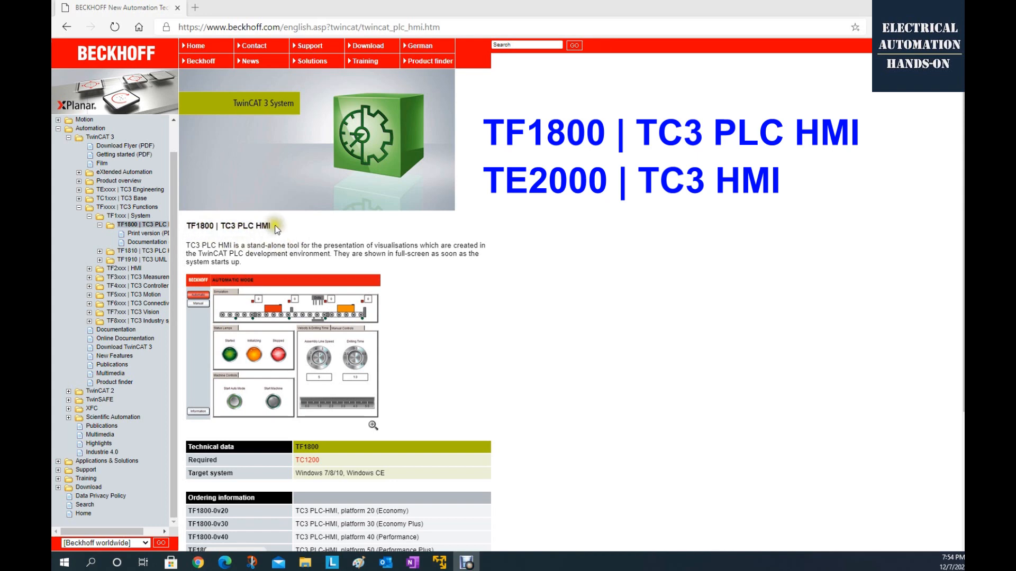
{"action": "mouse_move", "coordinate": [237, 226]}
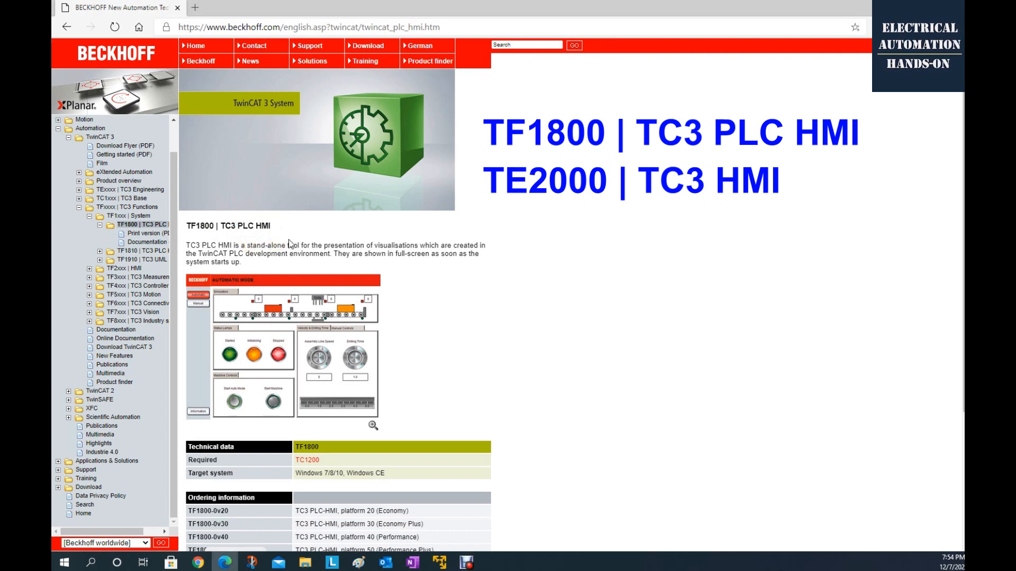
{"action": "mouse_move", "coordinate": [243, 250]}
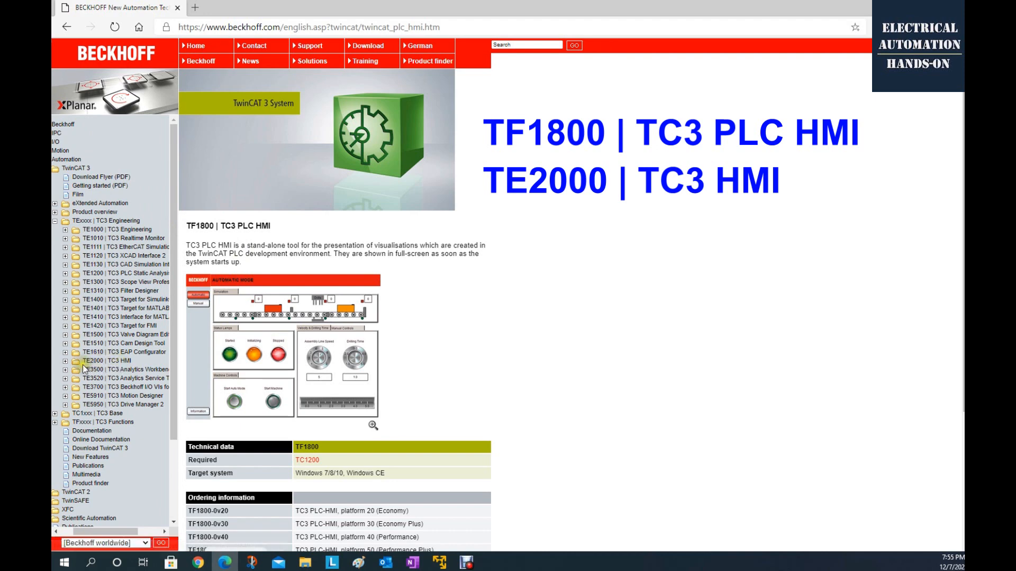
{"action": "mouse_move", "coordinate": [95, 361]}
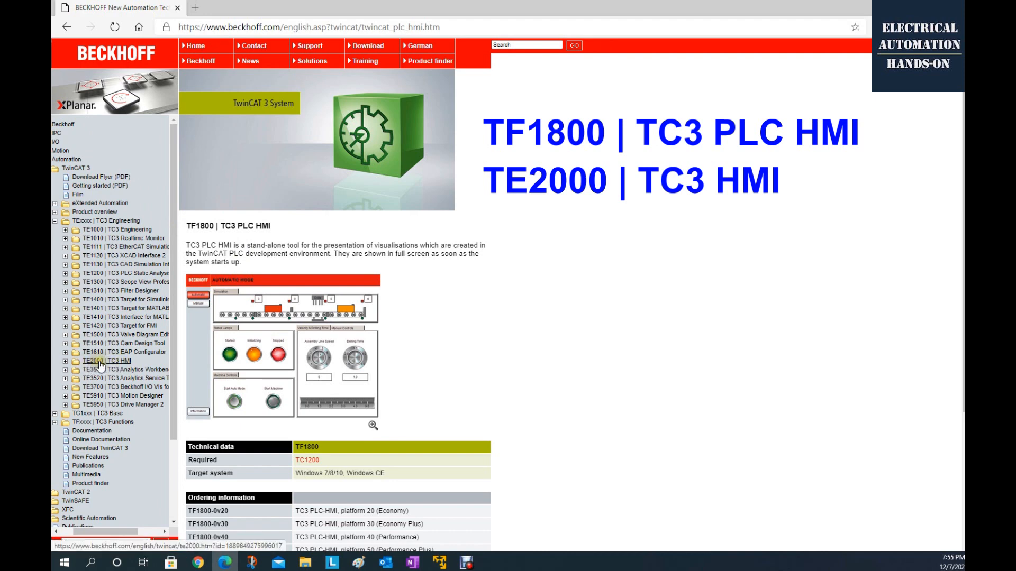
- After browsing the TE2000 HMI and XAE download pages, run XAE Shell as administrator
{"action": "left_click", "coordinate": [105, 360]}
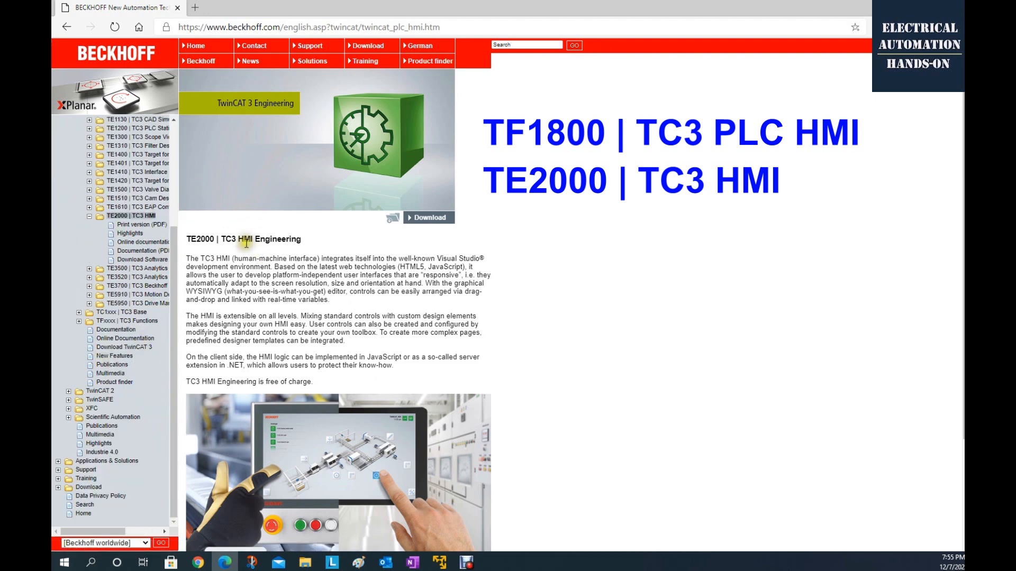
{"action": "mouse_move", "coordinate": [307, 265]}
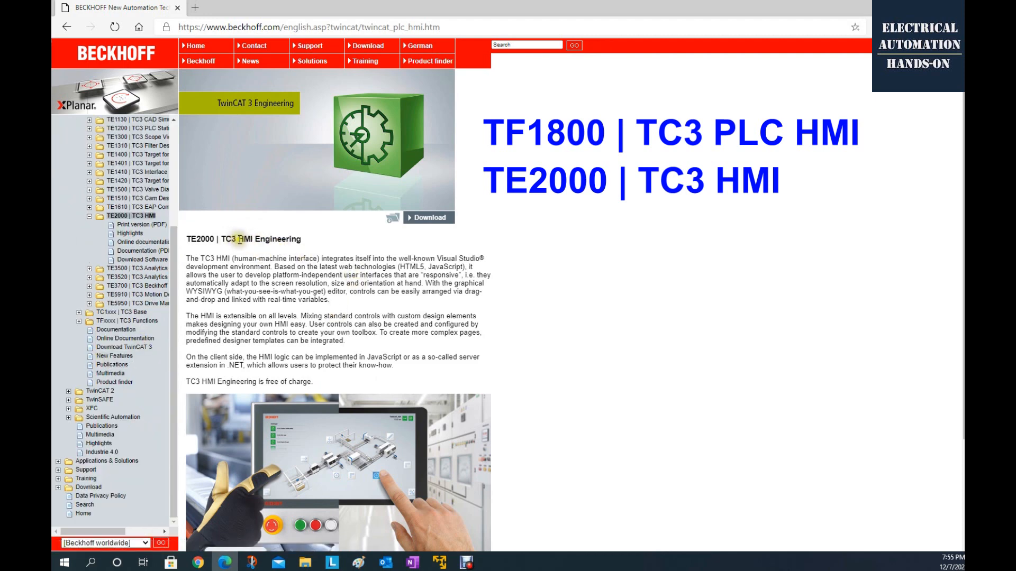
{"action": "scroll", "scroll_direction": "down", "scroll_amount": 3}
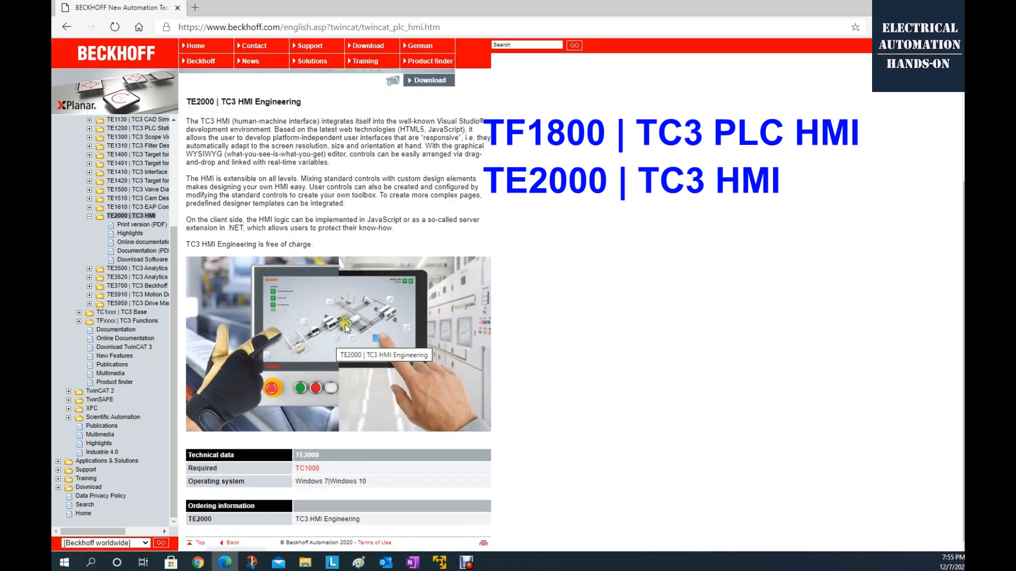
{"action": "mouse_move", "coordinate": [405, 139]}
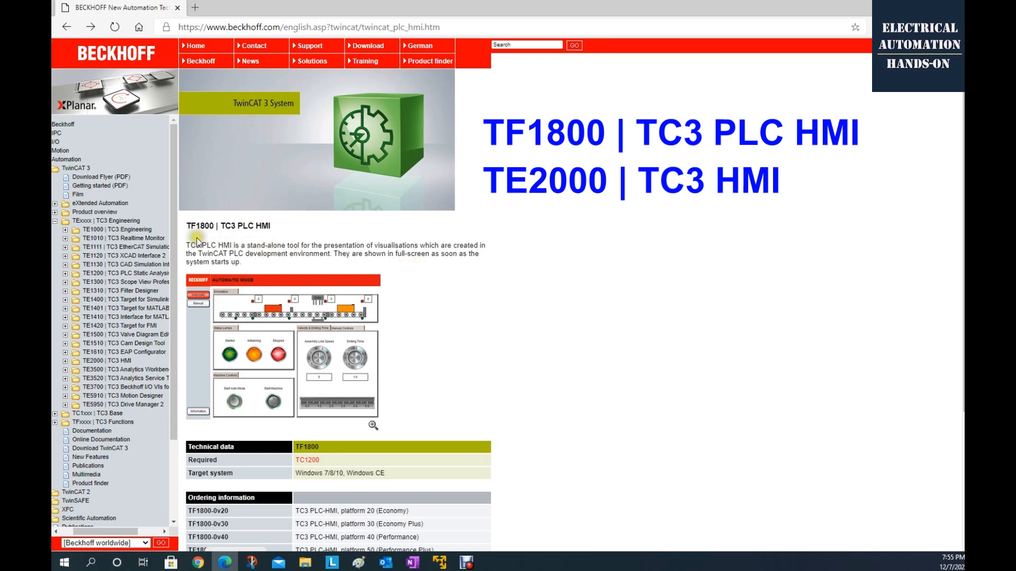
{"action": "mouse_move", "coordinate": [201, 231]}
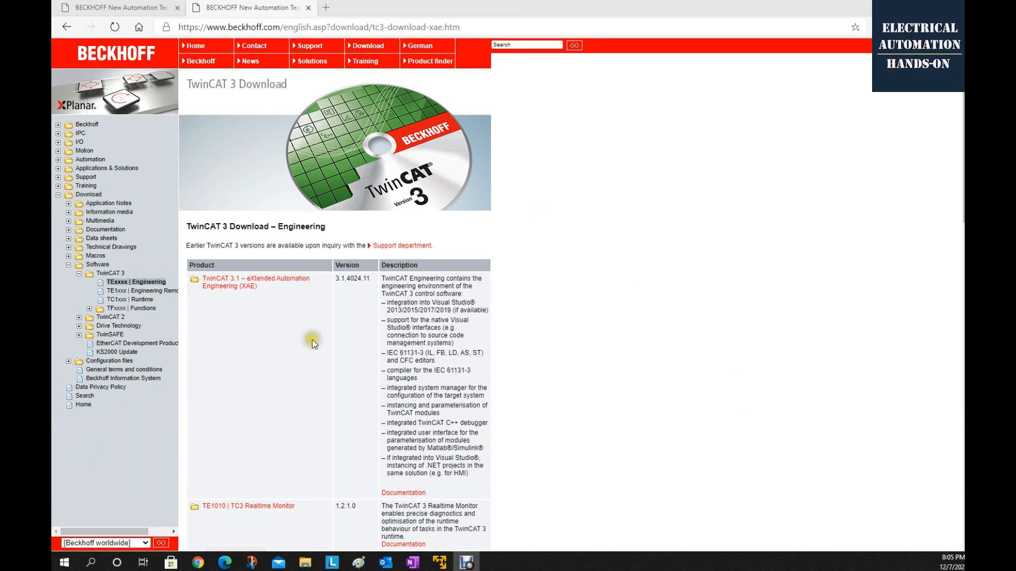
{"action": "mouse_move", "coordinate": [251, 61]}
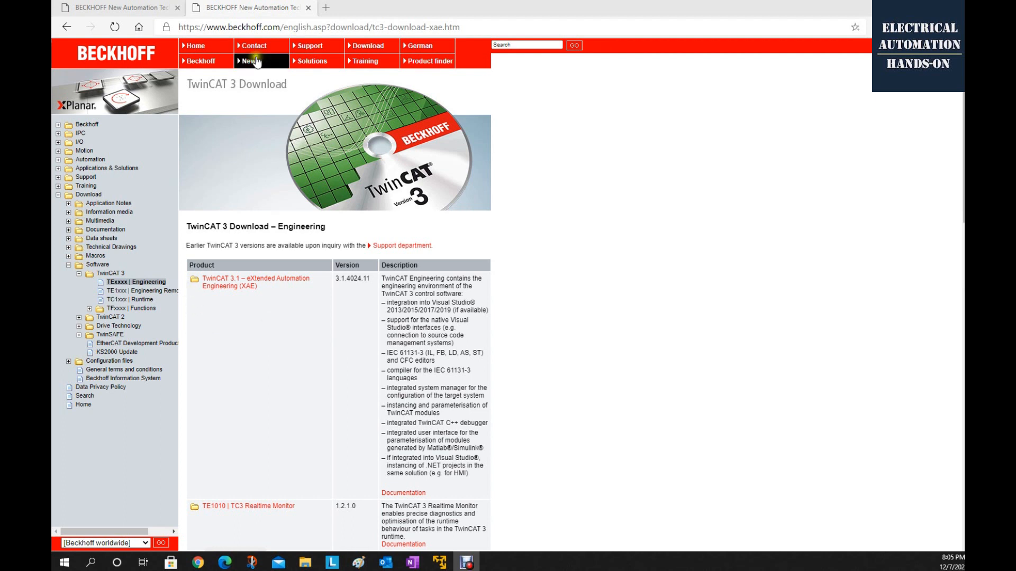
{"action": "mouse_move", "coordinate": [270, 26]}
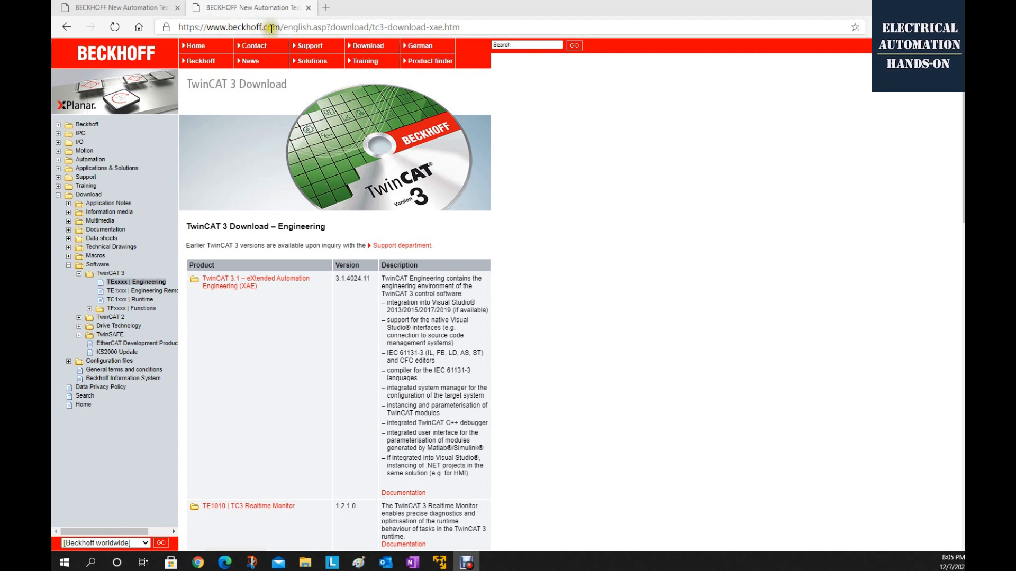
{"action": "mouse_move", "coordinate": [97, 191]}
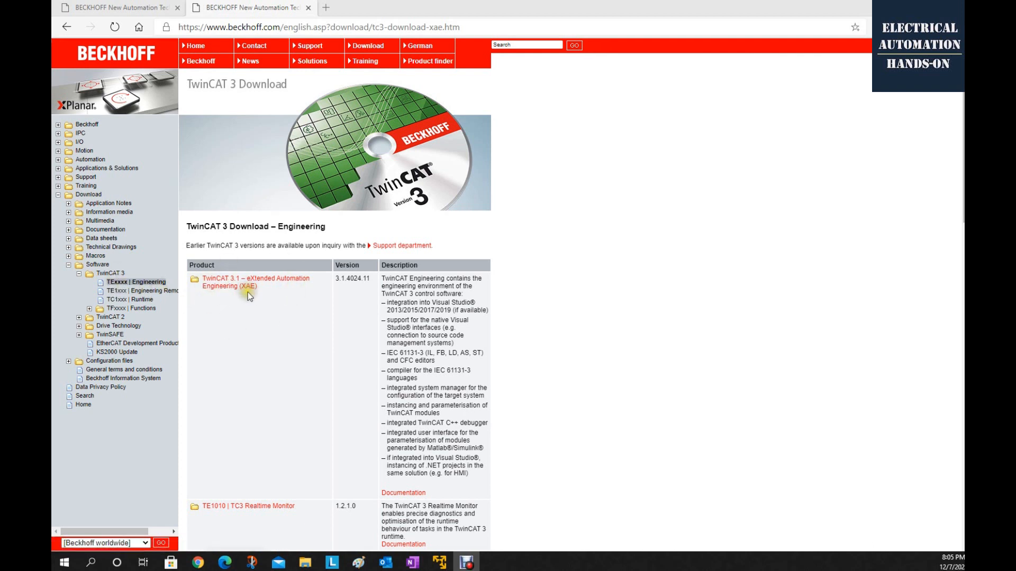
{"action": "mouse_move", "coordinate": [258, 295]}
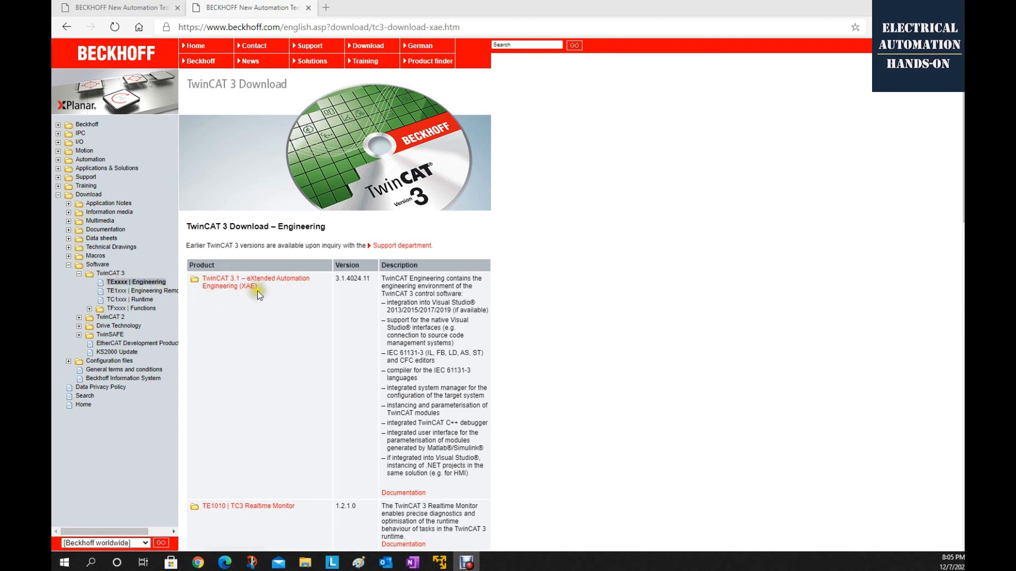
{"action": "left_click", "coordinate": [255, 283]}
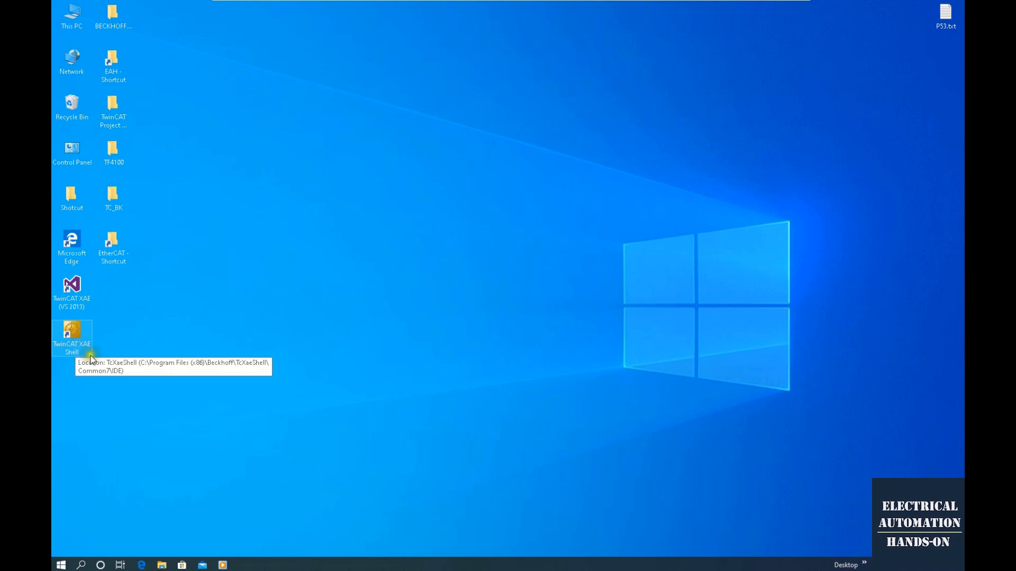
{"action": "mouse_move", "coordinate": [87, 350]}
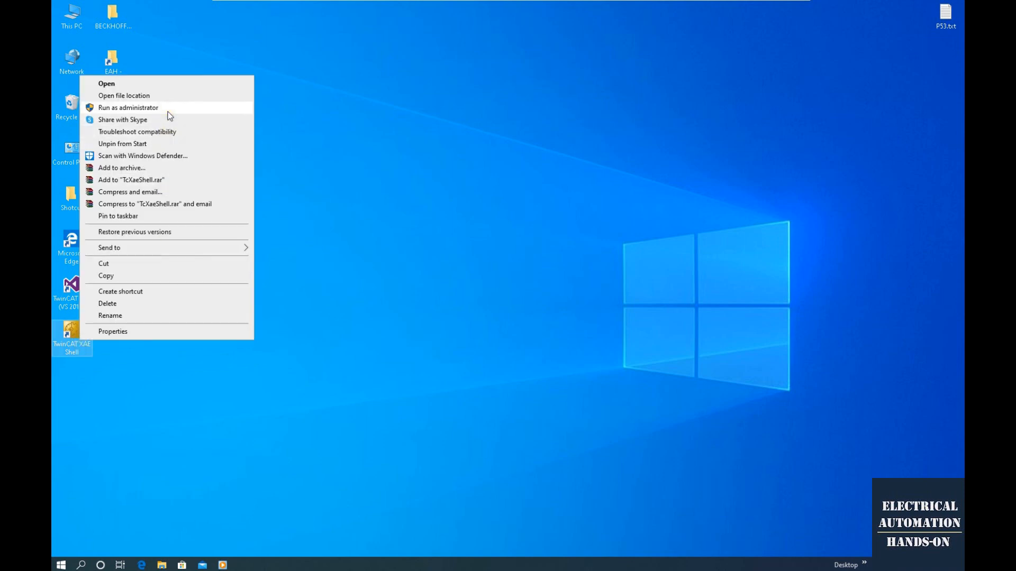
{"action": "left_click", "coordinate": [127, 107]}
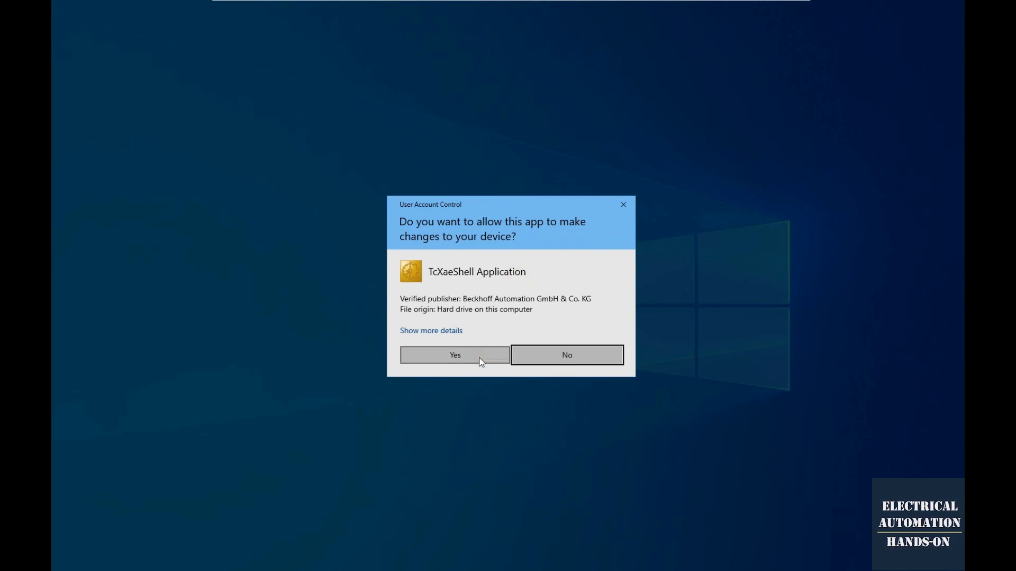
{"action": "left_click", "coordinate": [454, 355]}
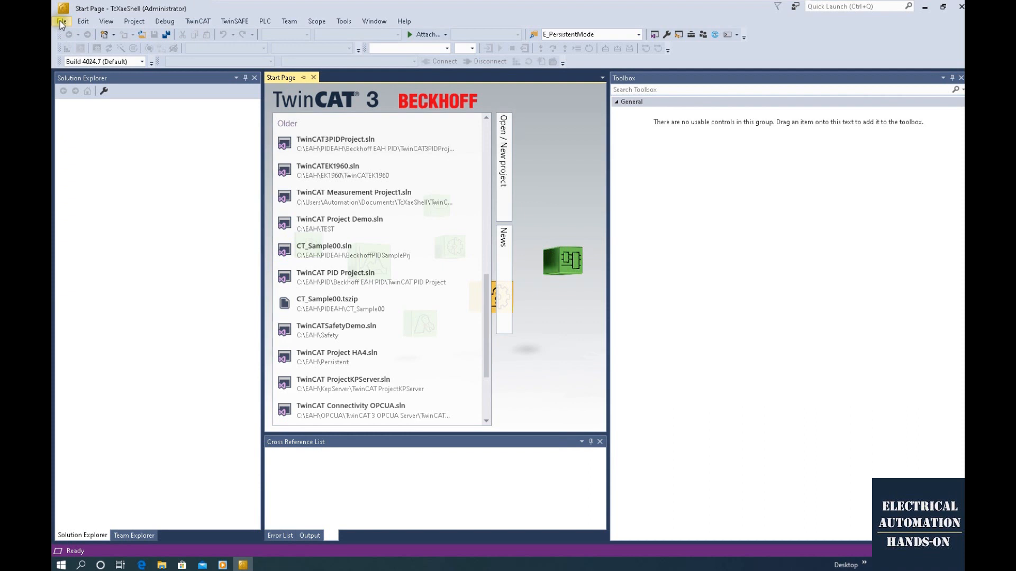
- Create a TwinCAT XAE Project named TwinCATPLCHMI in the C:\EAH\PLCHMI folder
{"action": "left_click", "coordinate": [61, 20]}
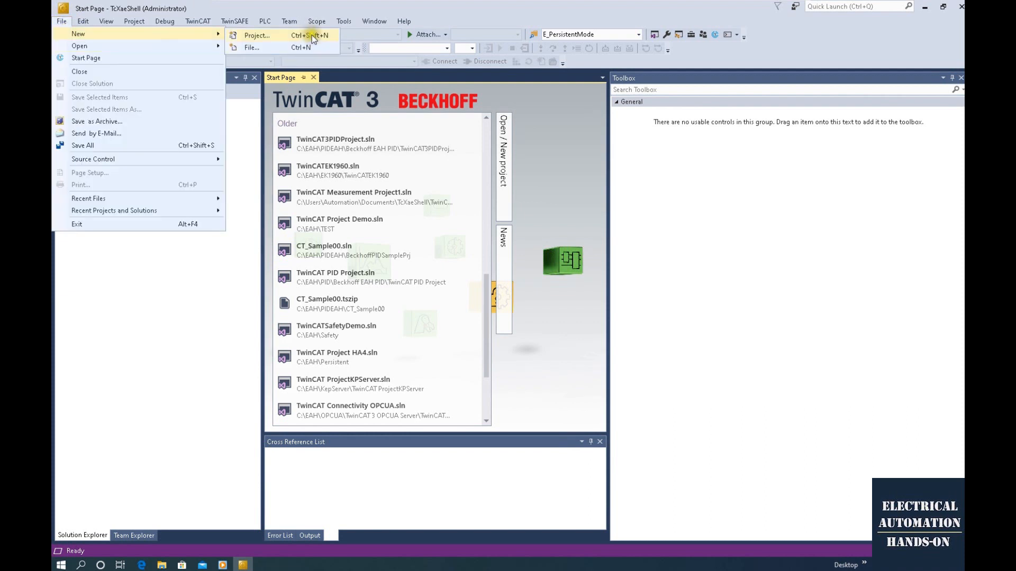
{"action": "left_click", "coordinate": [257, 35]}
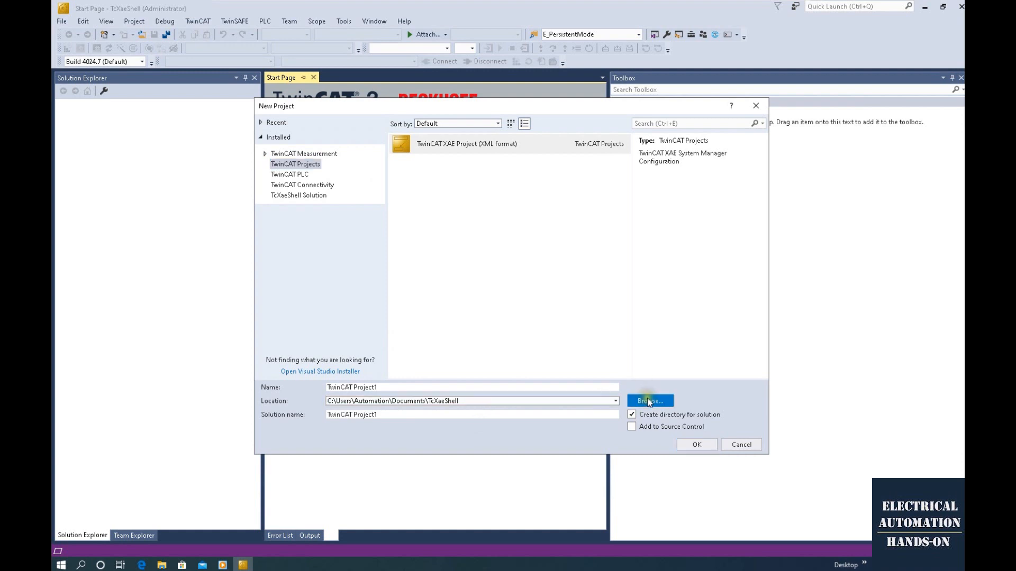
{"action": "left_click", "coordinate": [649, 401]}
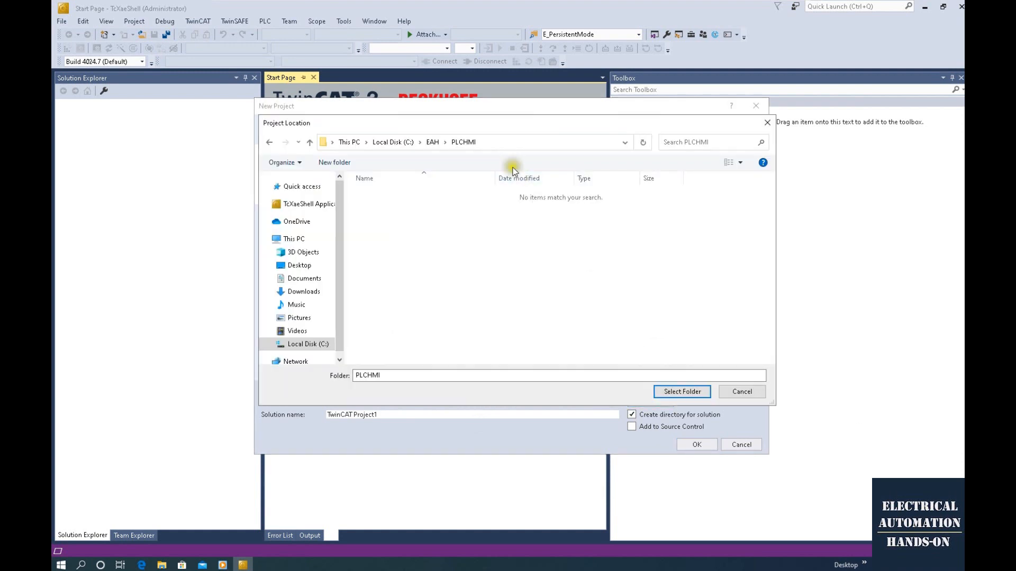
{"action": "left_click", "coordinate": [682, 391]}
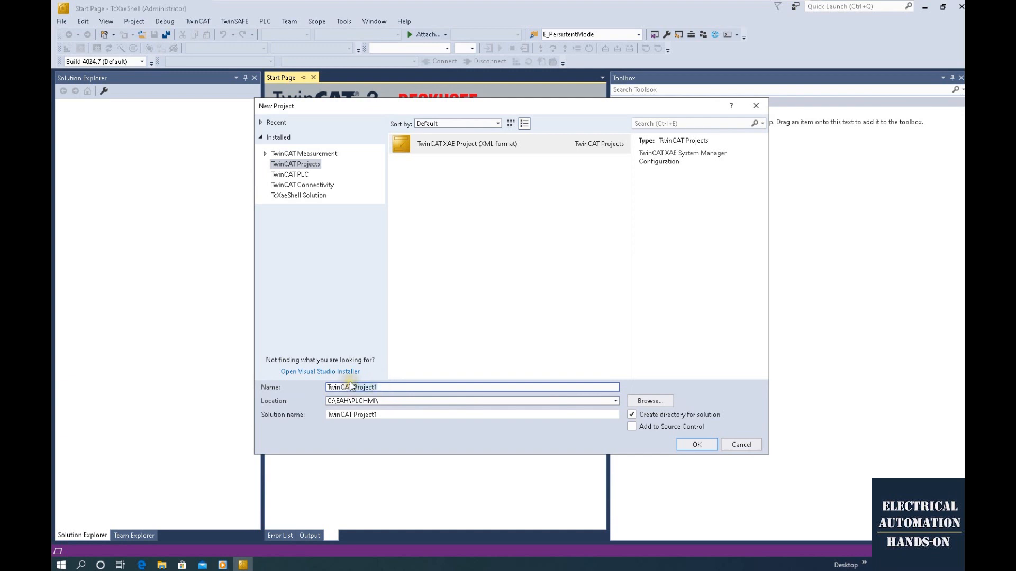
{"action": "type", "text": "TwinCAT plc"}
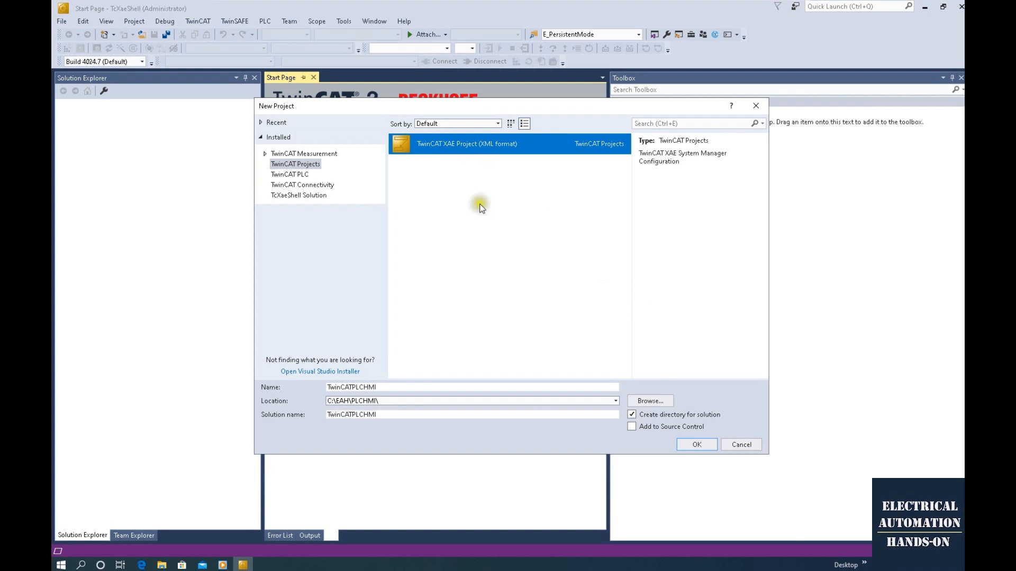
{"action": "left_click", "coordinate": [696, 445]}
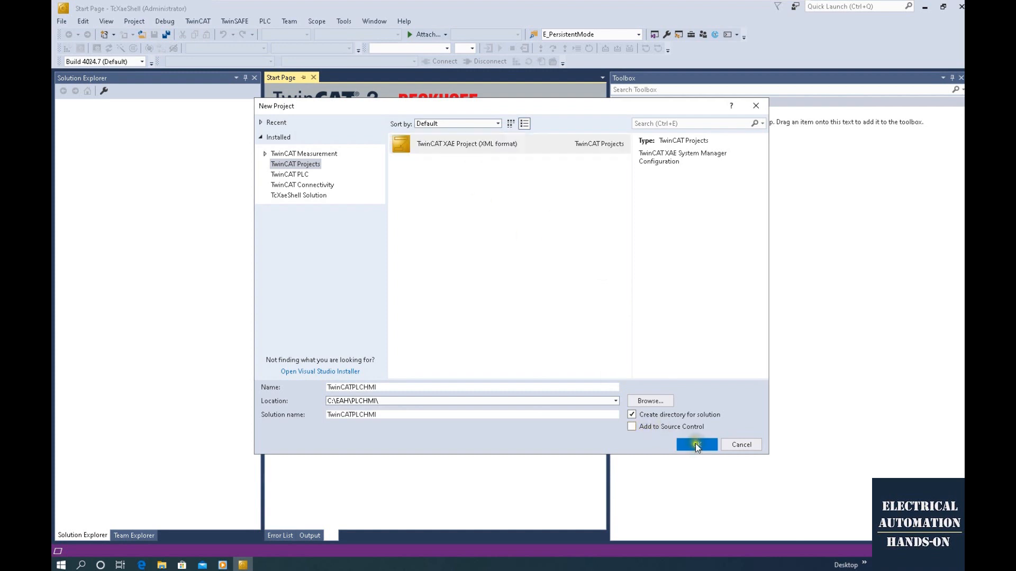
{"action": "left_click", "coordinate": [696, 444]}
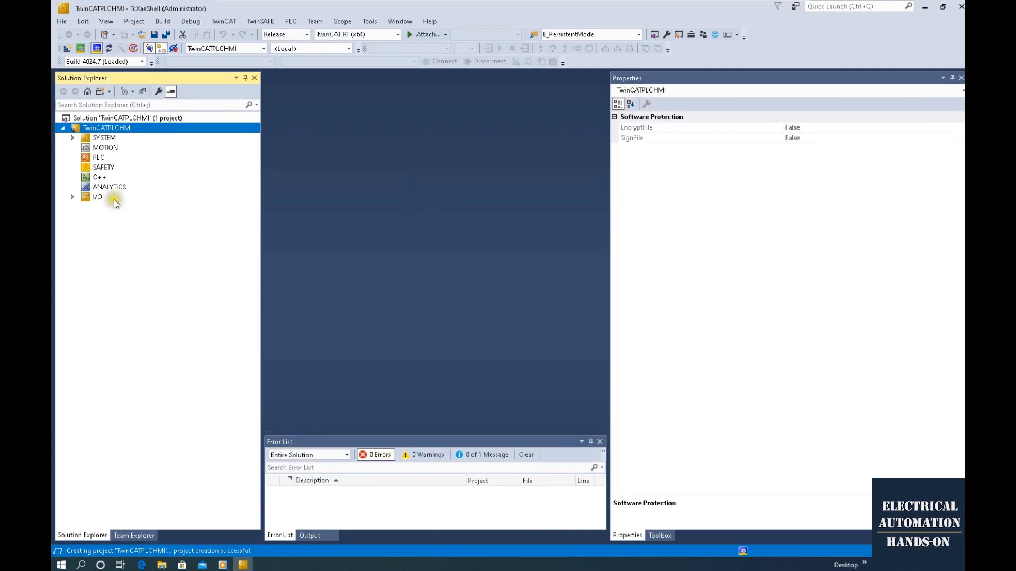
{"action": "mouse_move", "coordinate": [187, 202]}
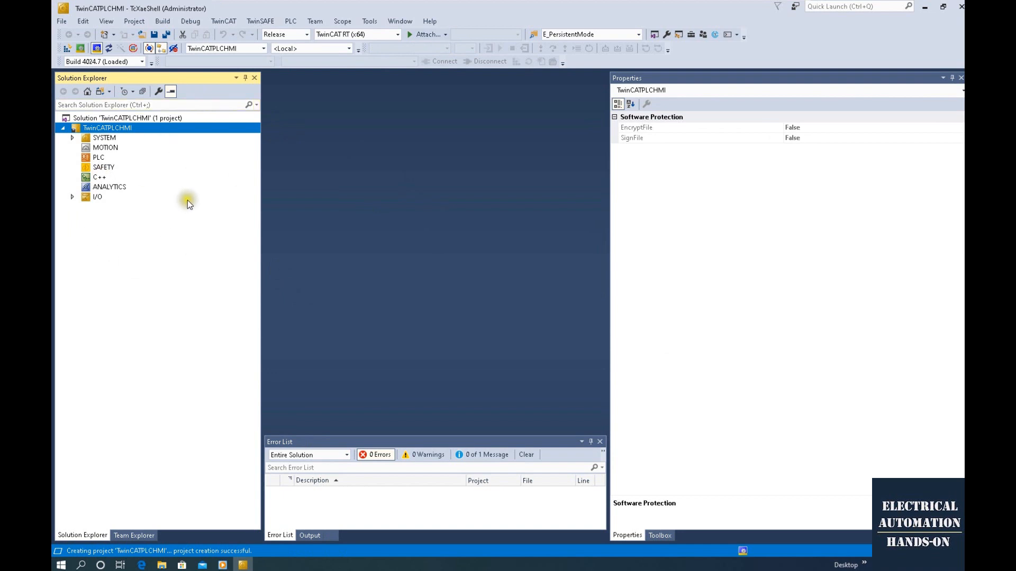
{"action": "mouse_move", "coordinate": [96, 163]}
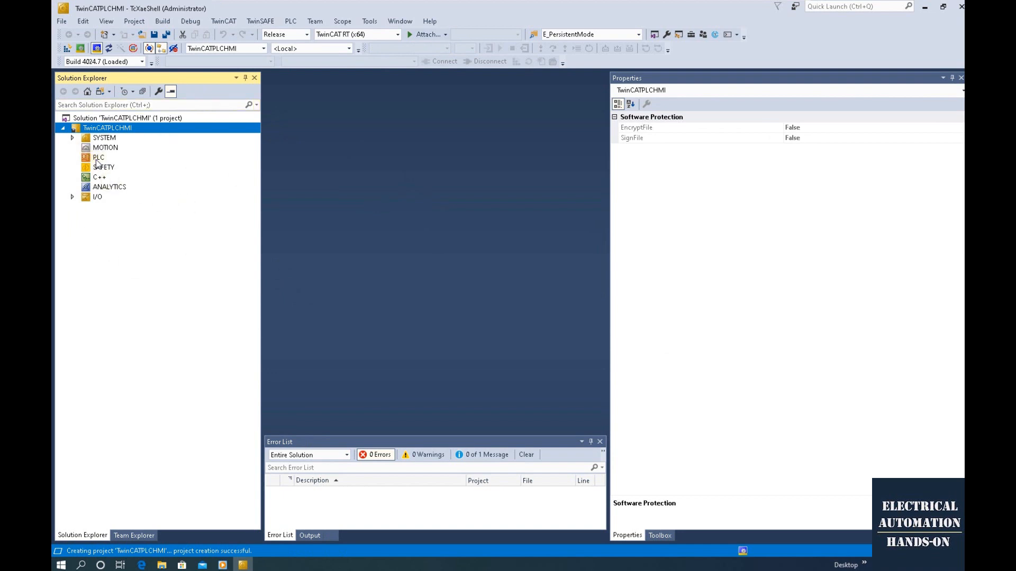
{"action": "left_click", "coordinate": [97, 158]}
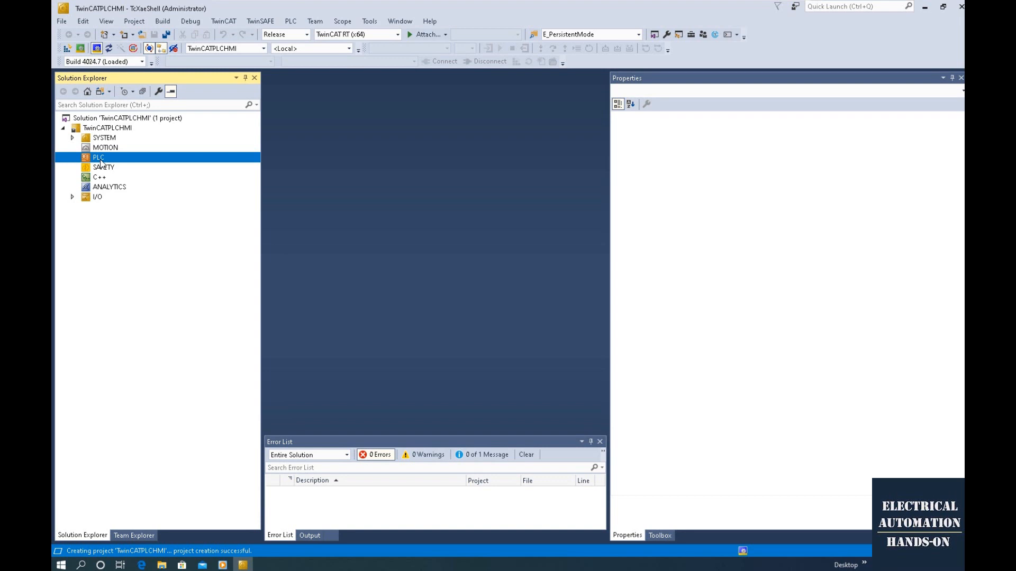
{"action": "mouse_move", "coordinate": [125, 161]}
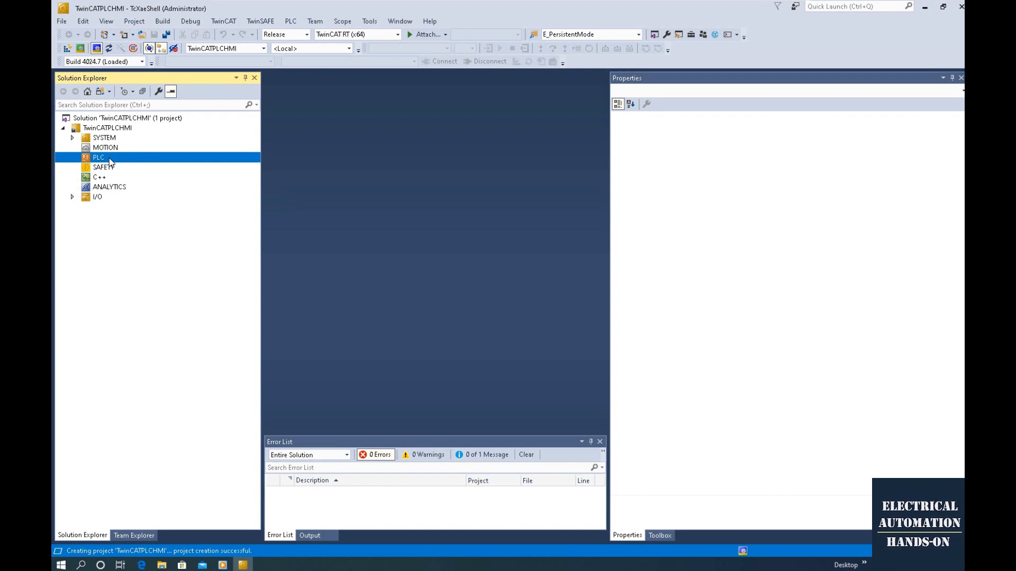
- Add a Standard PLC Project named PLCHMI under the PLC node
{"action": "right_click", "coordinate": [98, 157]}
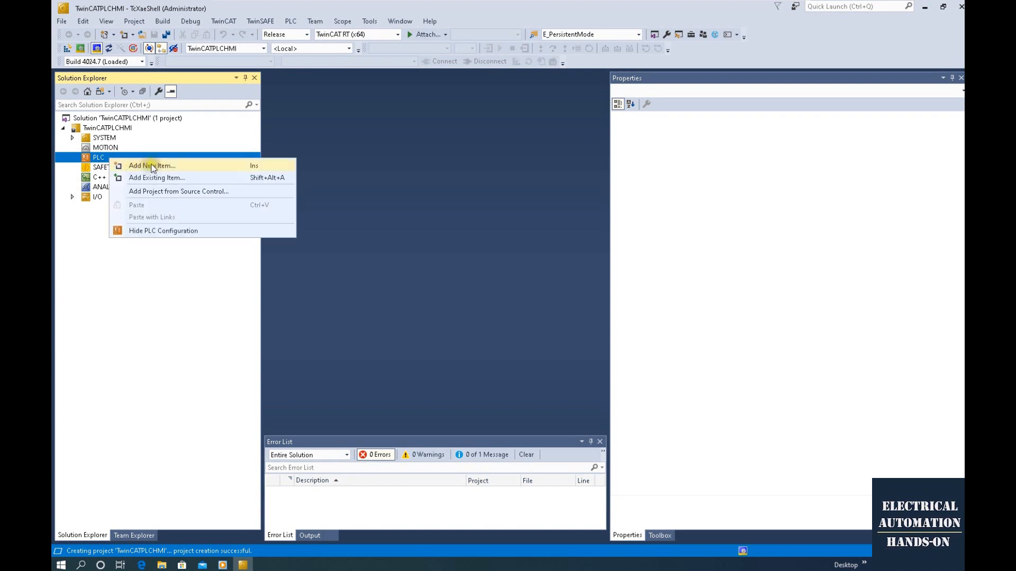
{"action": "left_click", "coordinate": [150, 165]}
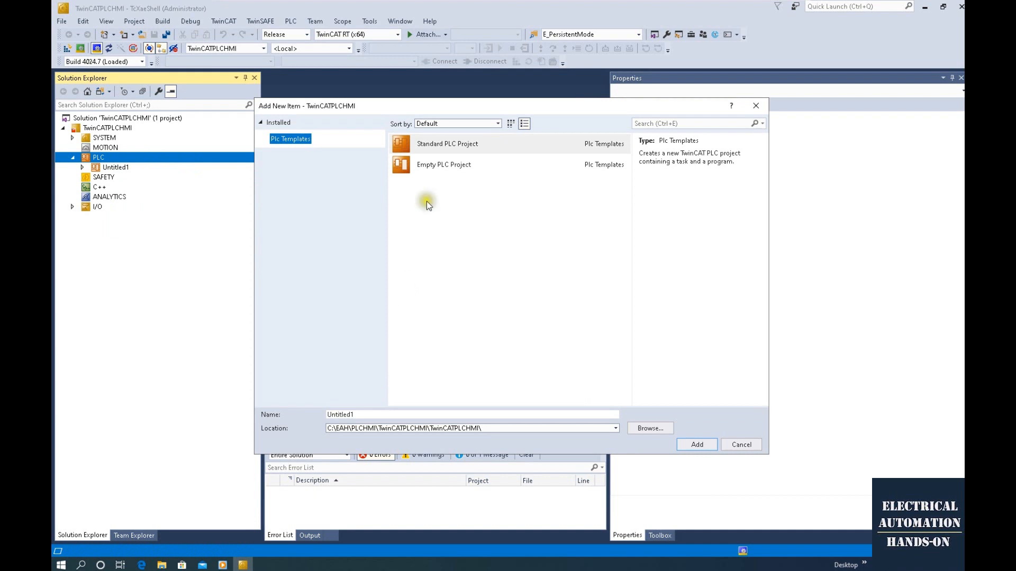
{"action": "left_click", "coordinate": [447, 144]}
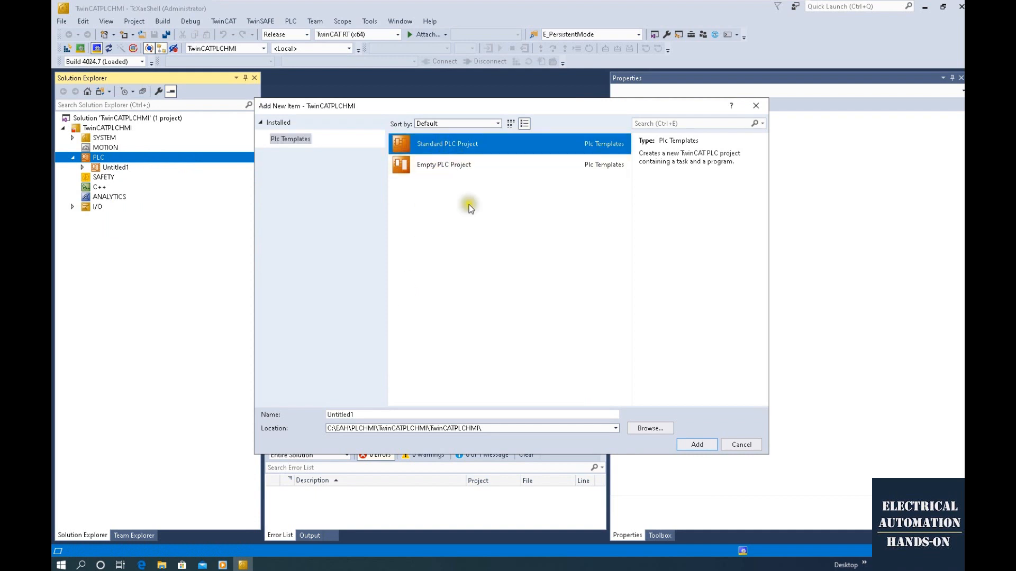
{"action": "triple_click", "coordinate": [471, 415]}
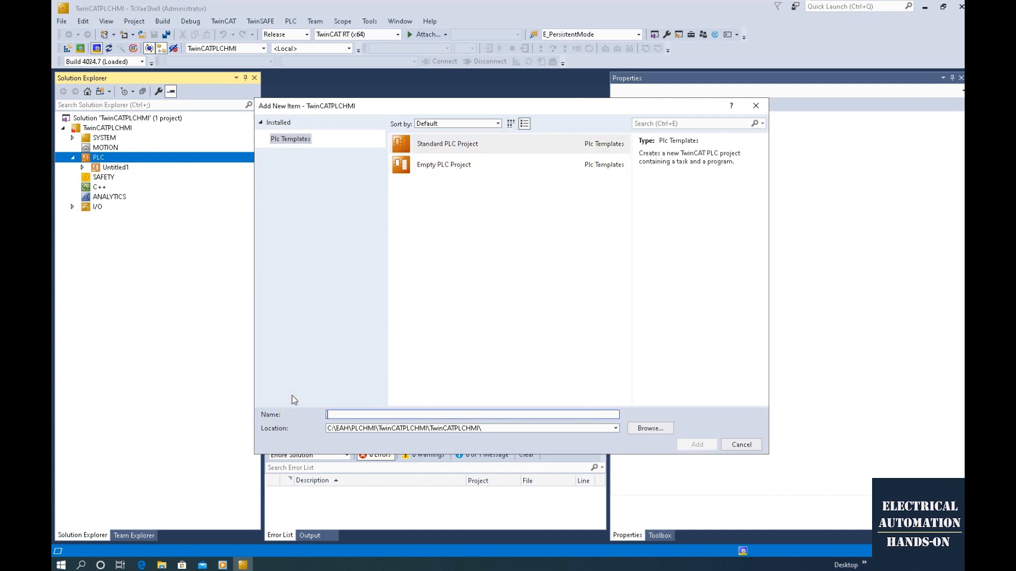
{"action": "type", "text": "PLCHMI"}
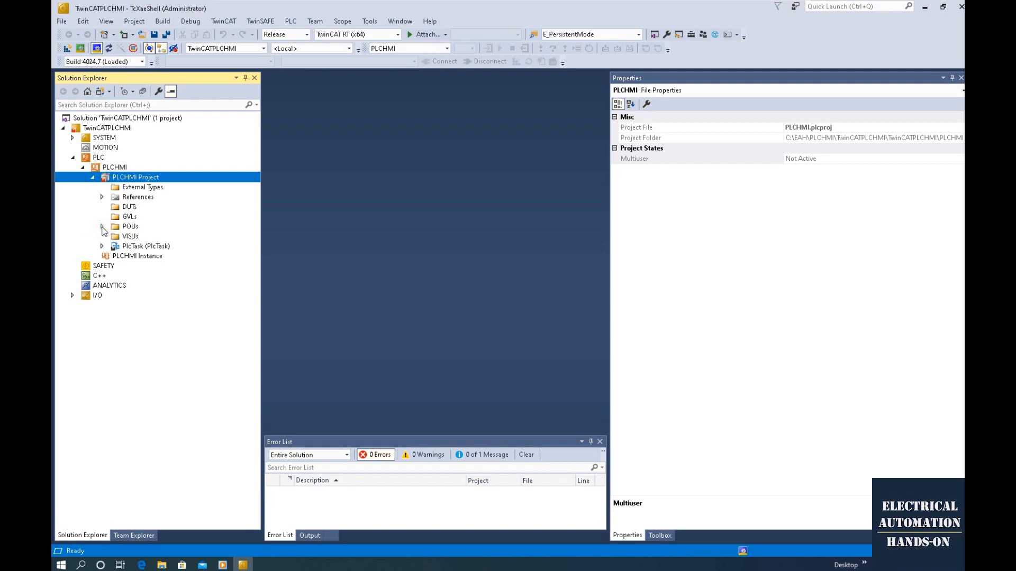
- Expand POUs and References (Tc2_Standard, Tc2_System, Tc3_Module), then inspect the GVLs and VISUs folders
{"action": "left_click", "coordinate": [102, 226]}
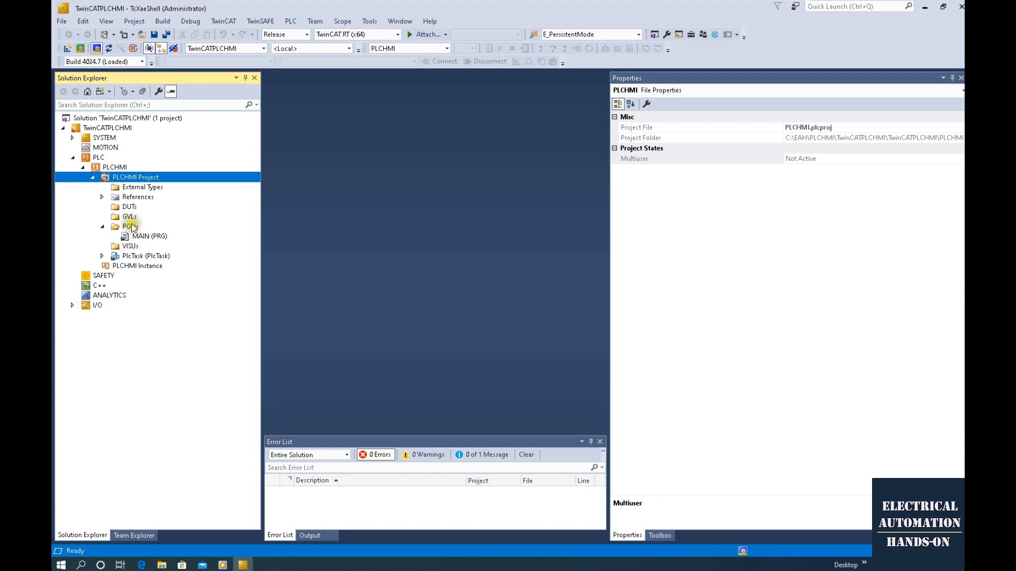
{"action": "left_click", "coordinate": [128, 217]}
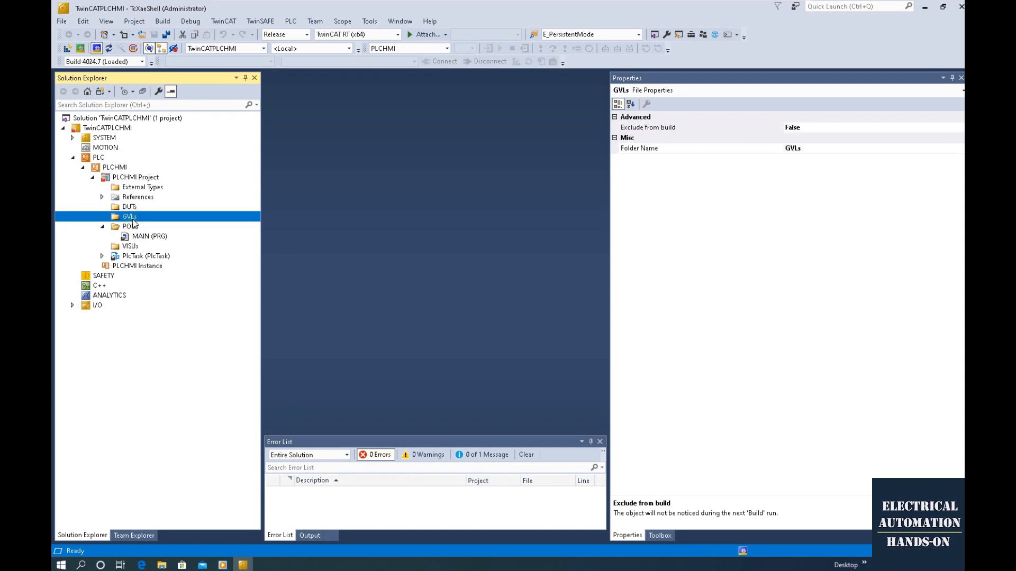
{"action": "left_click", "coordinate": [102, 196]}
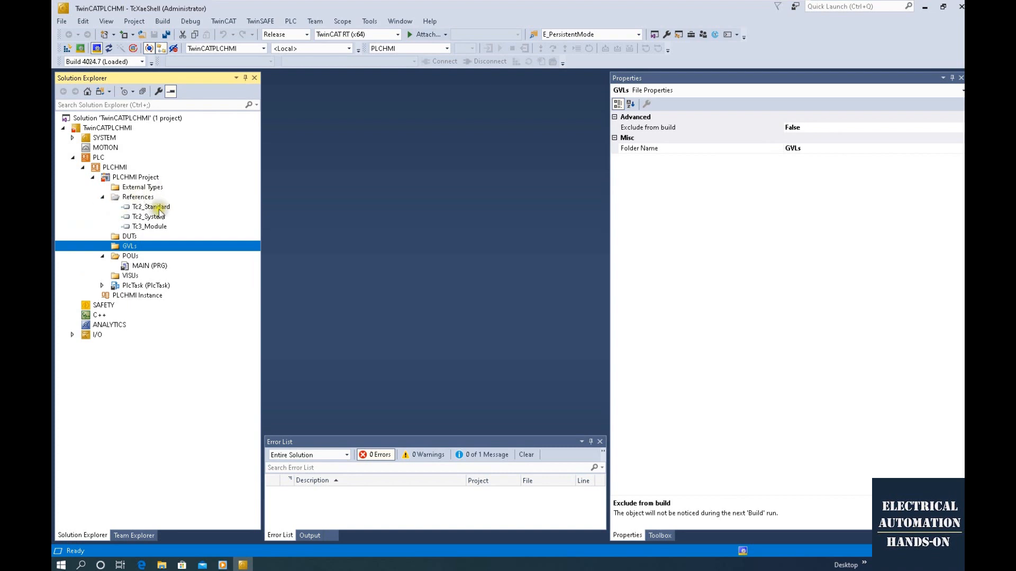
{"action": "mouse_move", "coordinate": [135, 265]}
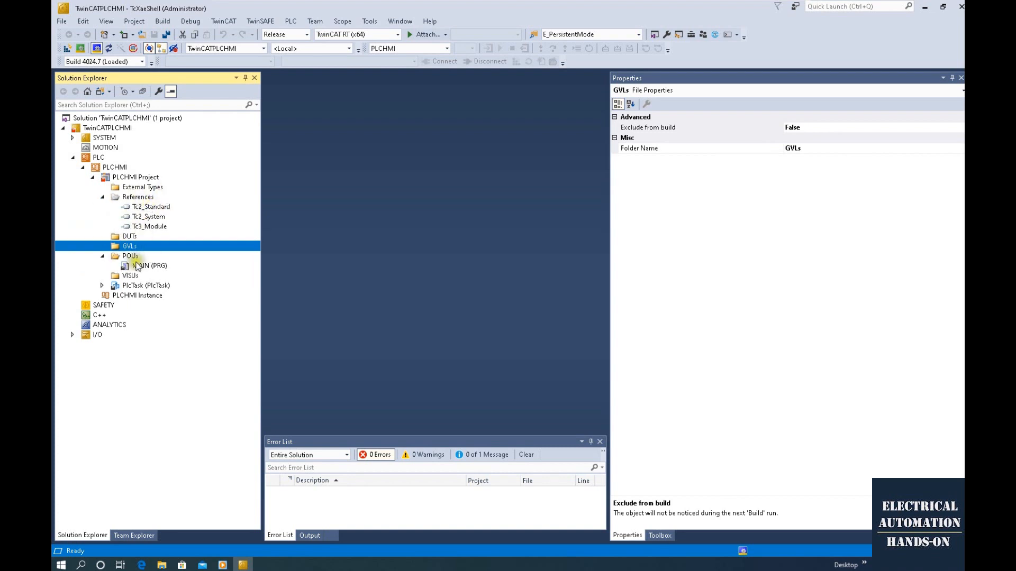
{"action": "mouse_move", "coordinate": [127, 275]}
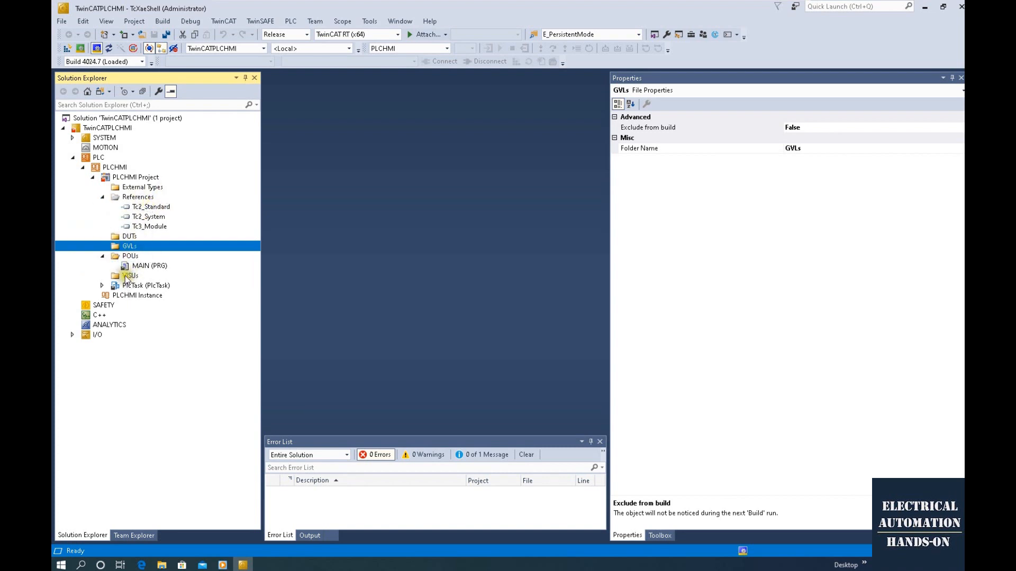
{"action": "left_click", "coordinate": [130, 275]}
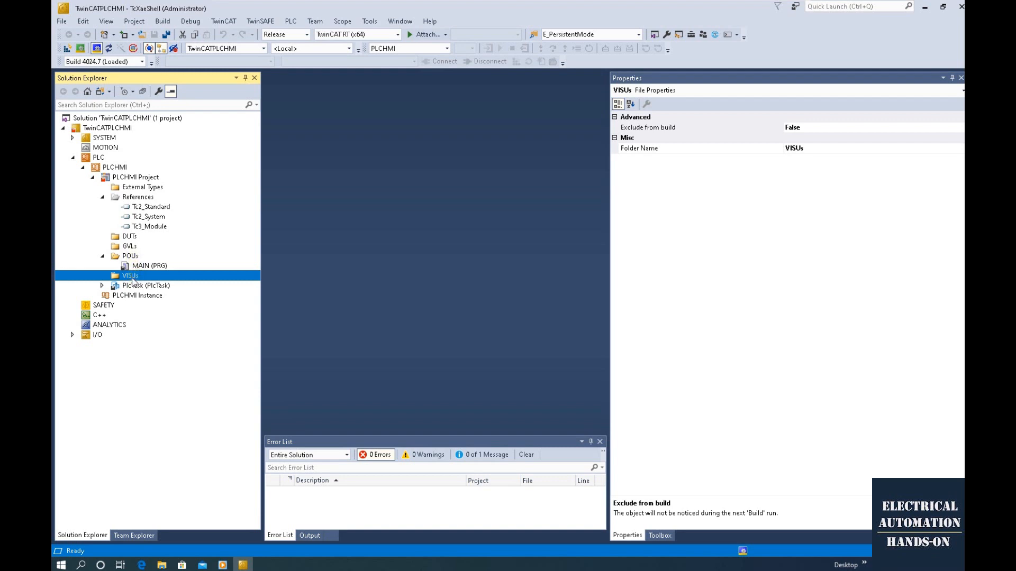
{"action": "mouse_move", "coordinate": [135, 279]}
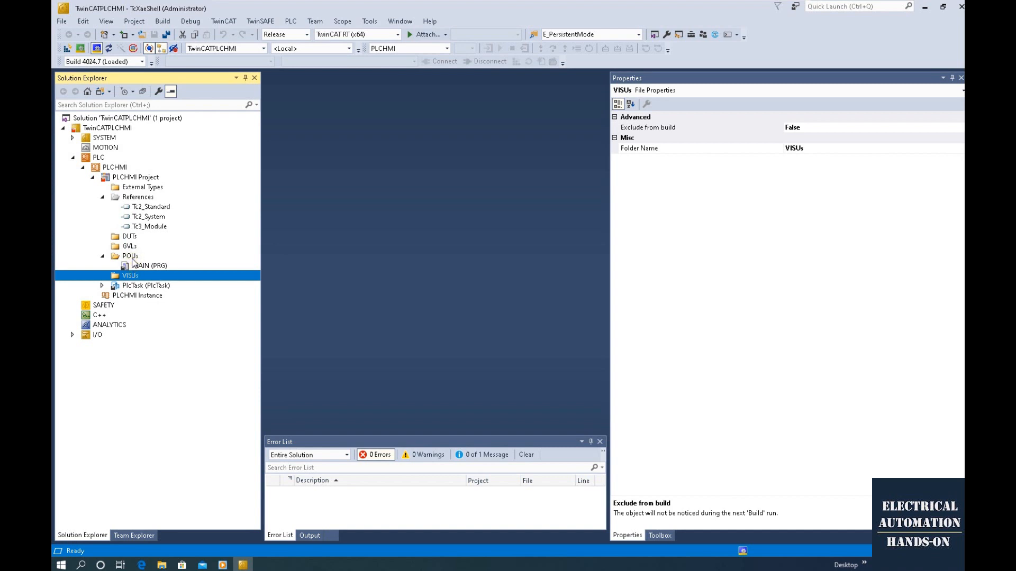
{"action": "left_click", "coordinate": [129, 245]}
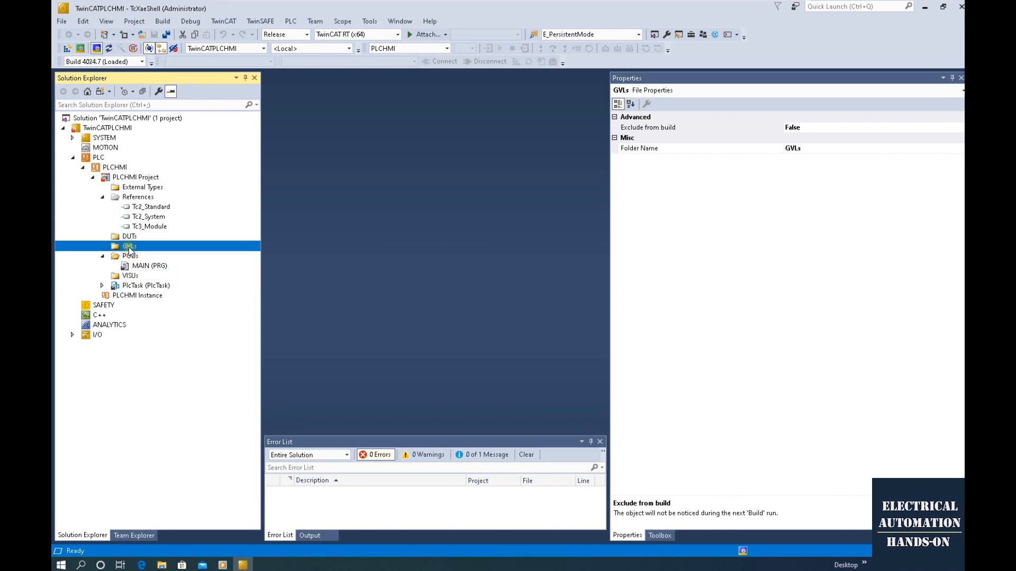
- Add a Global Variable List named GVL to the GVLs folder and open it
{"action": "right_click", "coordinate": [127, 246]}
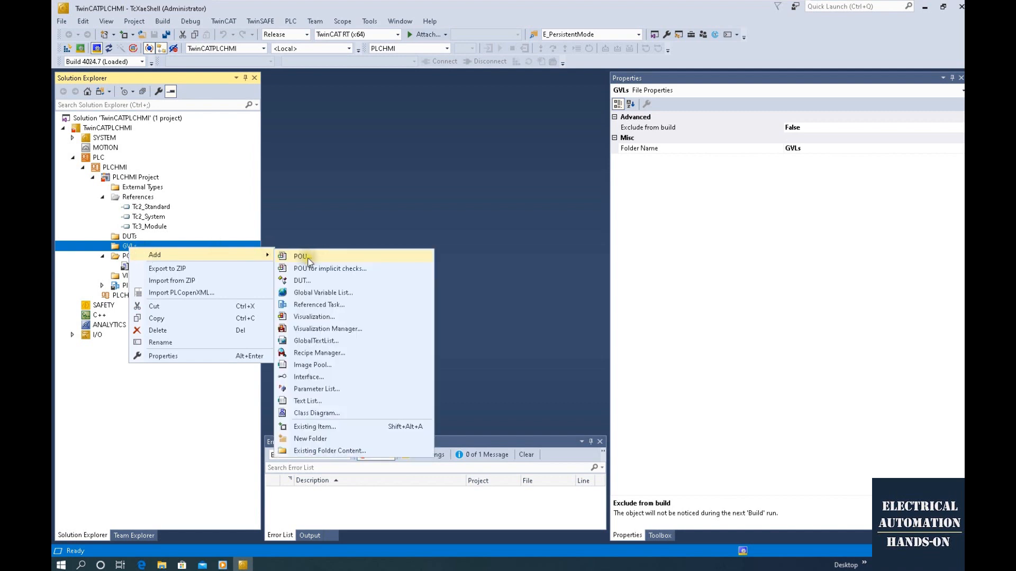
{"action": "mouse_move", "coordinate": [337, 292]}
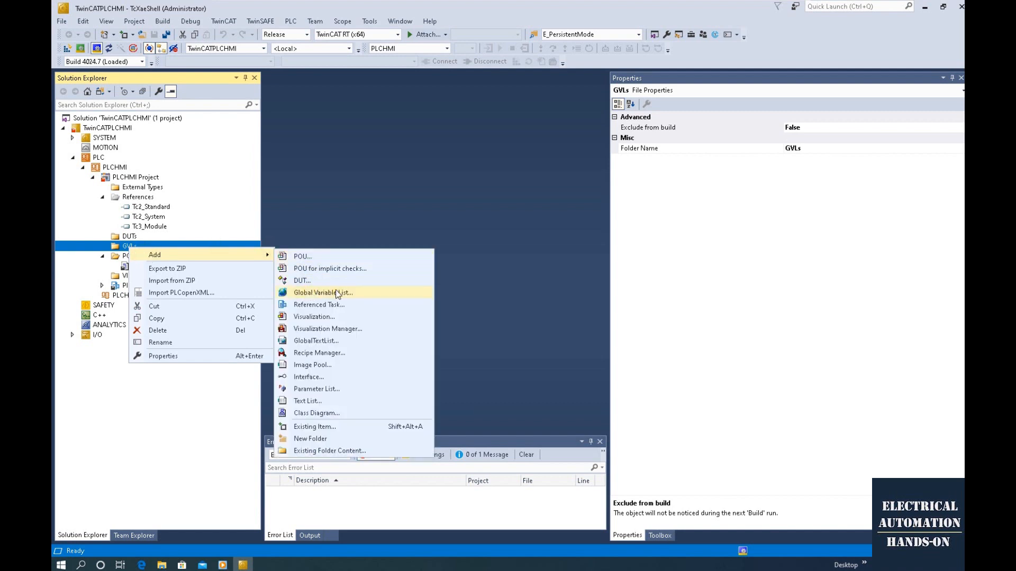
{"action": "left_click", "coordinate": [323, 292]}
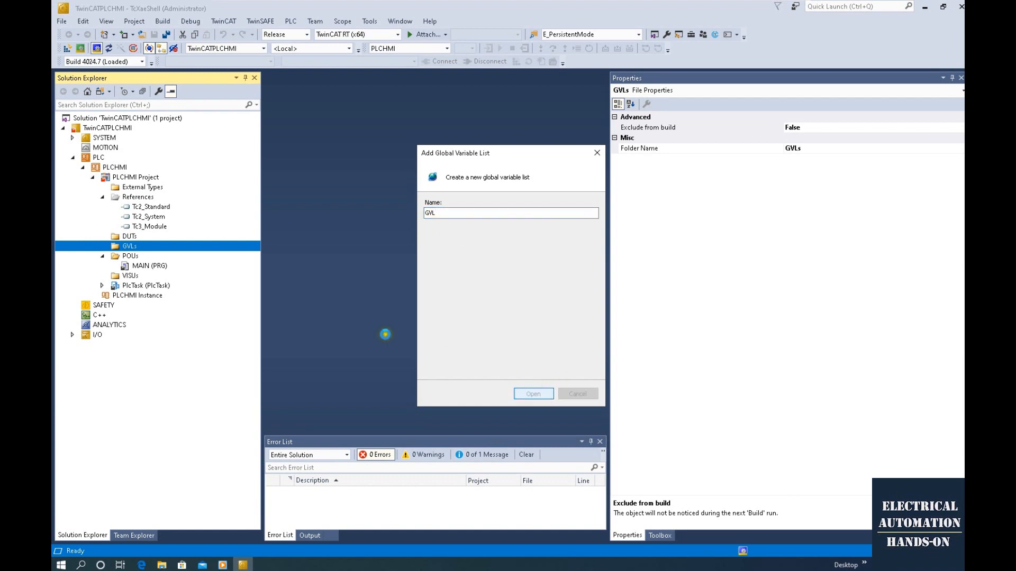
{"action": "left_click", "coordinate": [533, 394]}
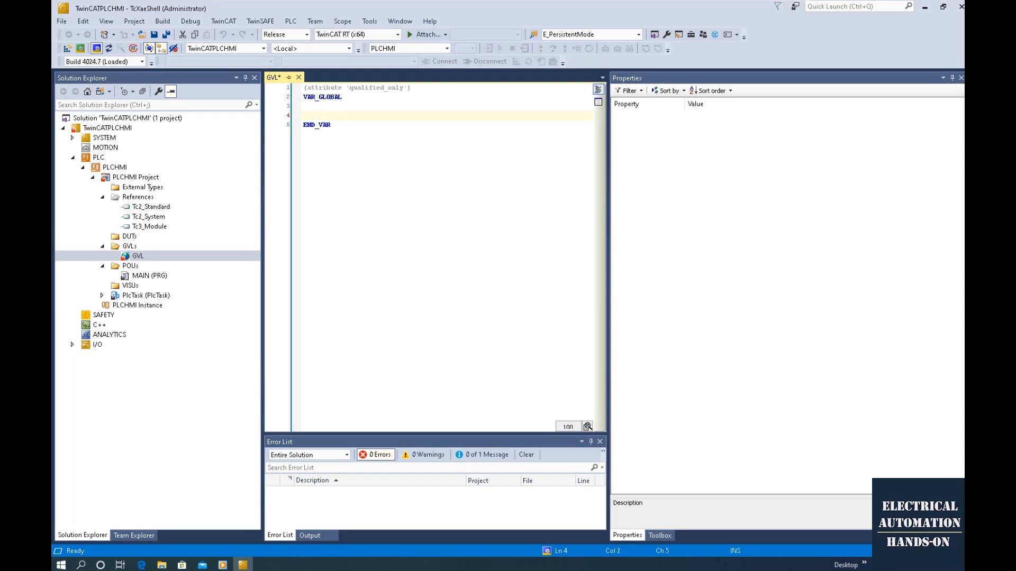
- Declare bDigital1/2 : BOOL, iData1/2 : INT, strText1/2 : STRING in GVL and save
{"action": "left_click", "coordinate": [318, 115]}
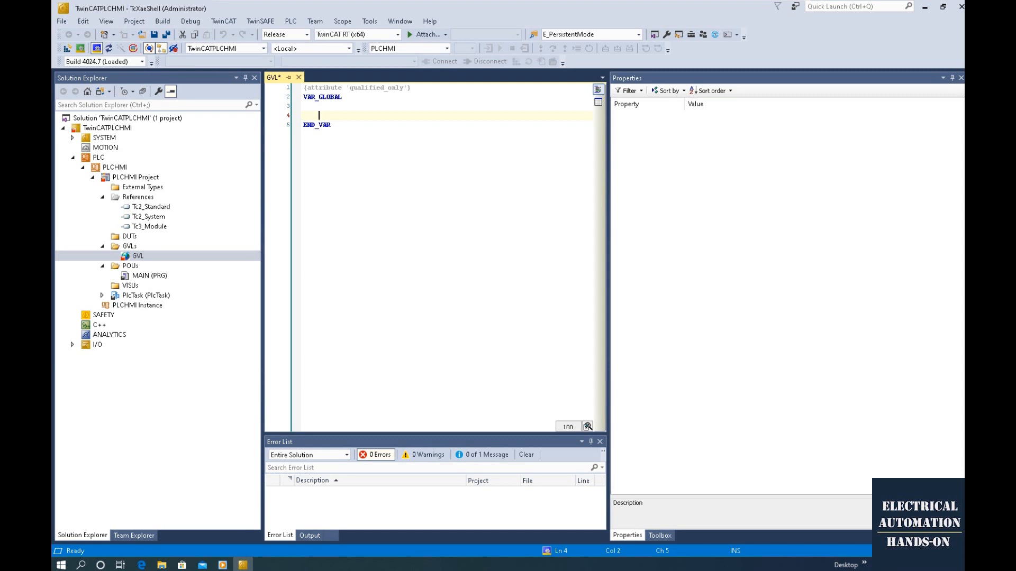
{"action": "type", "text": "bDigital1 :"}
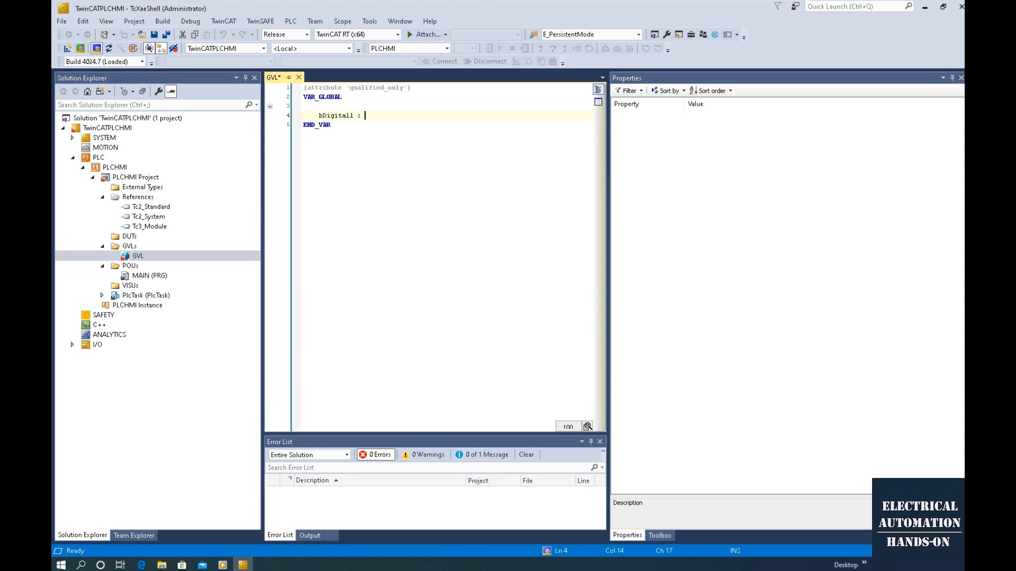
{"action": "type", "text": "BOOL;"}
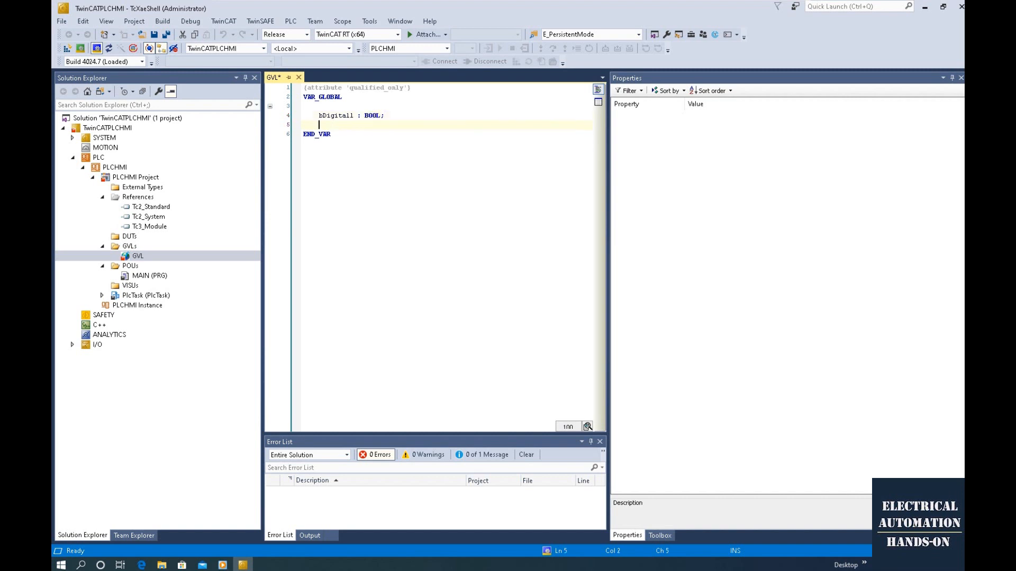
{"action": "type", "text": "bDigital2 : BOOL;"}
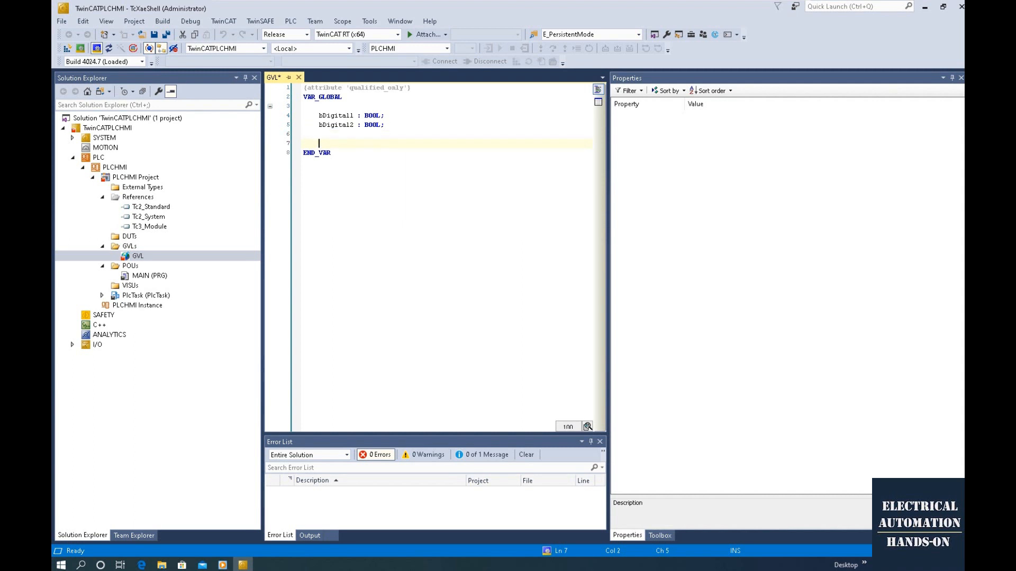
{"action": "type", "text": "iData"}
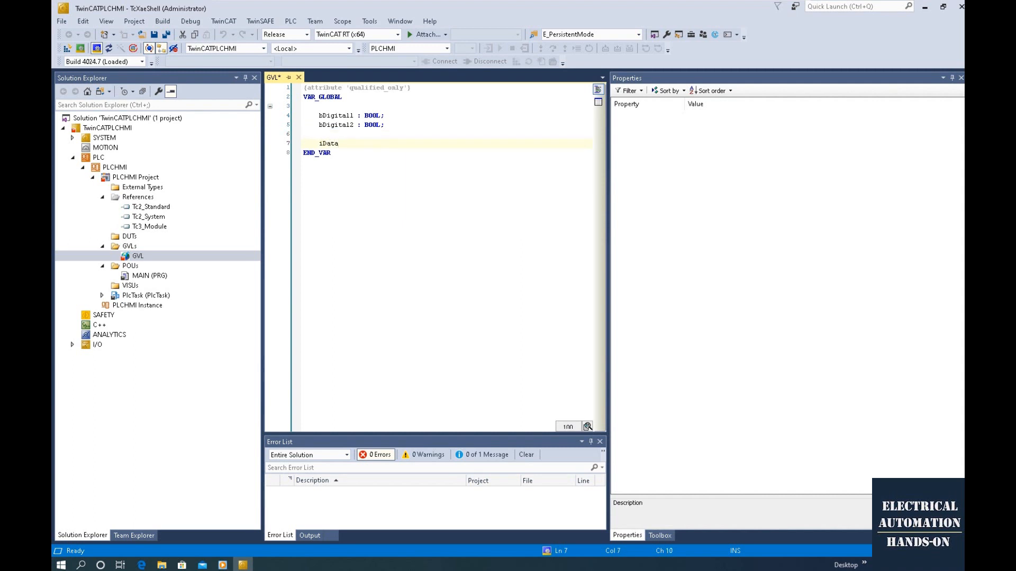
{"action": "type", "text": "1 : INT;"}
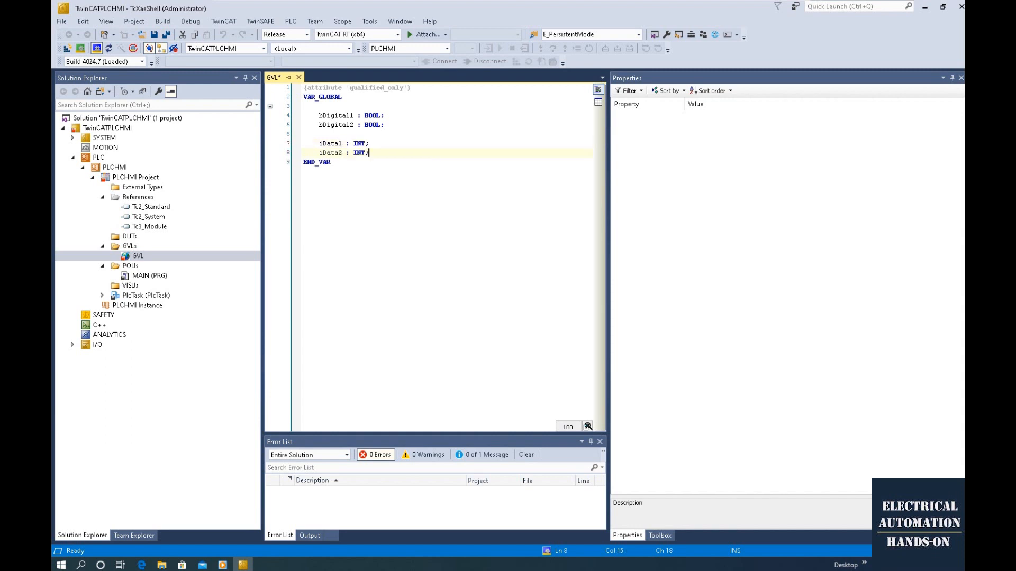
{"action": "key", "text": "Enter"}
{"action": "type", "text": "strText1 : STRING;"}
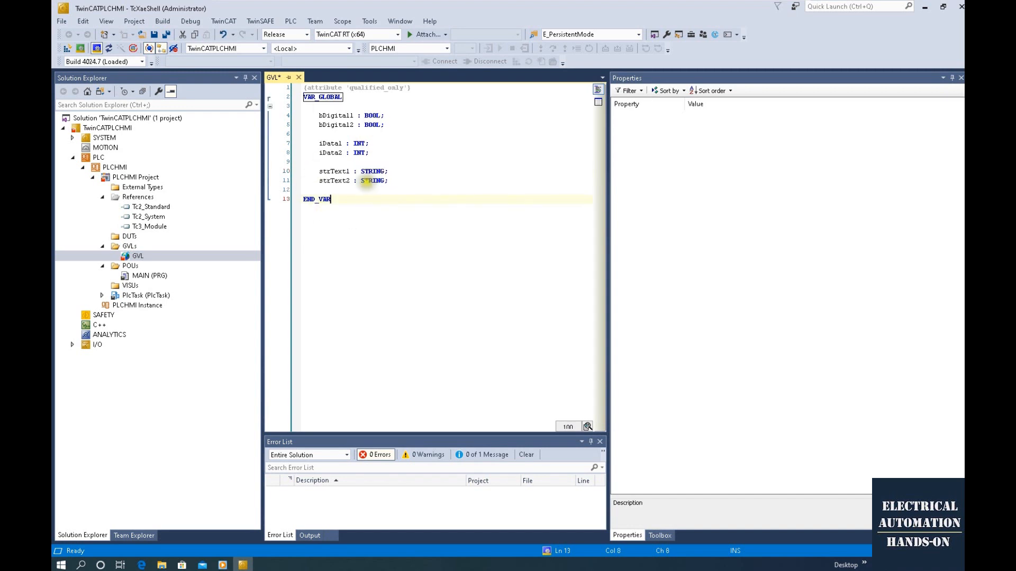
{"action": "key", "text": "ctrl+s"}
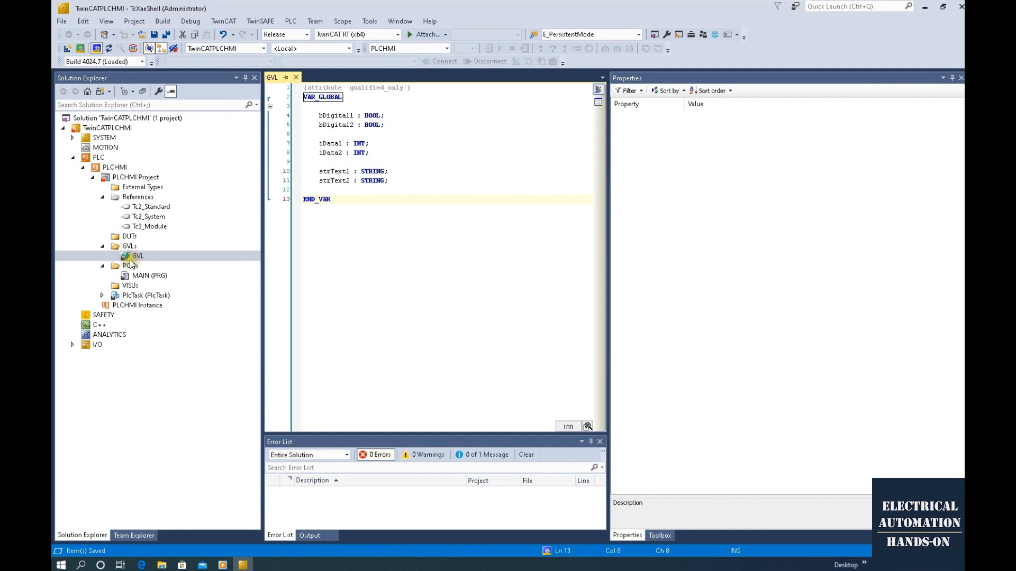
{"action": "right_click", "coordinate": [129, 246]}
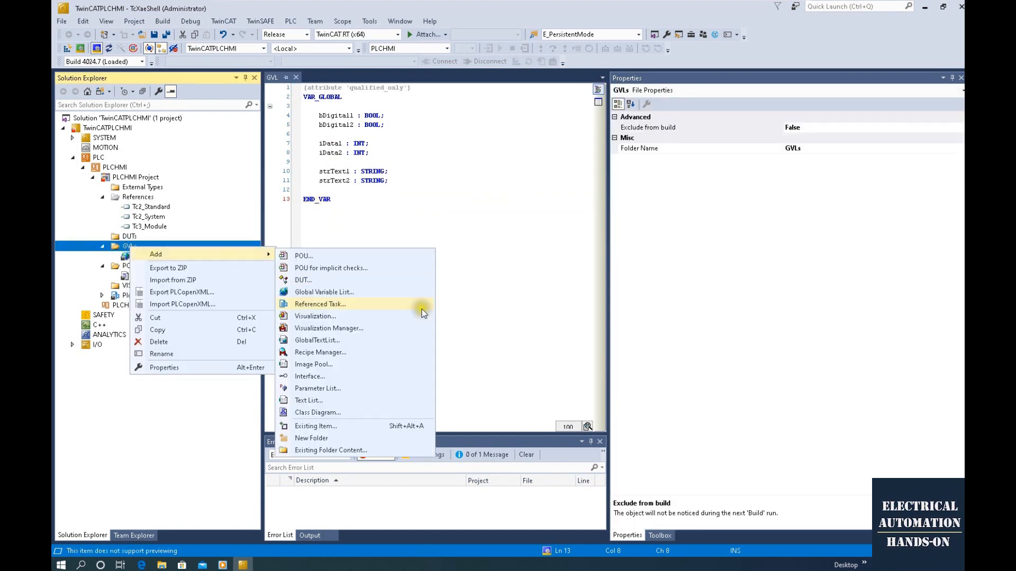
- Add a second global variable list named HMI to the GVLs folder
{"action": "left_click", "coordinate": [324, 292]}
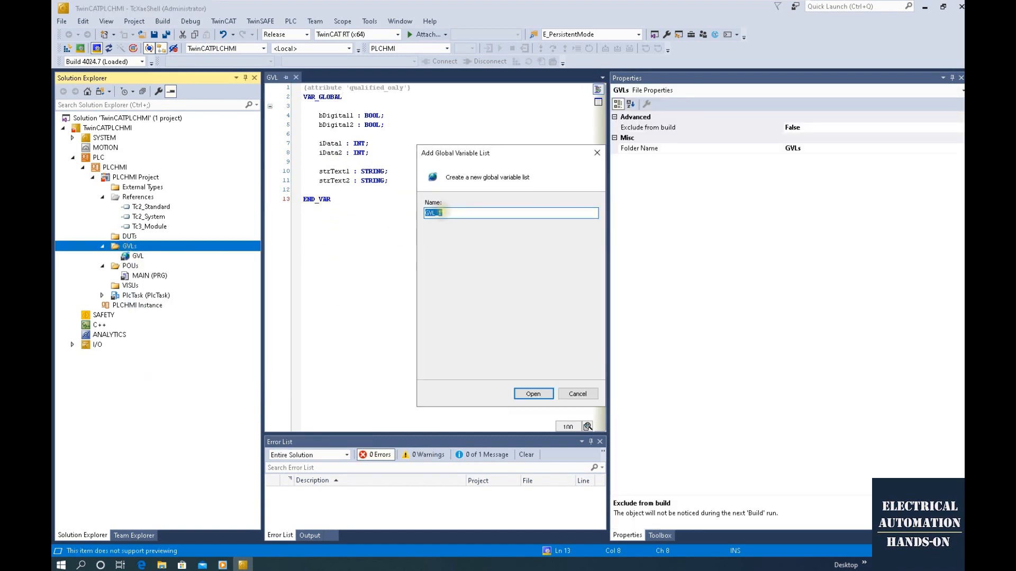
{"action": "type", "text": "HMI"}
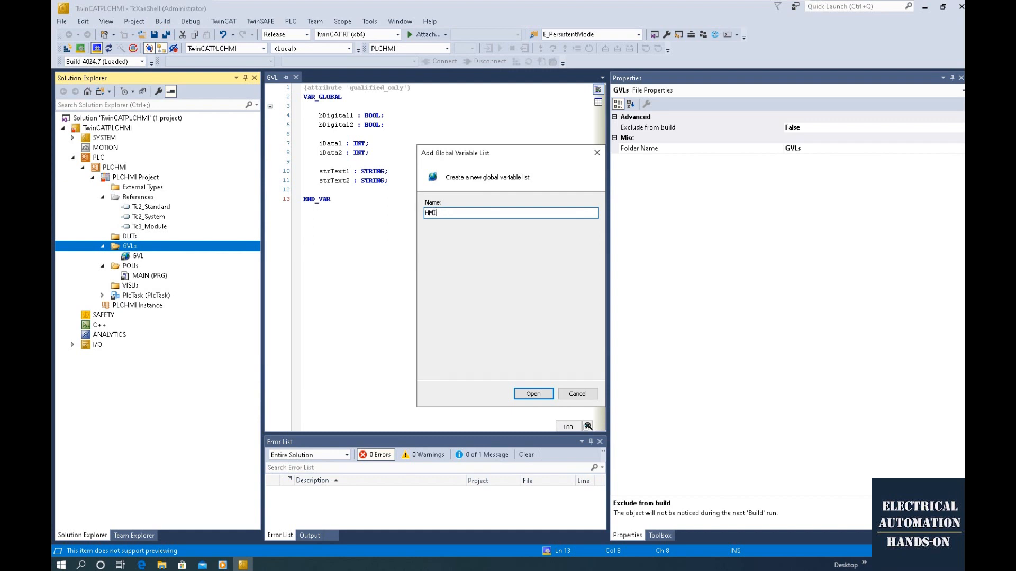
{"action": "left_click", "coordinate": [532, 394]}
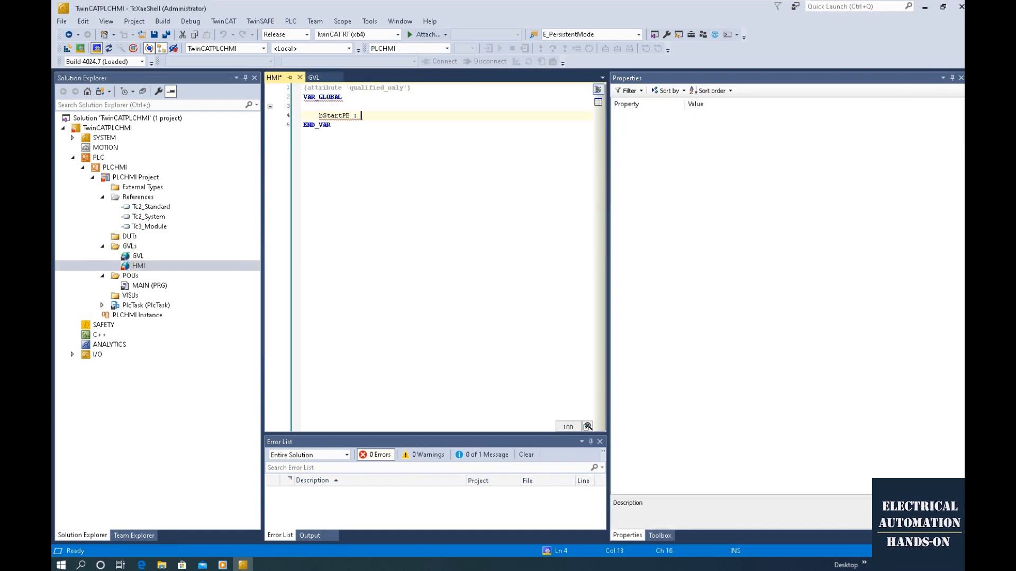
- Declare BOOLs bStartPB, bStopPB, bStartTB, bStopTB, bIndicator1 and bIndicator2 in HMI
{"action": "type", "text": "BOOL;"}
{"action": "type", "text": "bSt"}
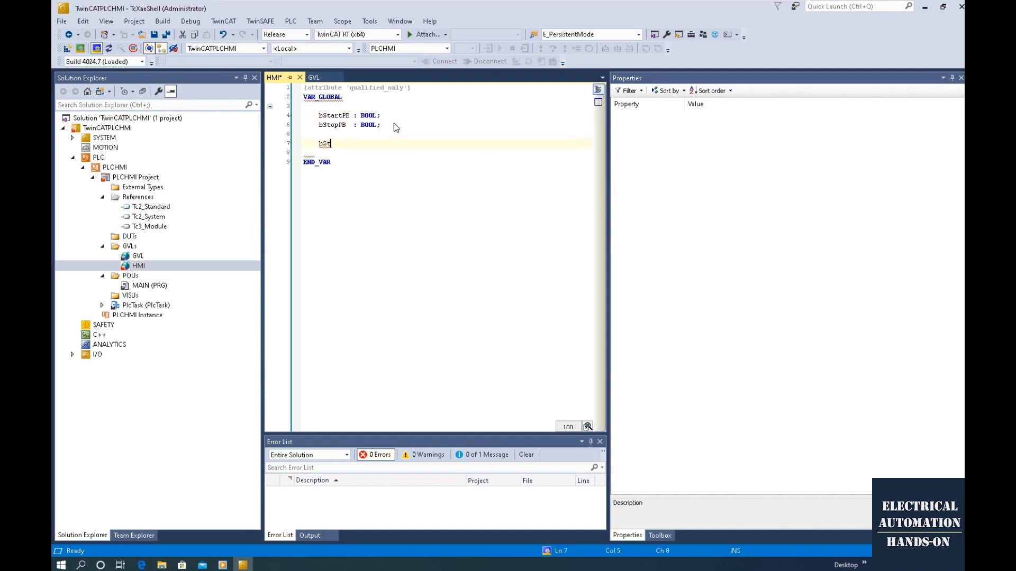
{"action": "type", "text": "artTB : BOOL;"}
{"action": "type", "text": "bStopTB  : BOOL;"}
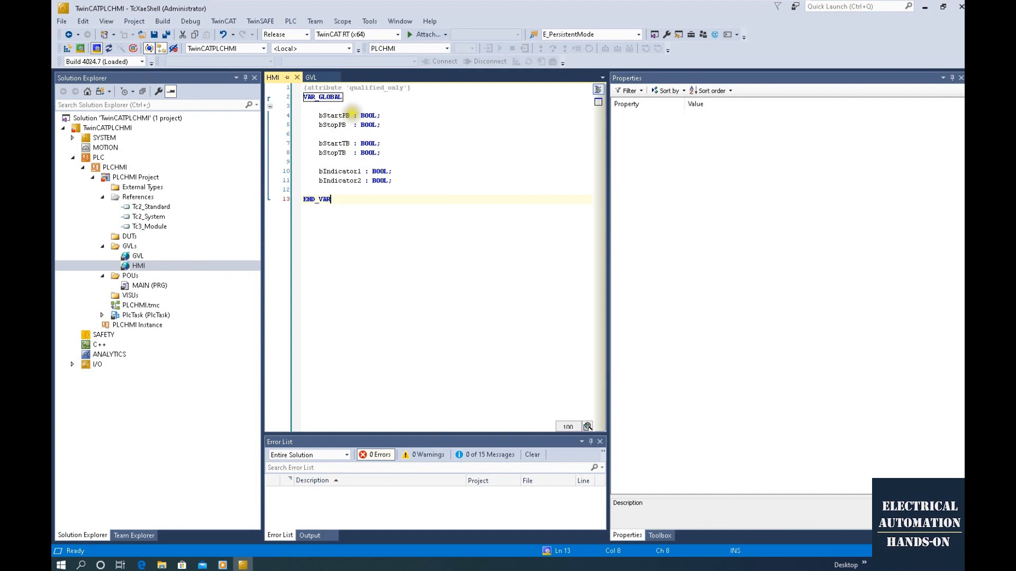
{"action": "left_click", "coordinate": [311, 77]}
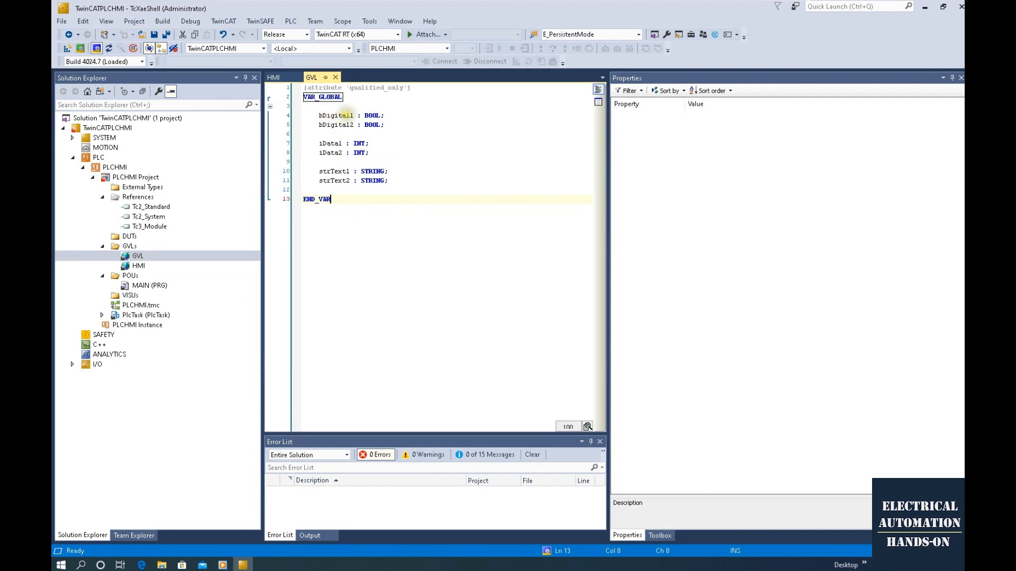
- Write GVL.bDigital1 := HMI.bStartPB; in the MAIN program body and save it
{"action": "double_click", "coordinate": [149, 286]}
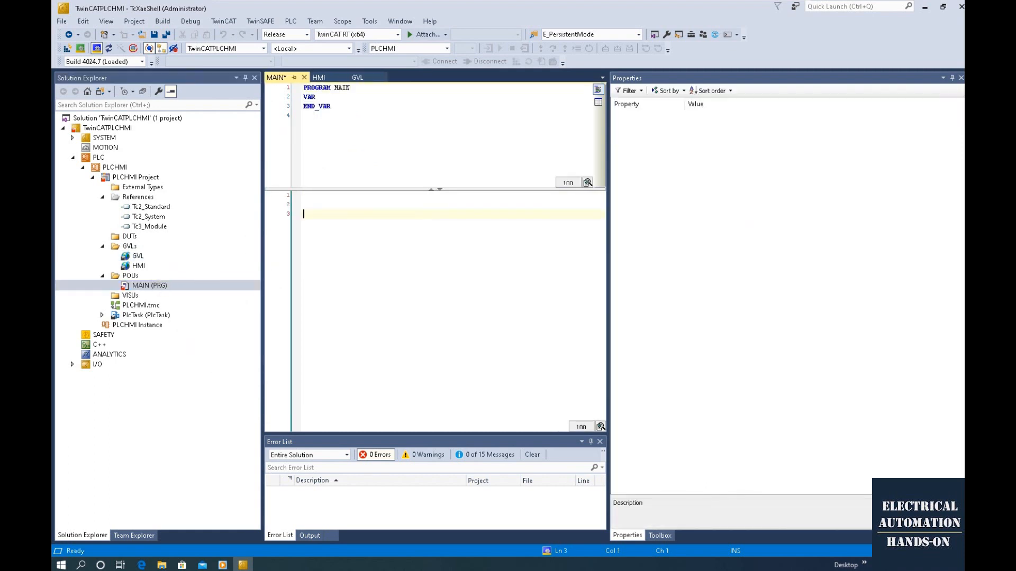
{"action": "type", "text": "GVL.bDigital1"}
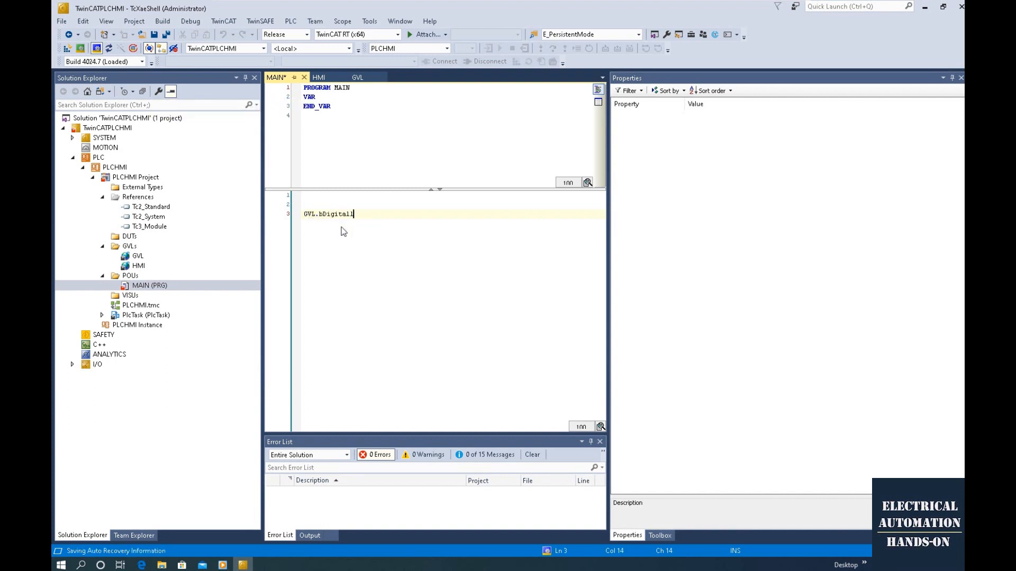
{"action": "type", "text": ":="}
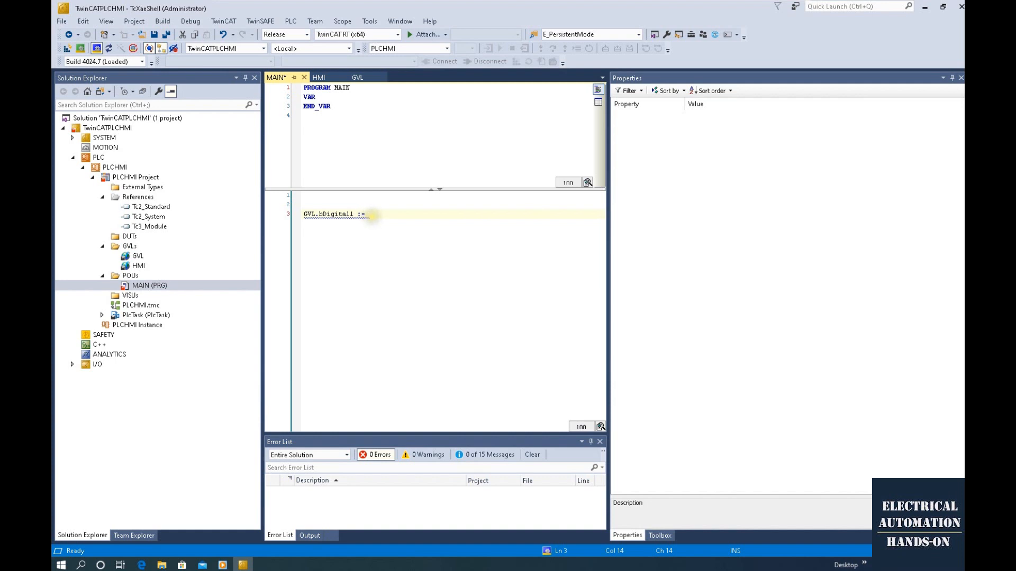
{"action": "mouse_move", "coordinate": [367, 214]}
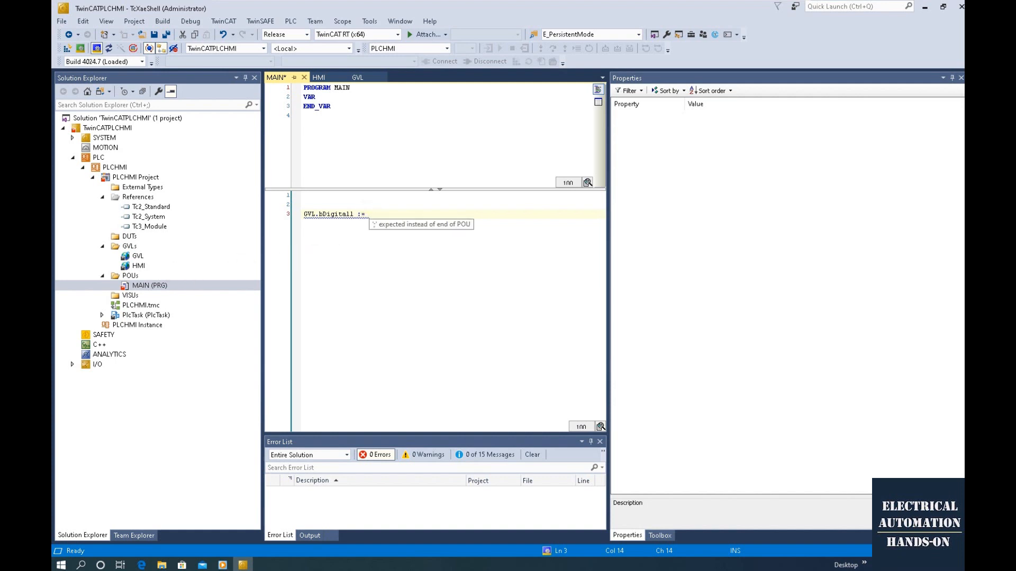
{"action": "type", "text": "HMI"}
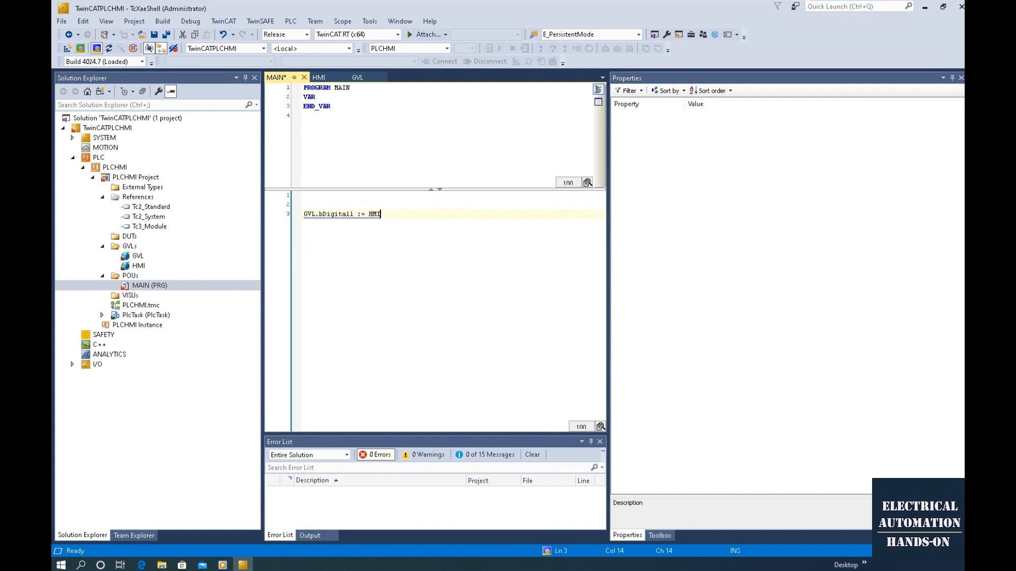
{"action": "type", "text": ".bStartPB"}
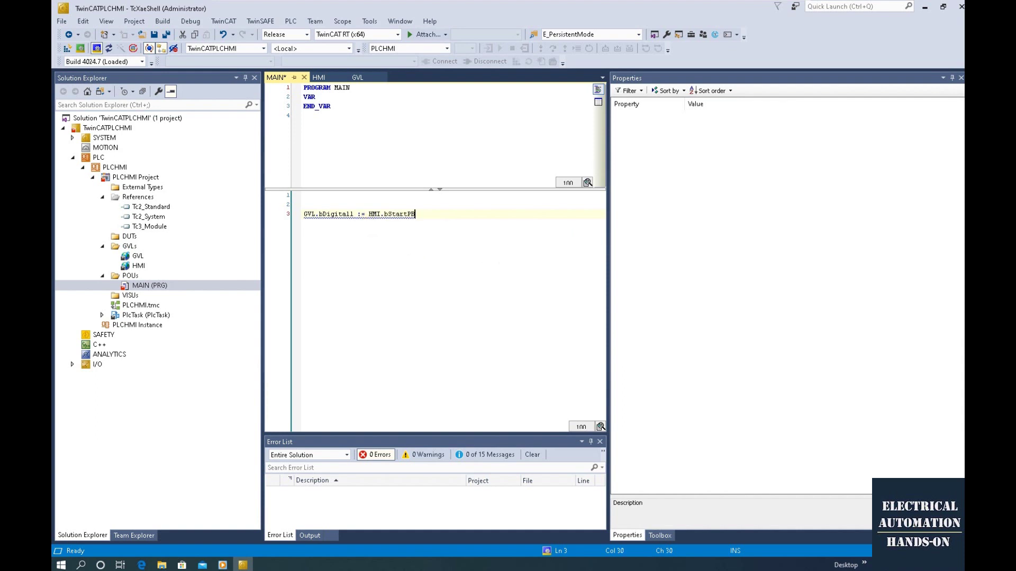
{"action": "type", "text": ";"}
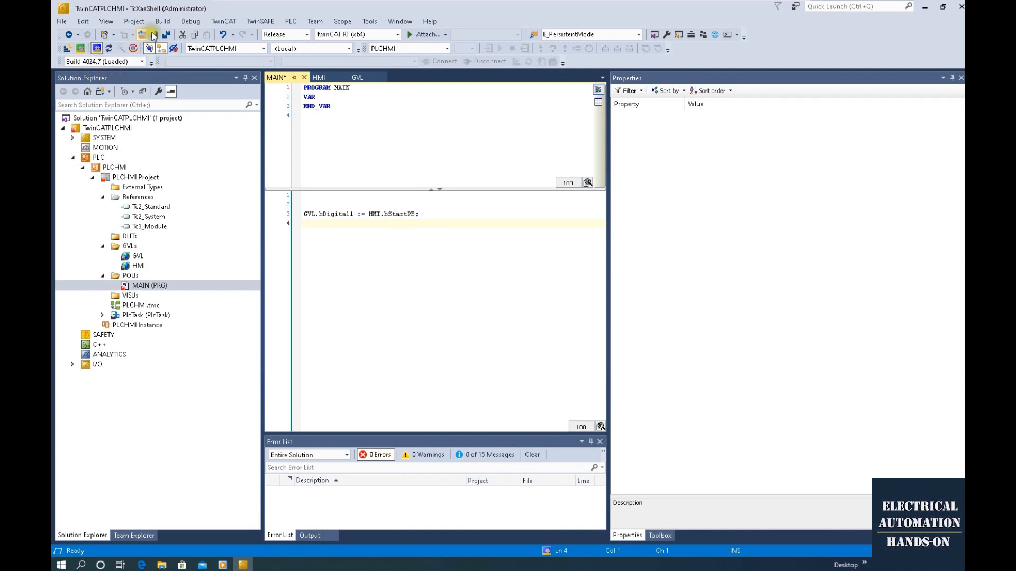
{"action": "left_click", "coordinate": [152, 35]}
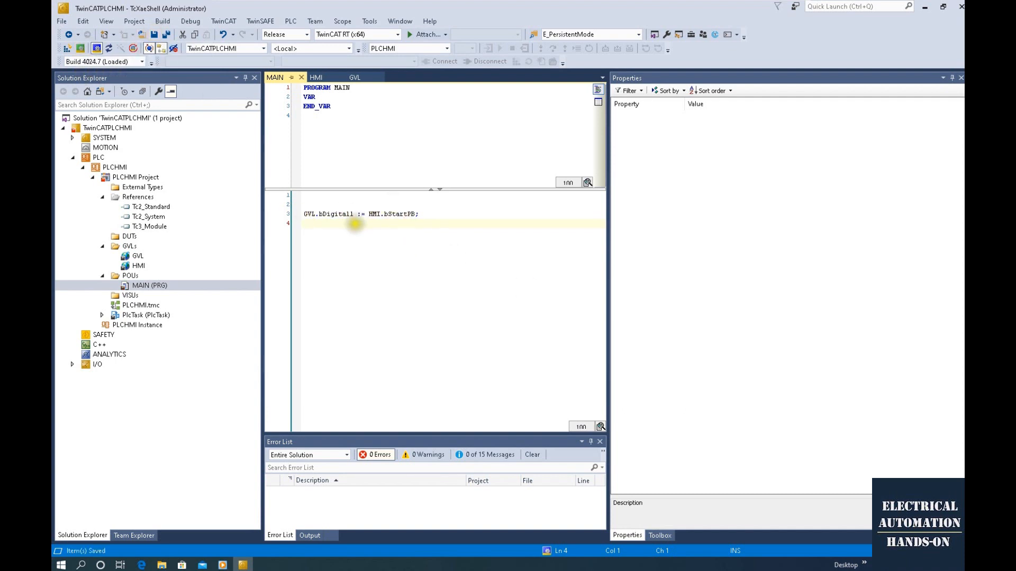
{"action": "mouse_move", "coordinate": [346, 259]}
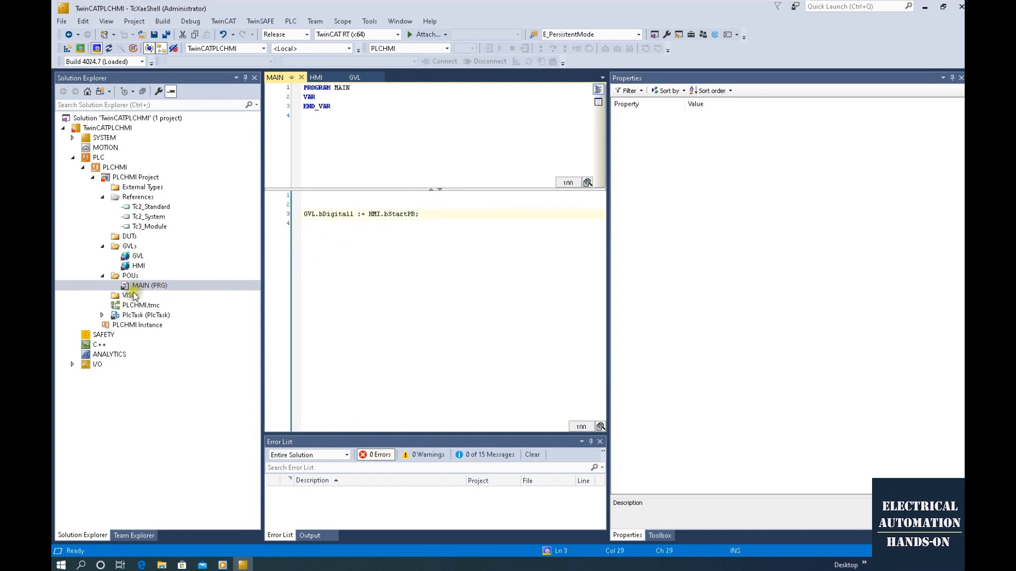
{"action": "left_click", "coordinate": [130, 296]}
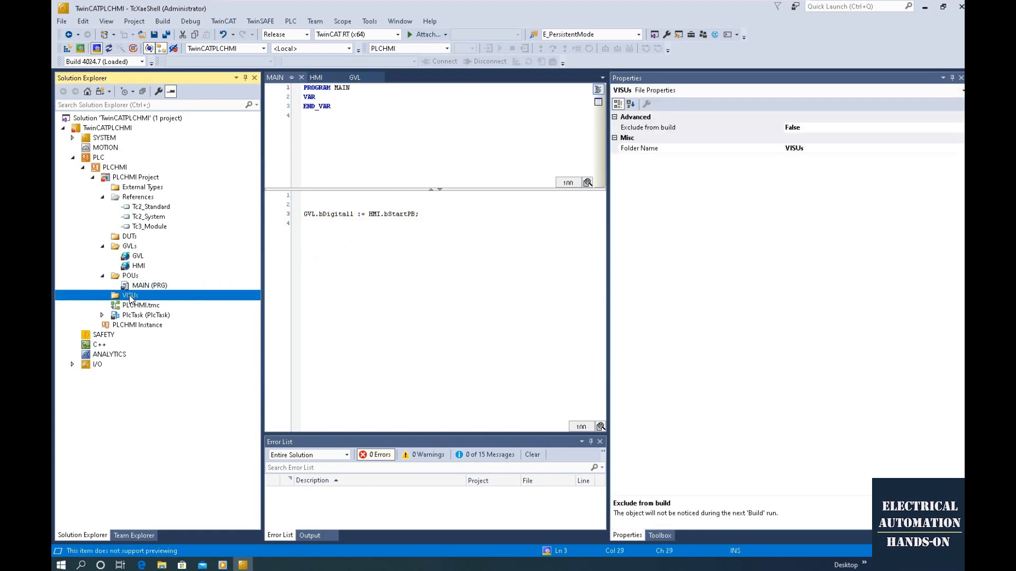
- Add visualization Screen1 to VISUs with the VisuSymbols library set active
{"action": "right_click", "coordinate": [130, 295]}
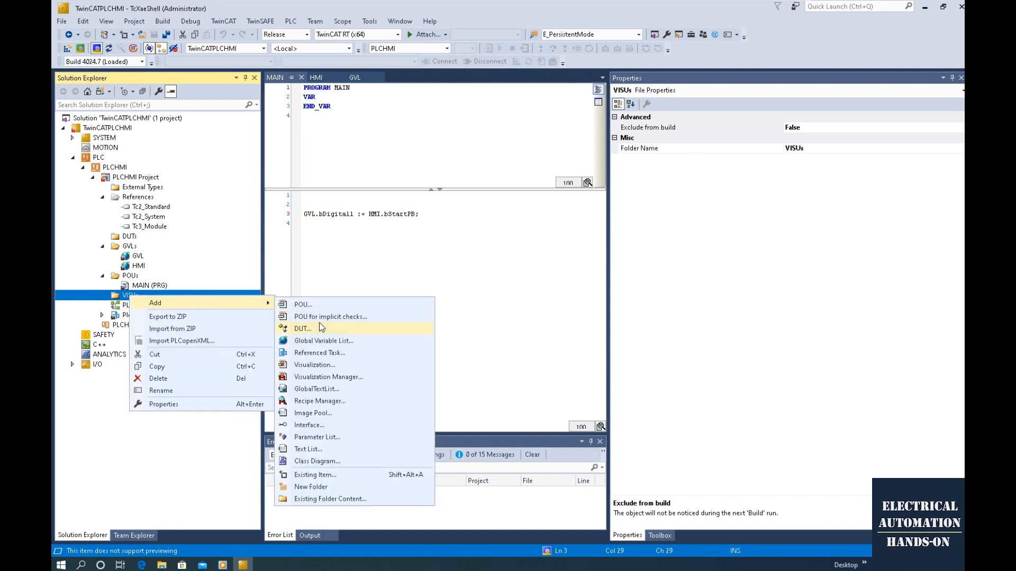
{"action": "mouse_move", "coordinate": [320, 369]}
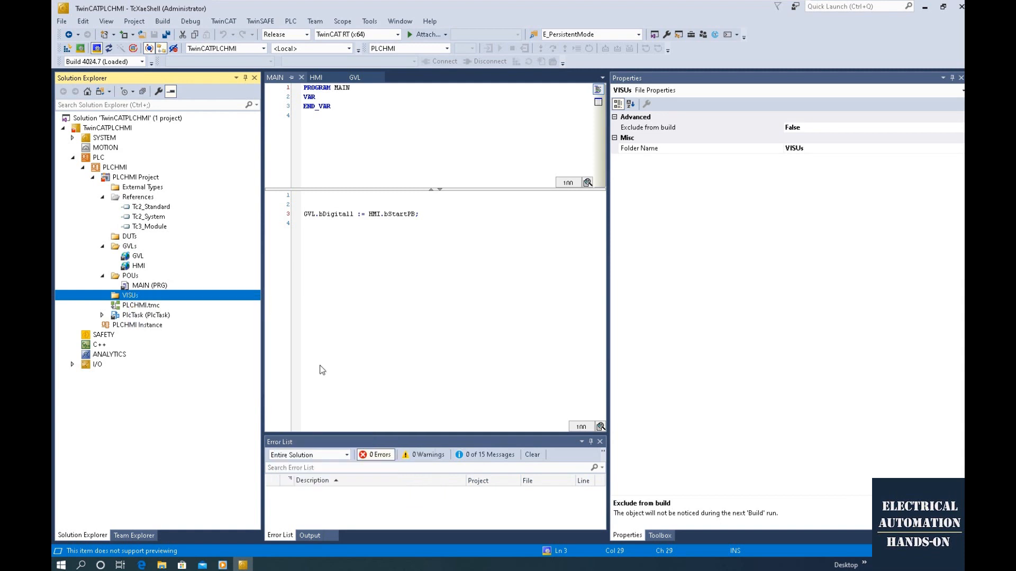
{"action": "mouse_move", "coordinate": [210, 303]}
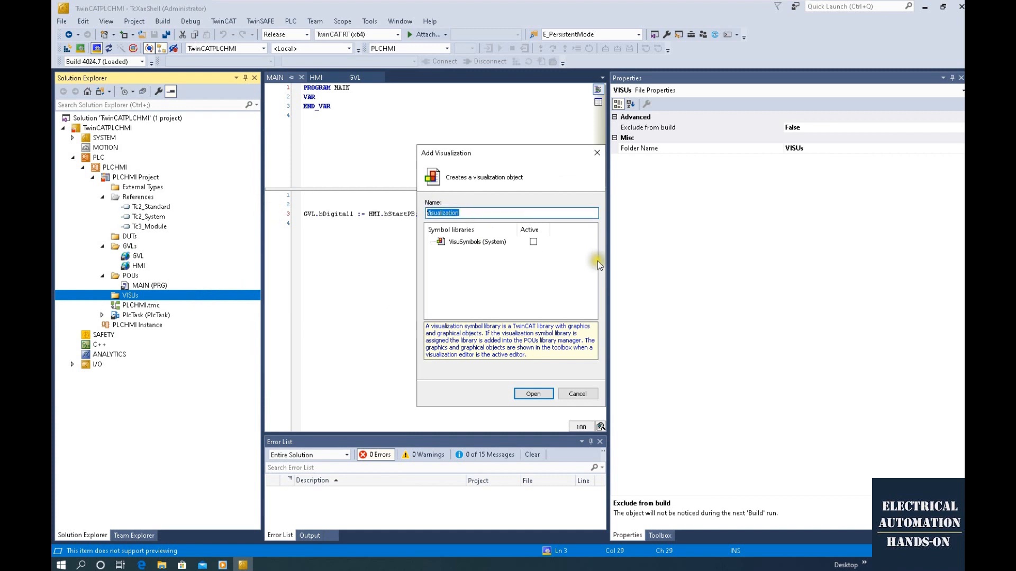
{"action": "mouse_move", "coordinate": [493, 231]}
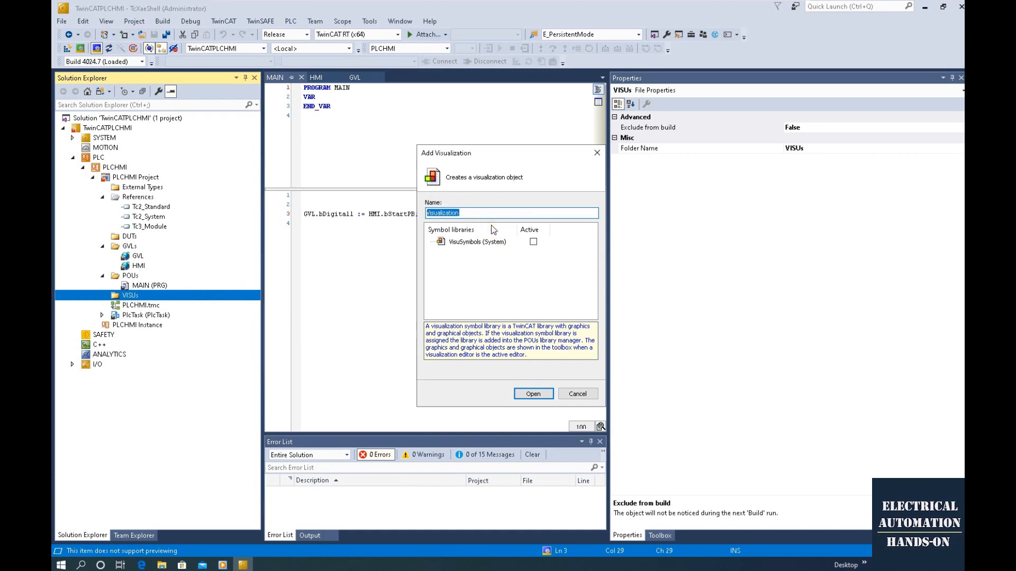
{"action": "type", "text": "Screen1"}
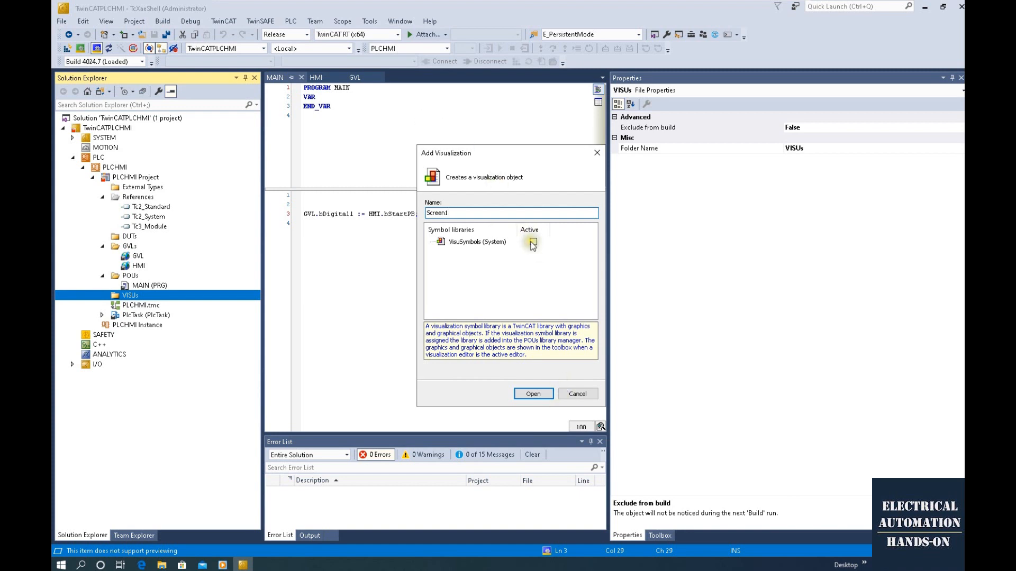
{"action": "left_click", "coordinate": [533, 242]}
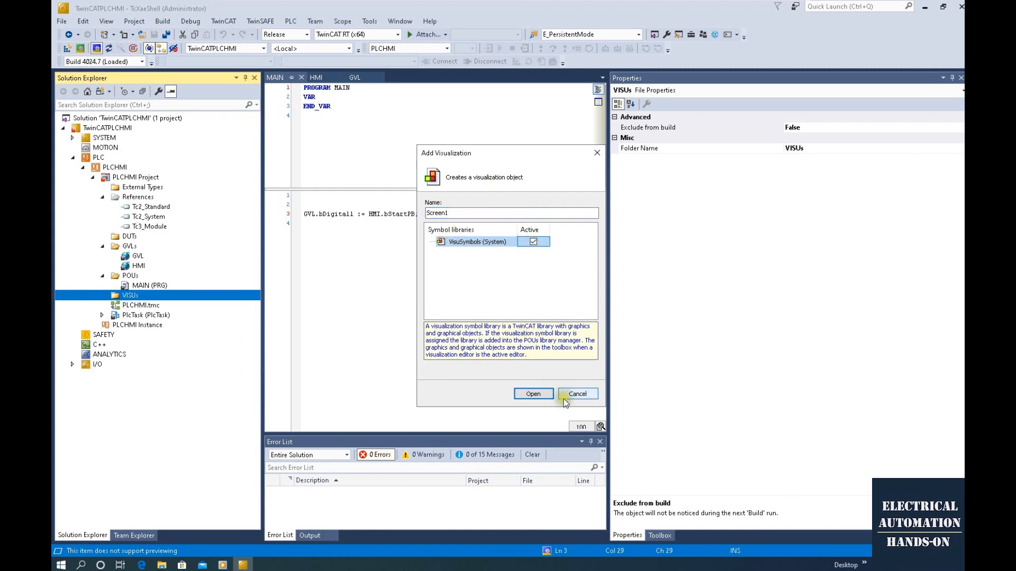
{"action": "left_click", "coordinate": [533, 394]}
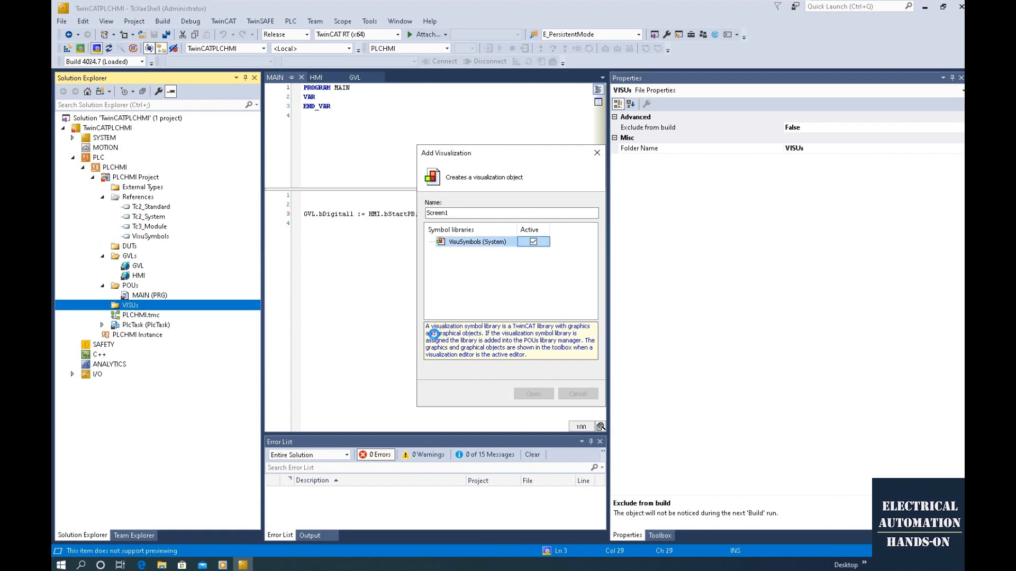
{"action": "left_click", "coordinate": [576, 393]}
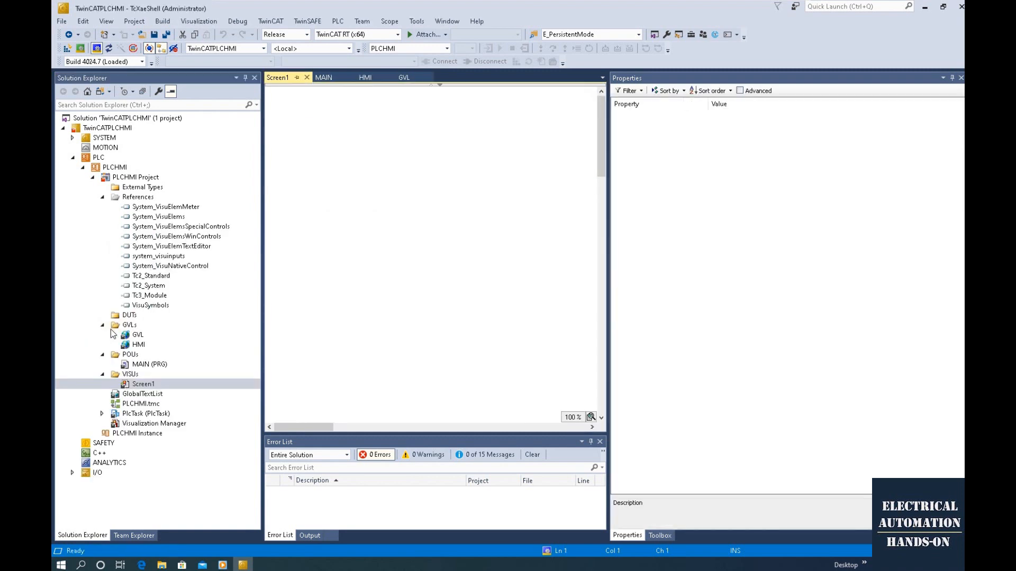
{"action": "mouse_move", "coordinate": [259, 347]}
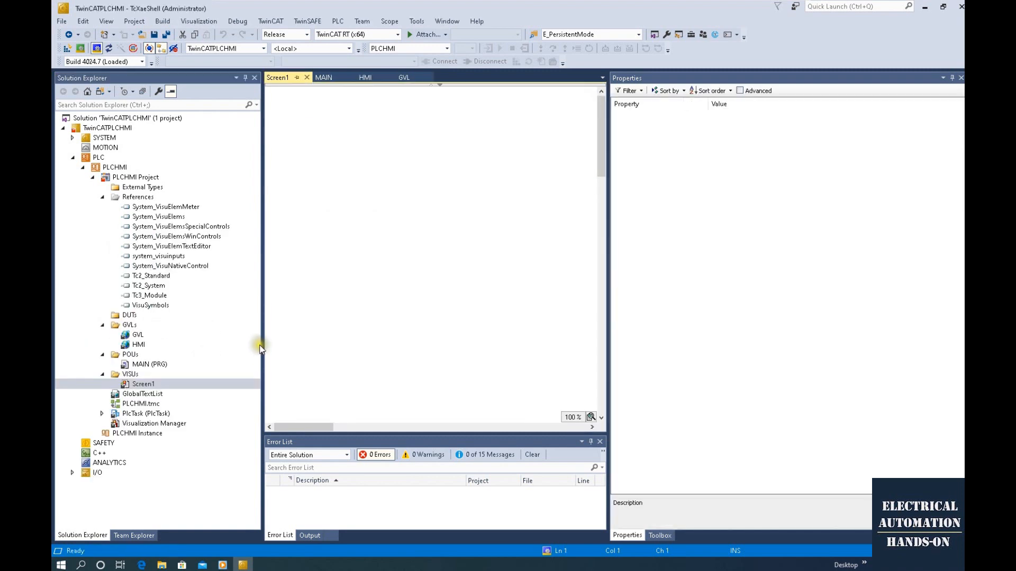
- Select Screen1, then open Visualization Manager to view the 3.1.6.0 style preview
{"action": "left_click", "coordinate": [142, 384]}
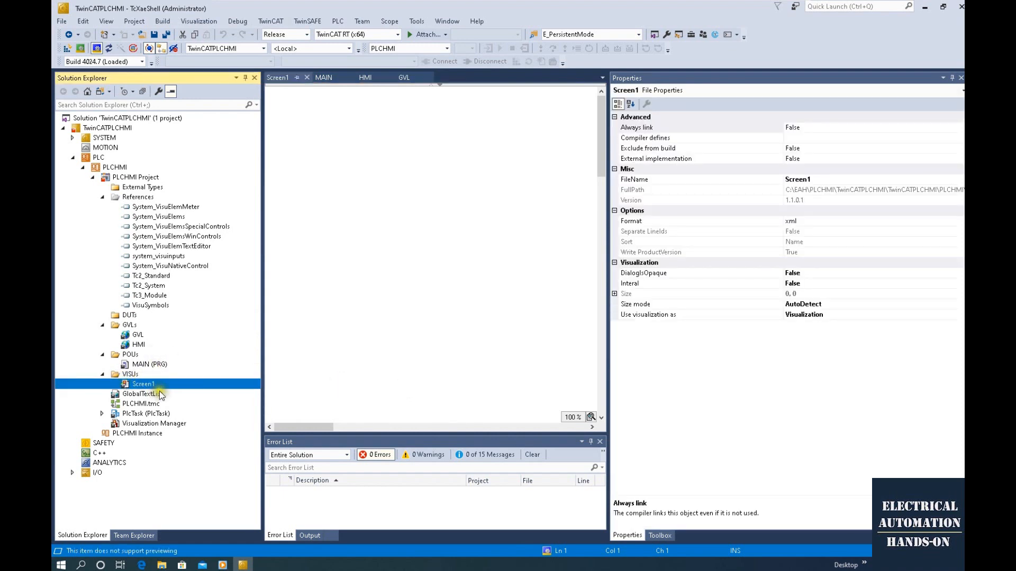
{"action": "mouse_move", "coordinate": [153, 387]}
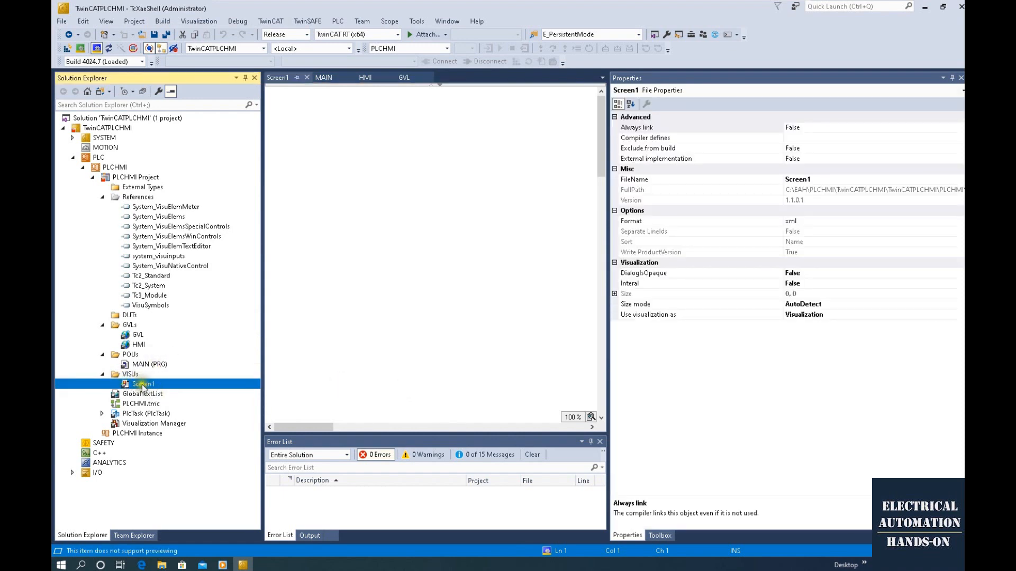
{"action": "mouse_move", "coordinate": [119, 425]}
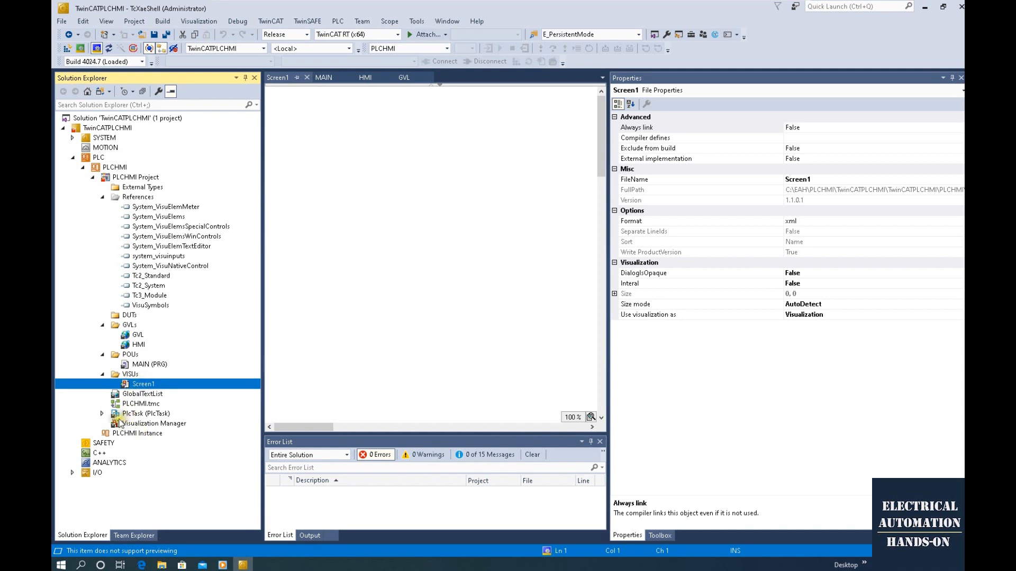
{"action": "mouse_move", "coordinate": [170, 429]}
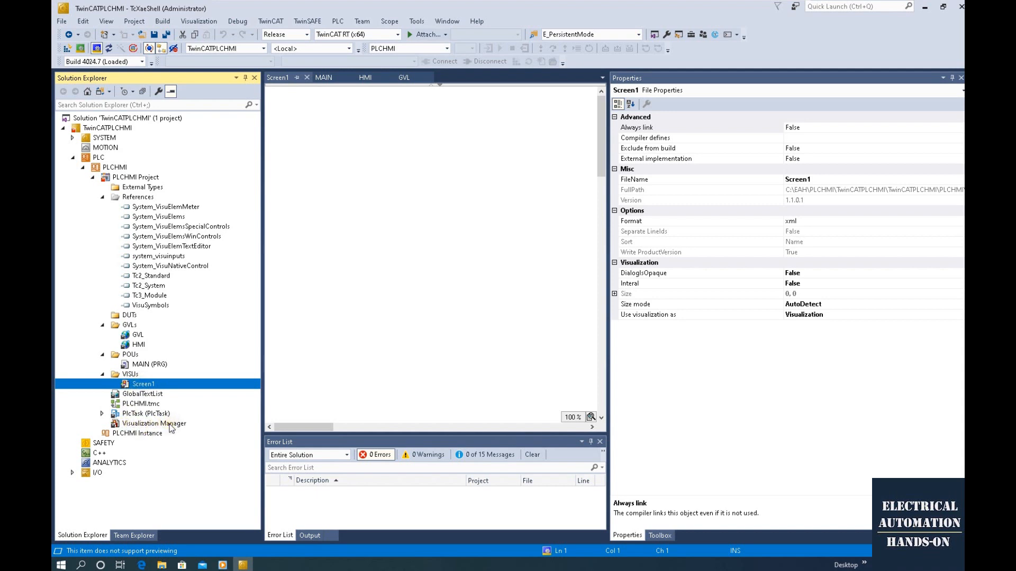
{"action": "mouse_move", "coordinate": [169, 426]}
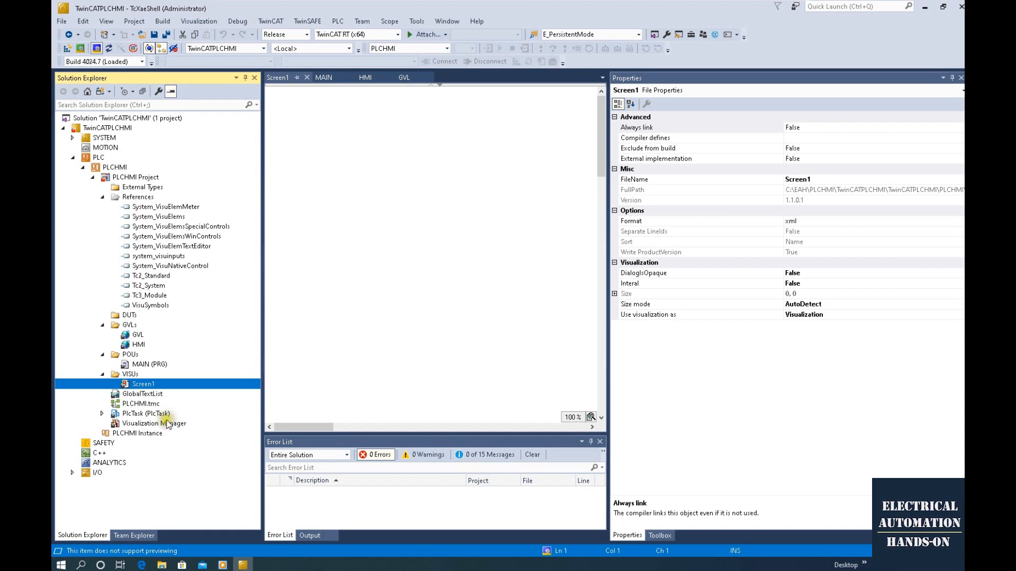
{"action": "left_click", "coordinate": [154, 424]}
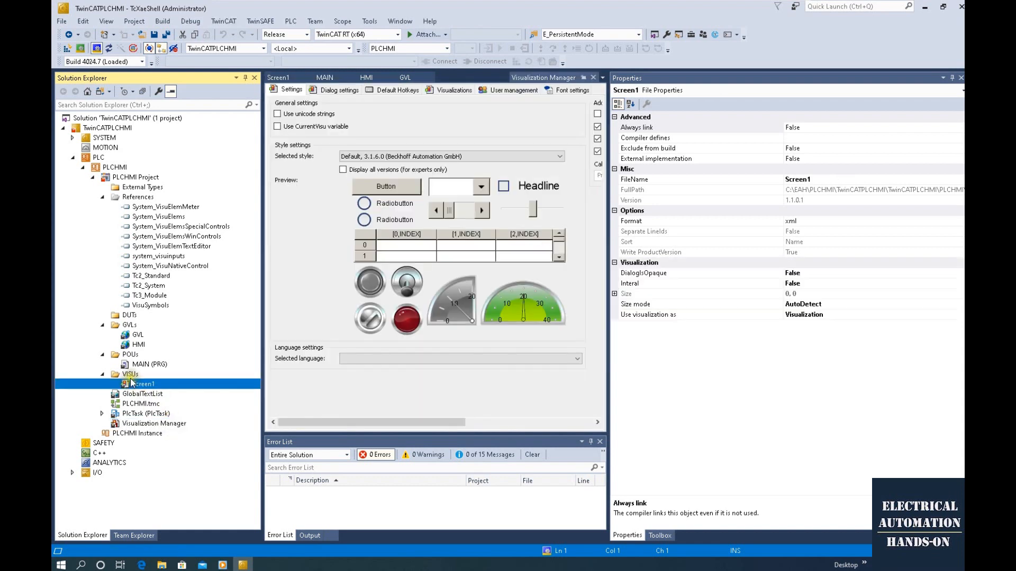
- Bring the empty Screen1 visualization back into the editor from the VISUs folder
{"action": "double_click", "coordinate": [141, 384]}
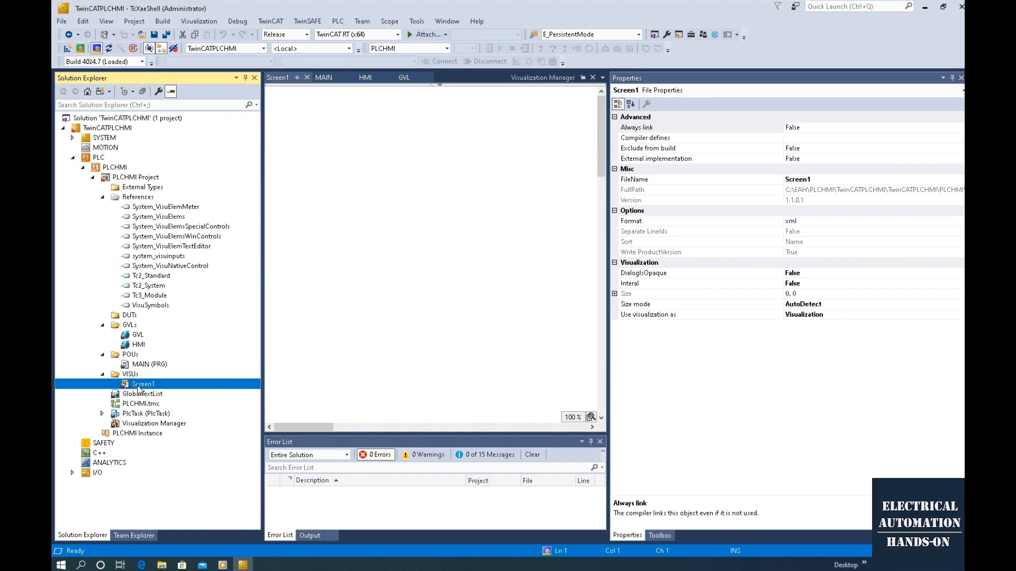
{"action": "mouse_move", "coordinate": [164, 400]}
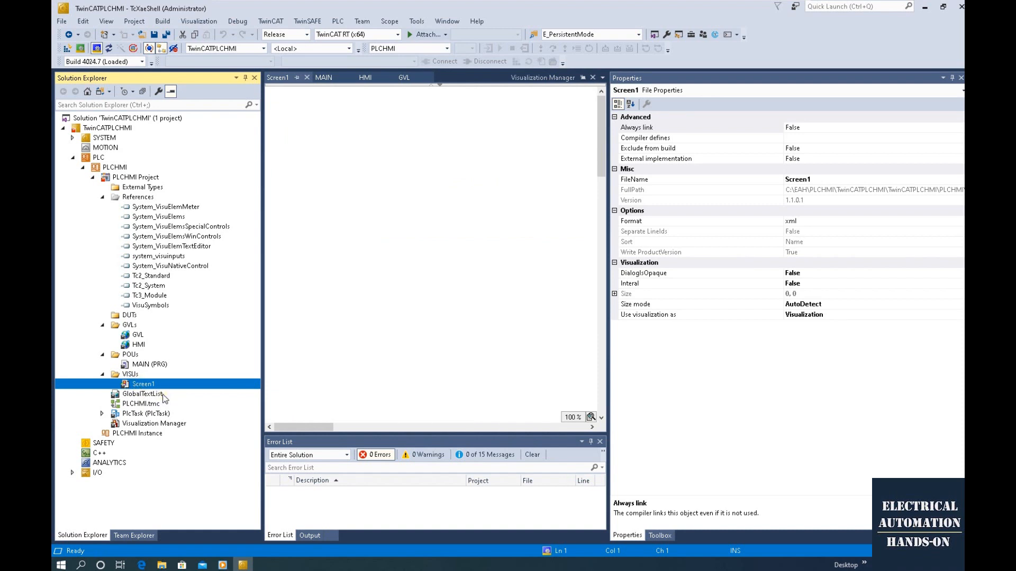
{"action": "mouse_move", "coordinate": [144, 397]}
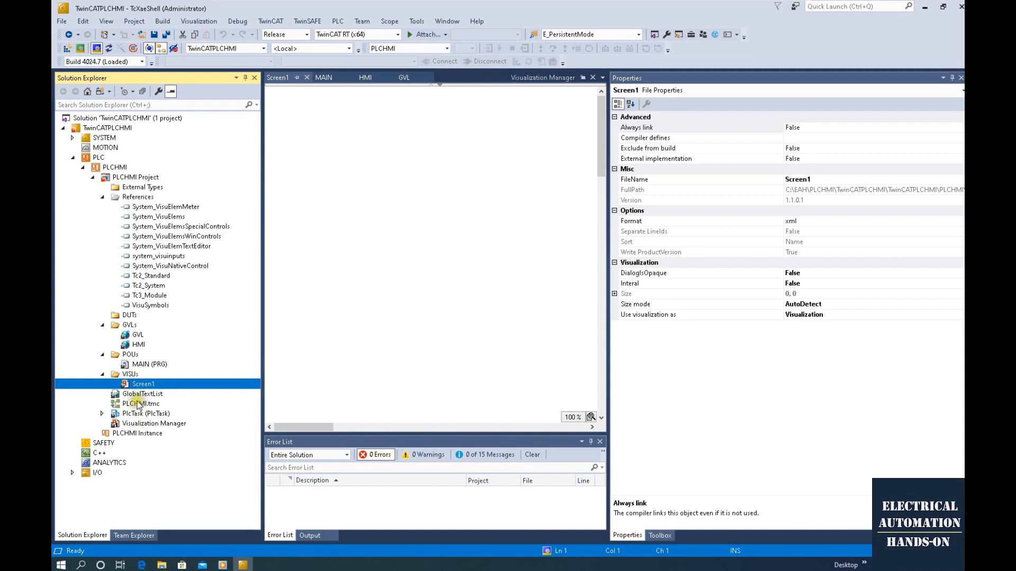
{"action": "mouse_move", "coordinate": [574, 327]}
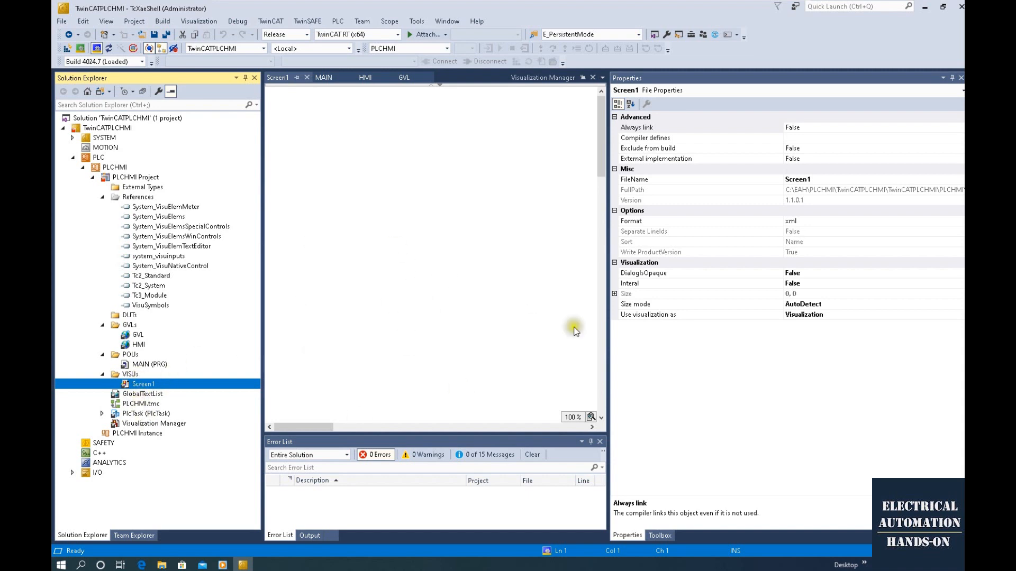
{"action": "mouse_move", "coordinate": [402, 283]}
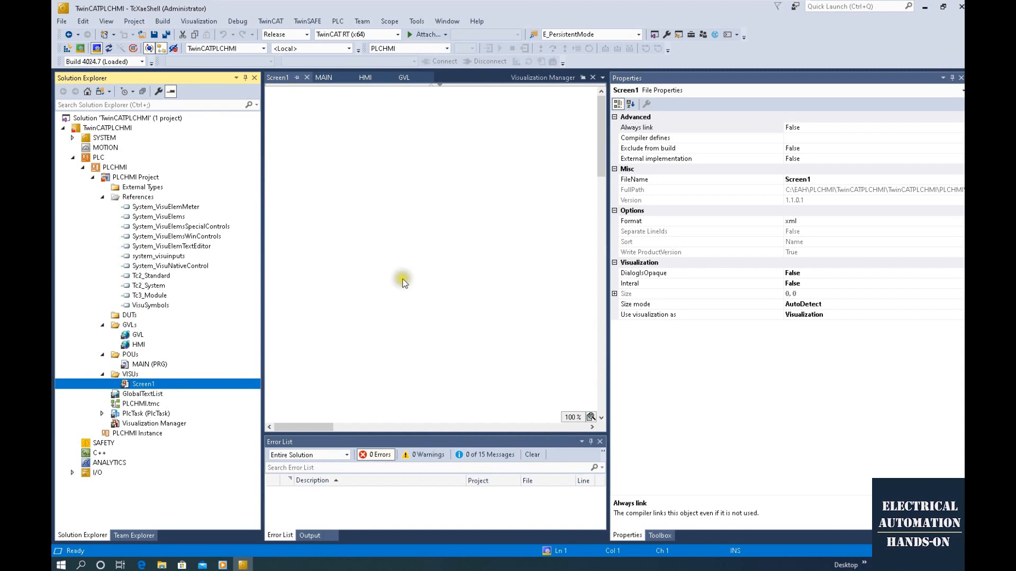
{"action": "mouse_move", "coordinate": [389, 194]}
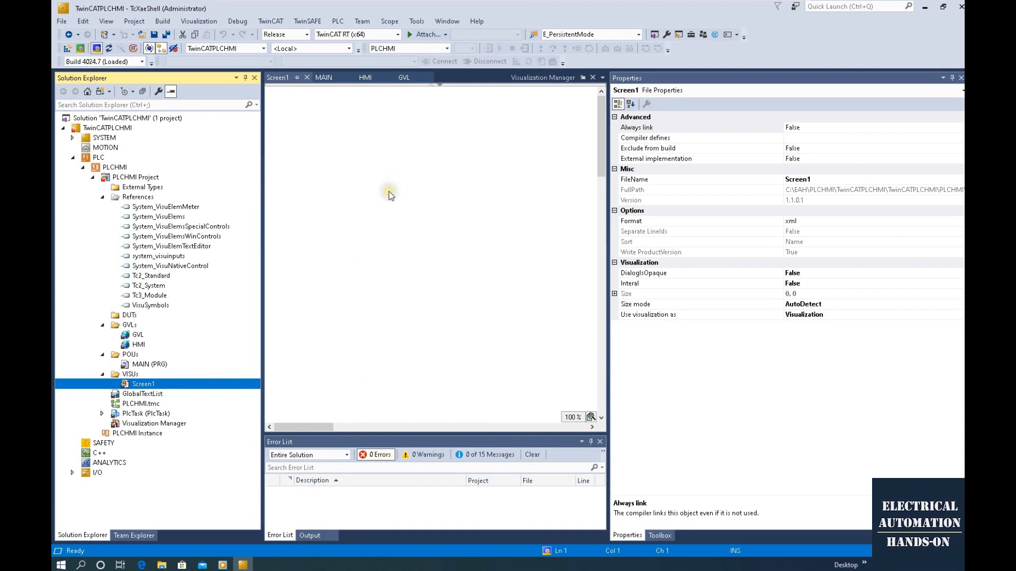
{"action": "mouse_move", "coordinate": [348, 254]}
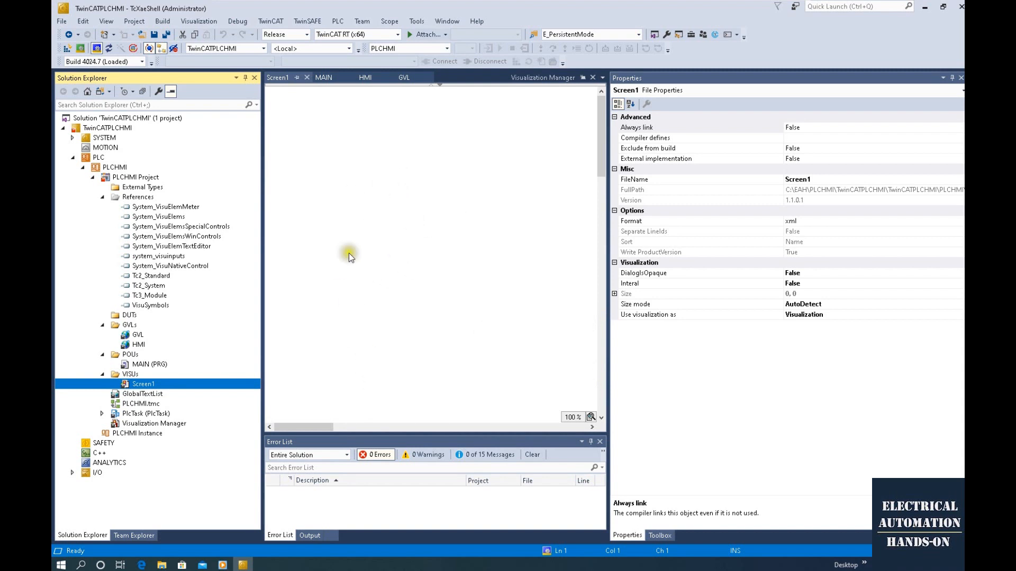
{"action": "mouse_move", "coordinate": [449, 293]}
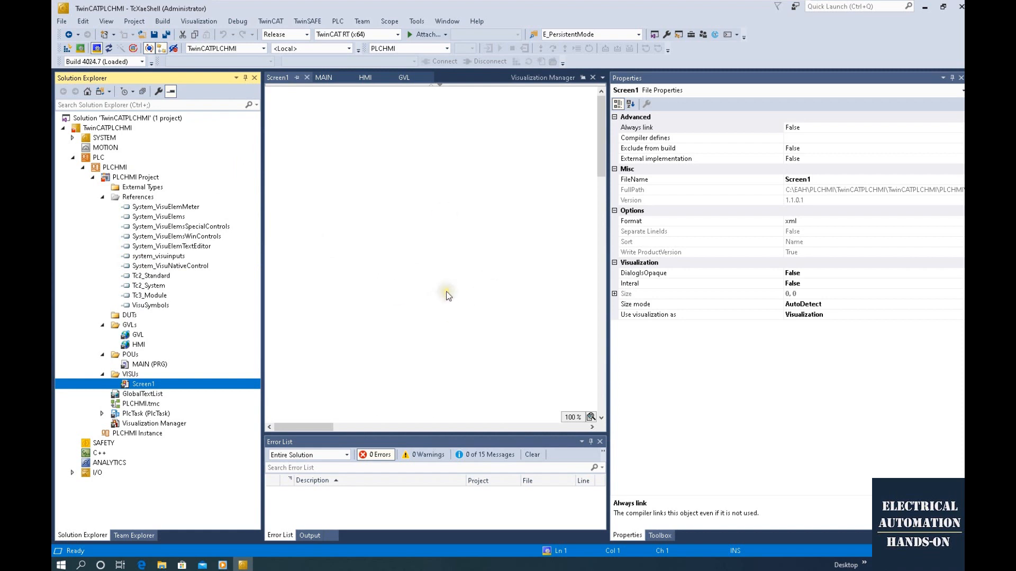
{"action": "mouse_move", "coordinate": [491, 306]}
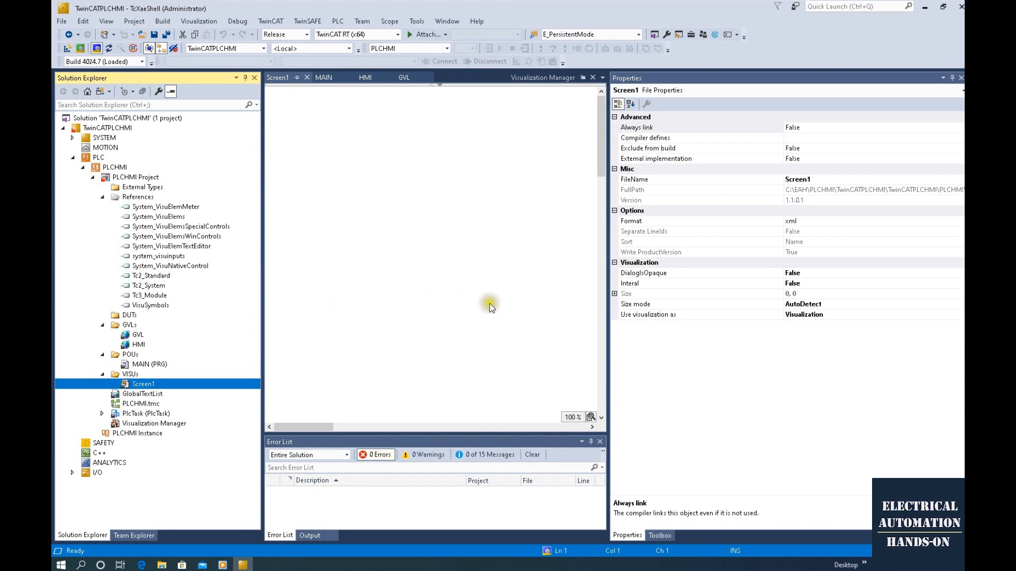
{"action": "mouse_move", "coordinate": [335, 271]}
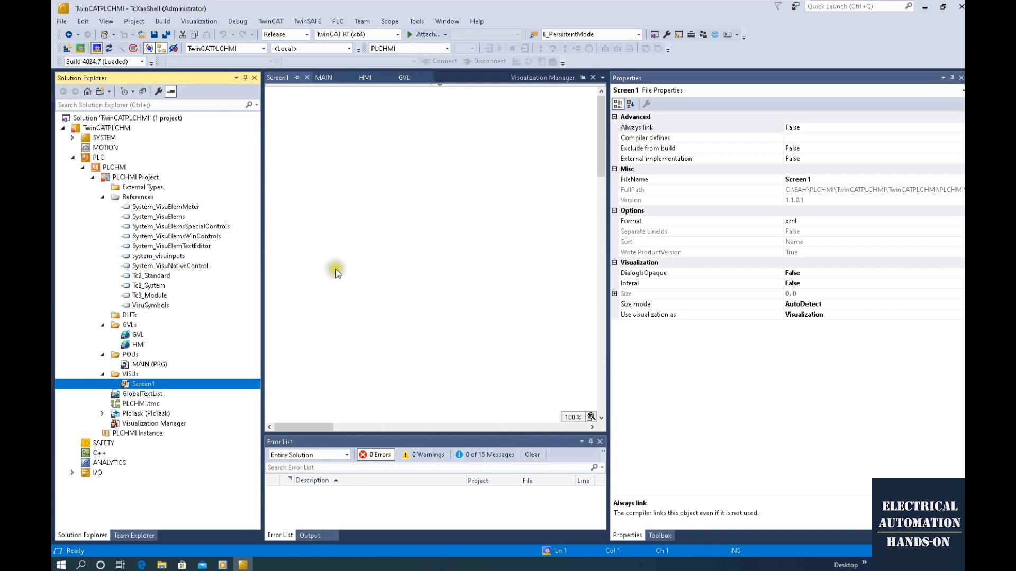
{"action": "mouse_move", "coordinate": [462, 144]}
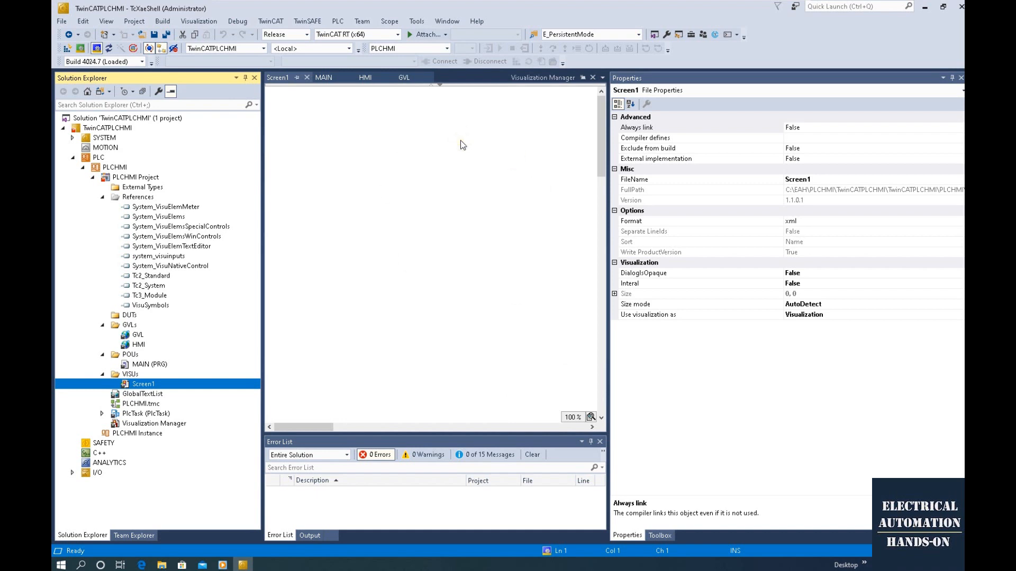
{"action": "mouse_move", "coordinate": [444, 210]}
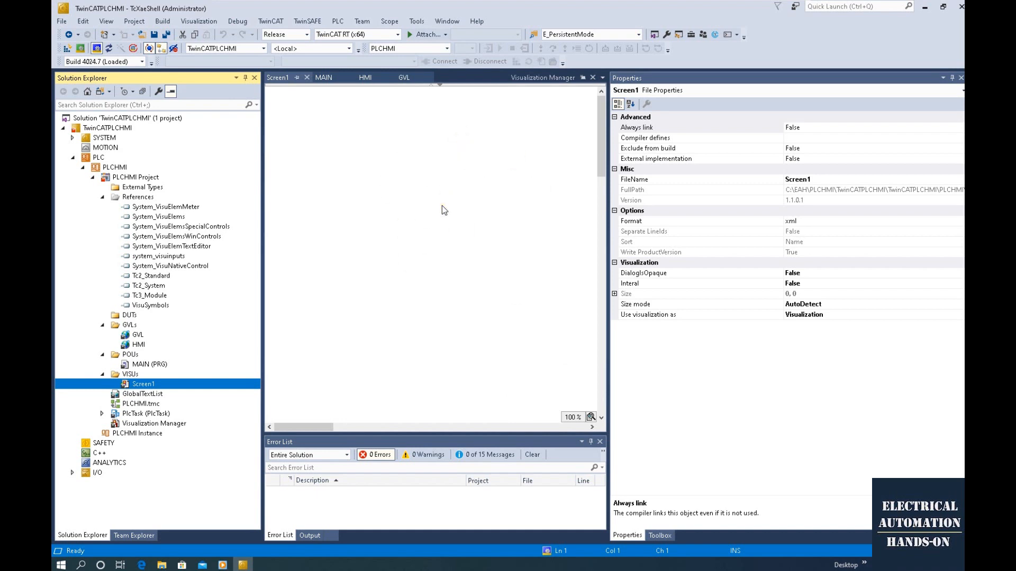
{"action": "mouse_move", "coordinate": [320, 235]}
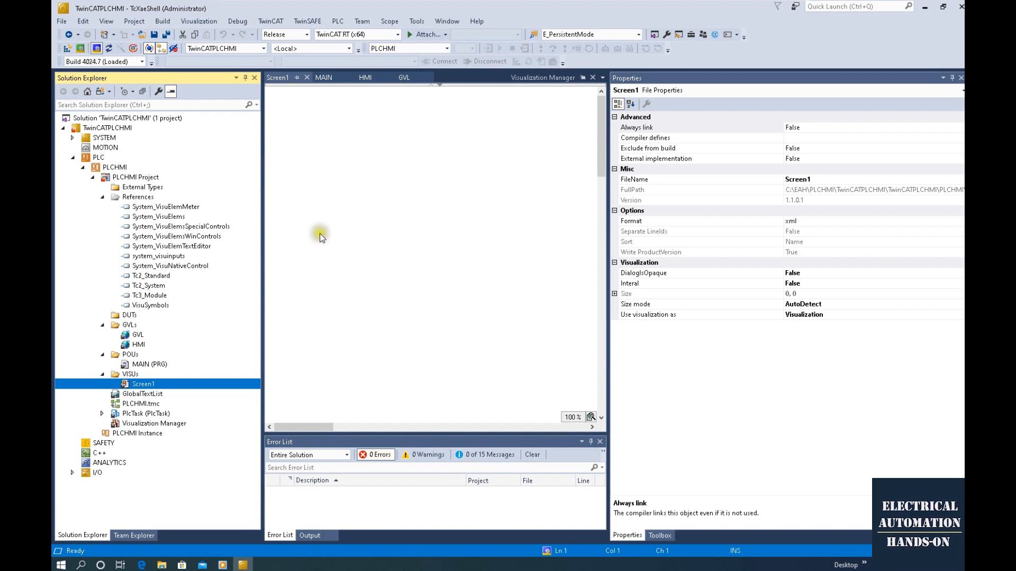
{"action": "mouse_move", "coordinate": [430, 182]}
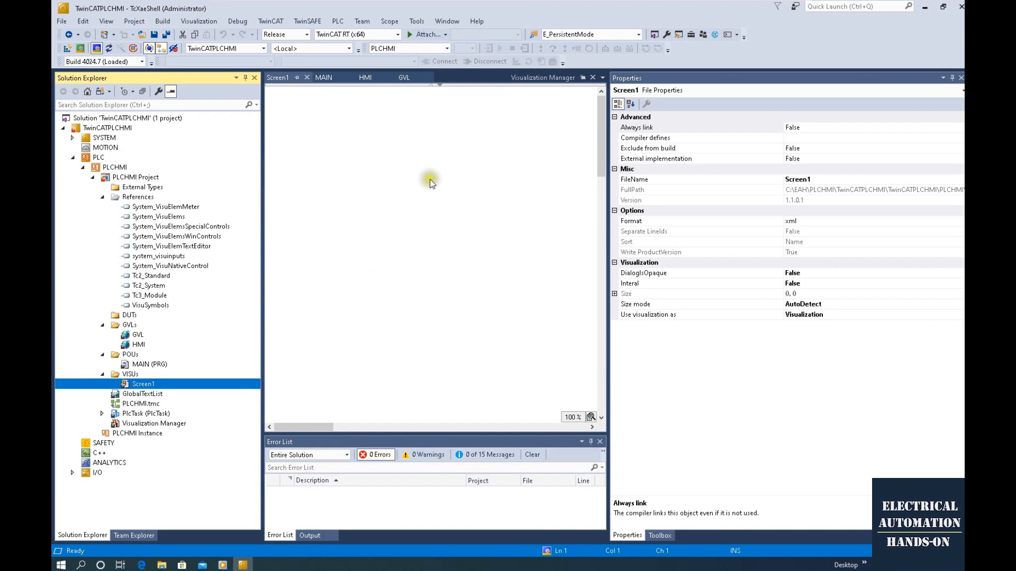
{"action": "mouse_move", "coordinate": [445, 369]}
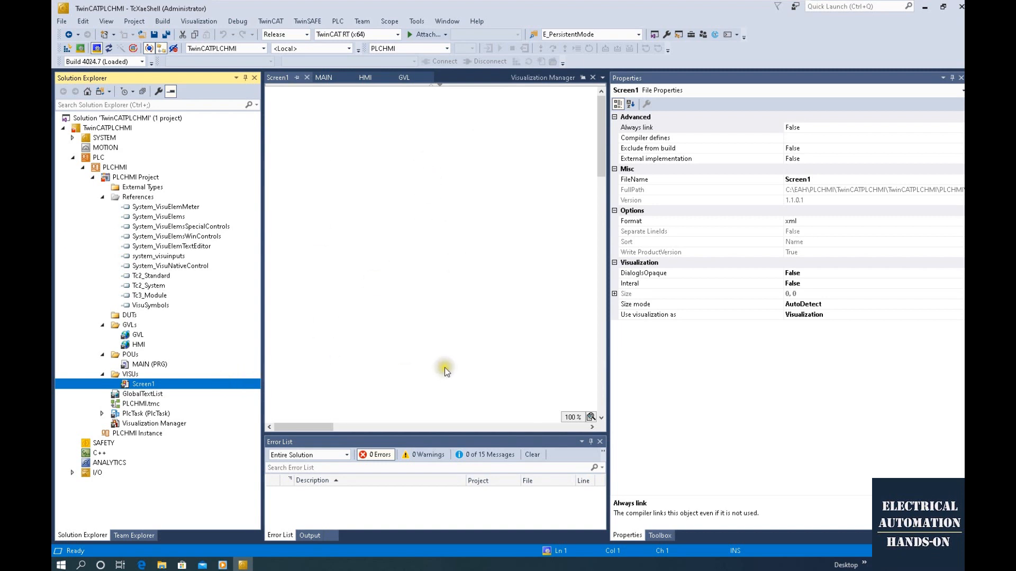
{"action": "mouse_move", "coordinate": [398, 264]}
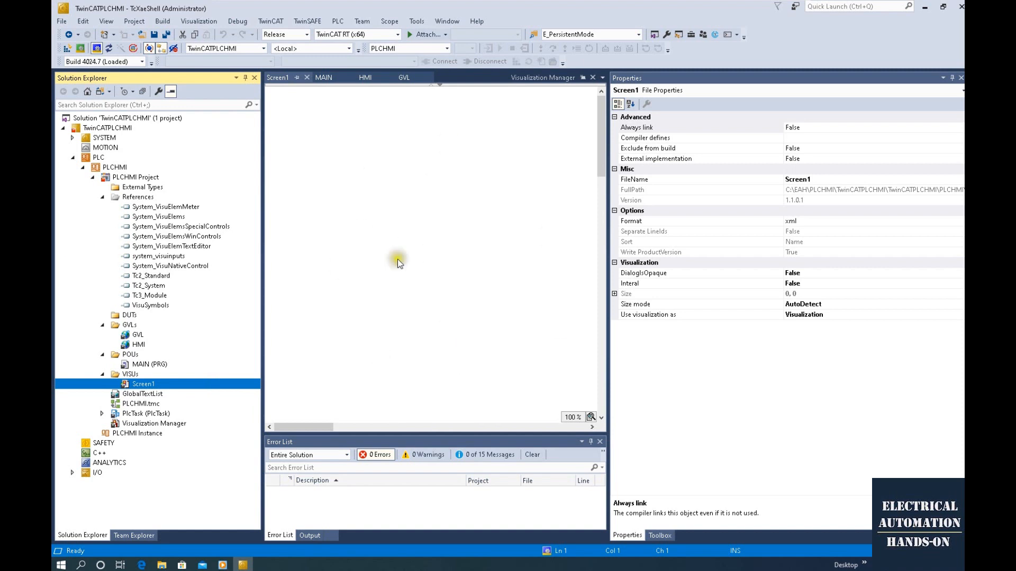
{"action": "mouse_move", "coordinate": [498, 279]}
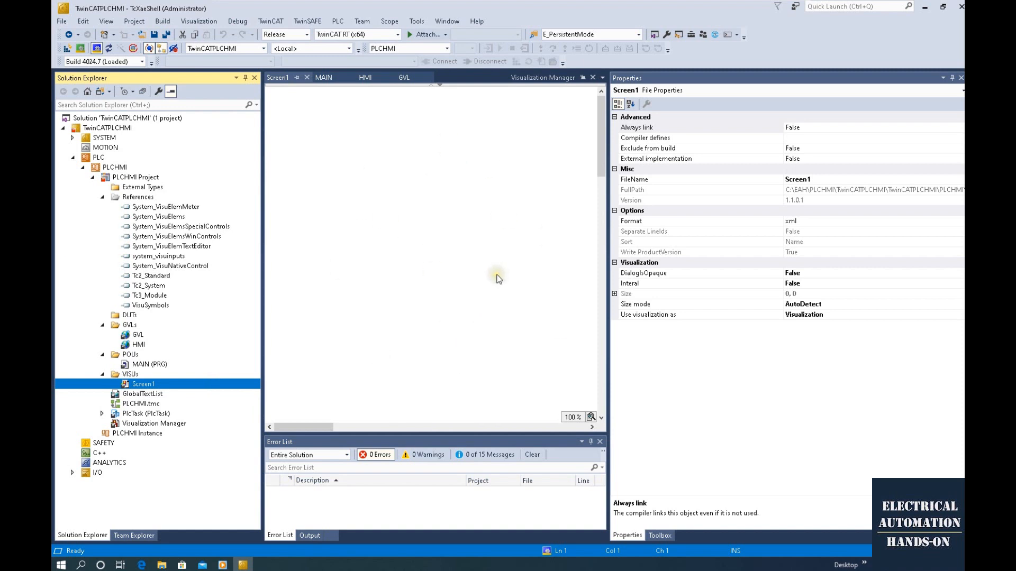
{"action": "mouse_move", "coordinate": [458, 307]}
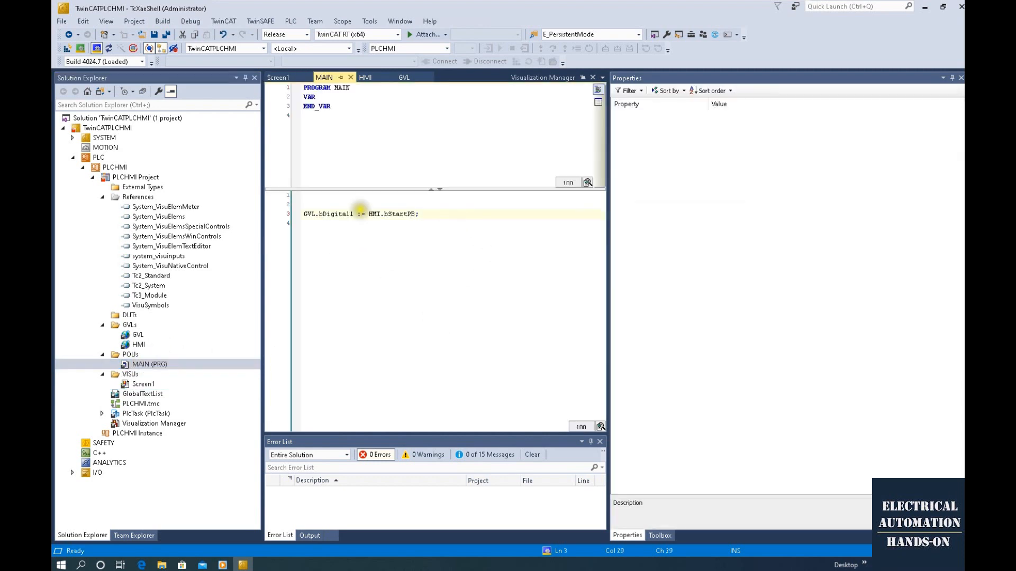
{"action": "mouse_move", "coordinate": [440, 255]}
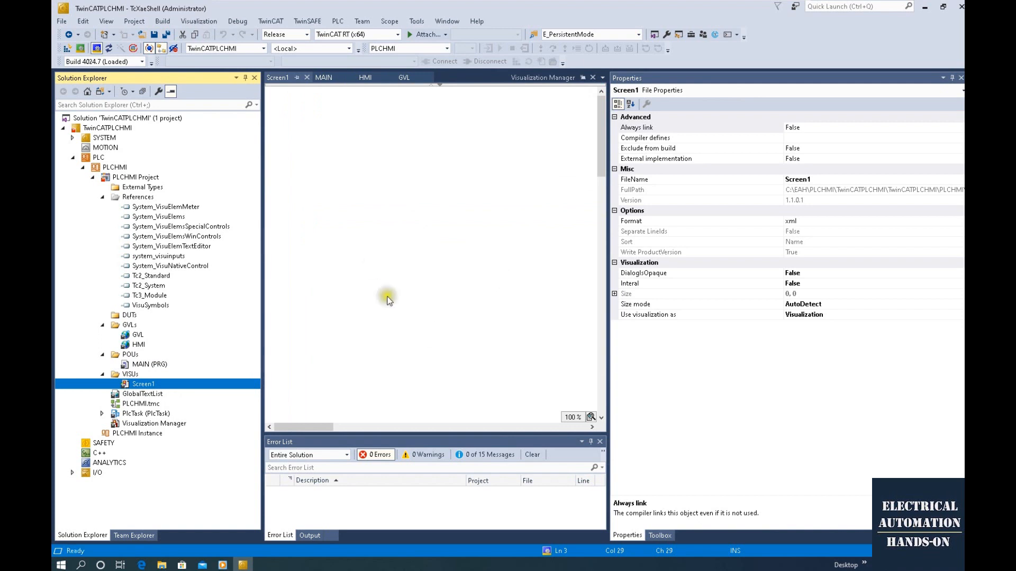
{"action": "mouse_move", "coordinate": [502, 210]}
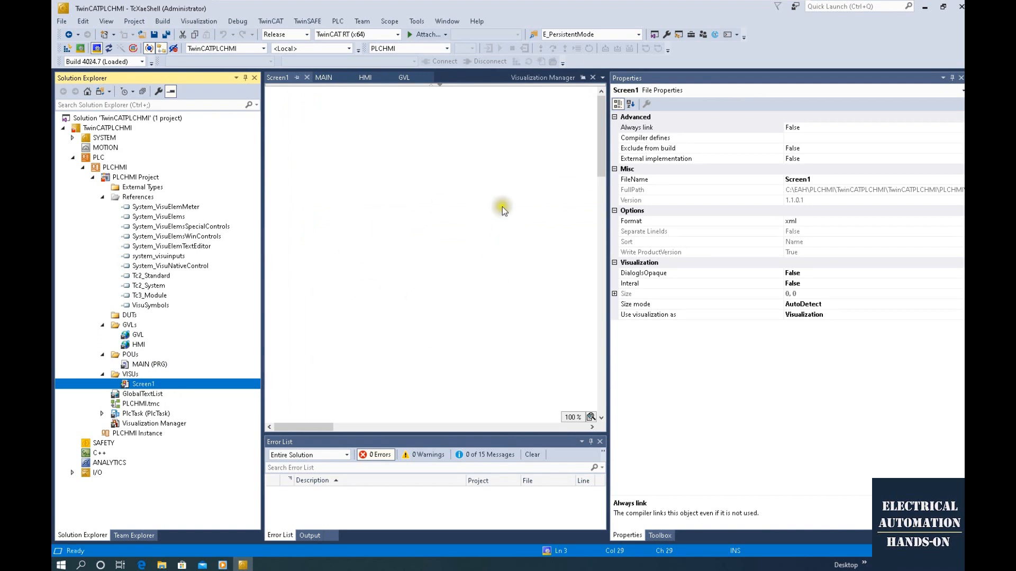
{"action": "mouse_move", "coordinate": [501, 146]}
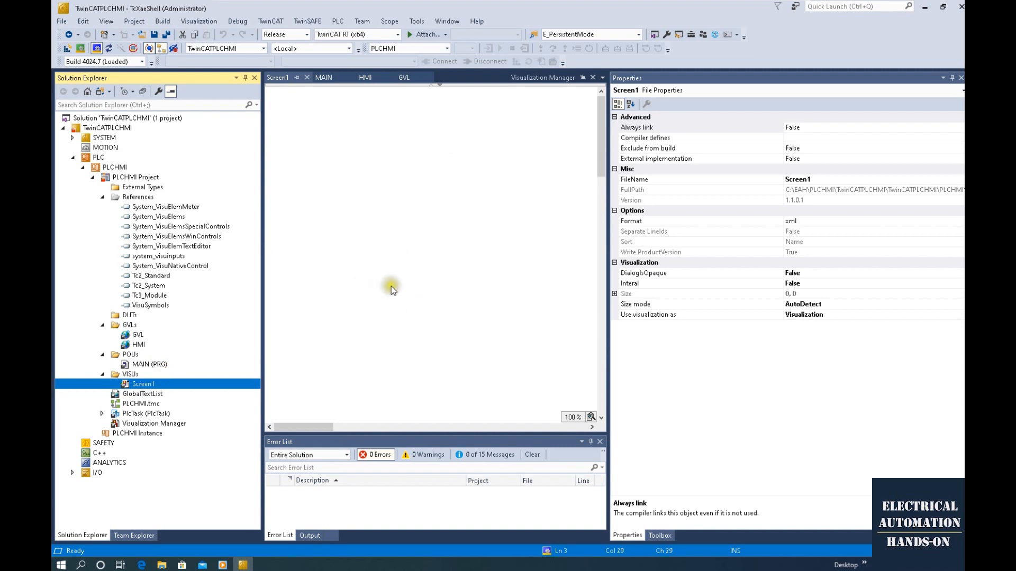
{"action": "mouse_move", "coordinate": [484, 251]}
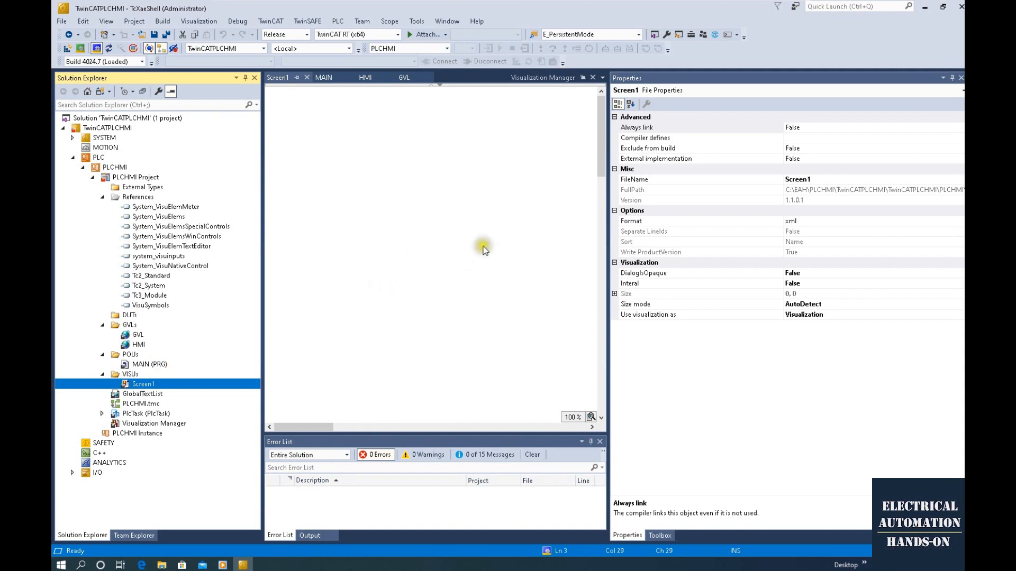
{"action": "mouse_move", "coordinate": [373, 225]}
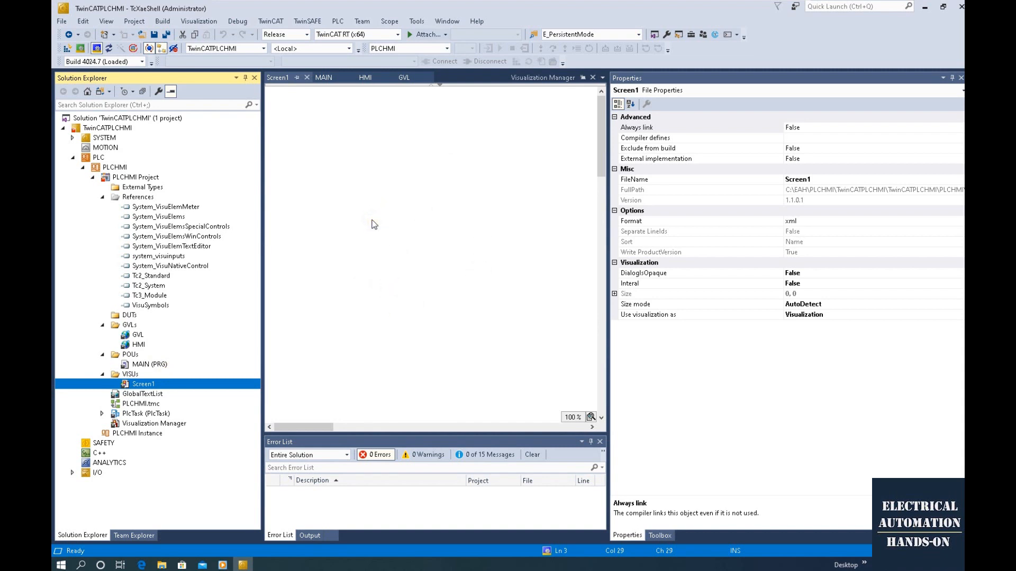
{"action": "mouse_move", "coordinate": [203, 195]}
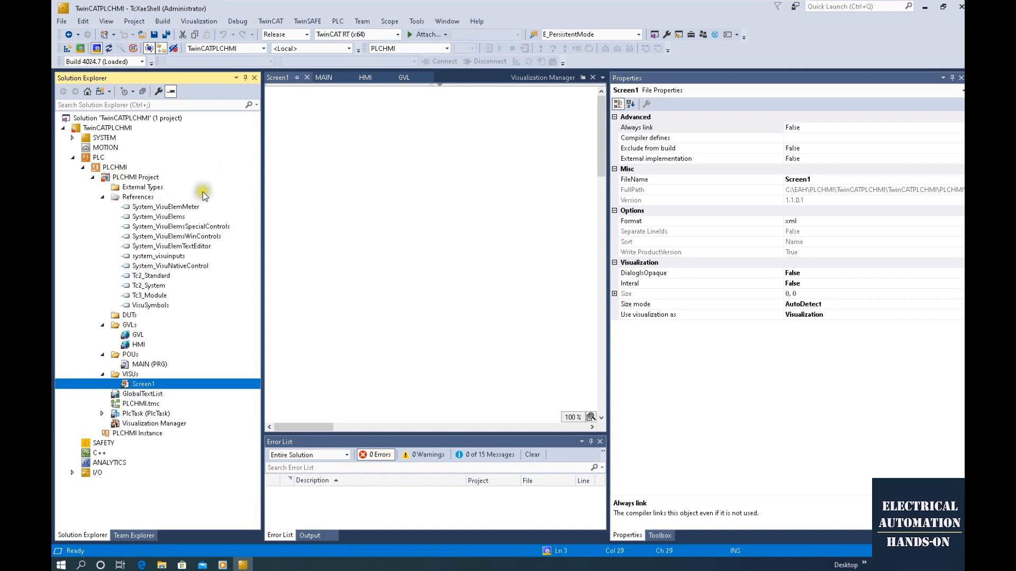
{"action": "mouse_move", "coordinate": [357, 227]}
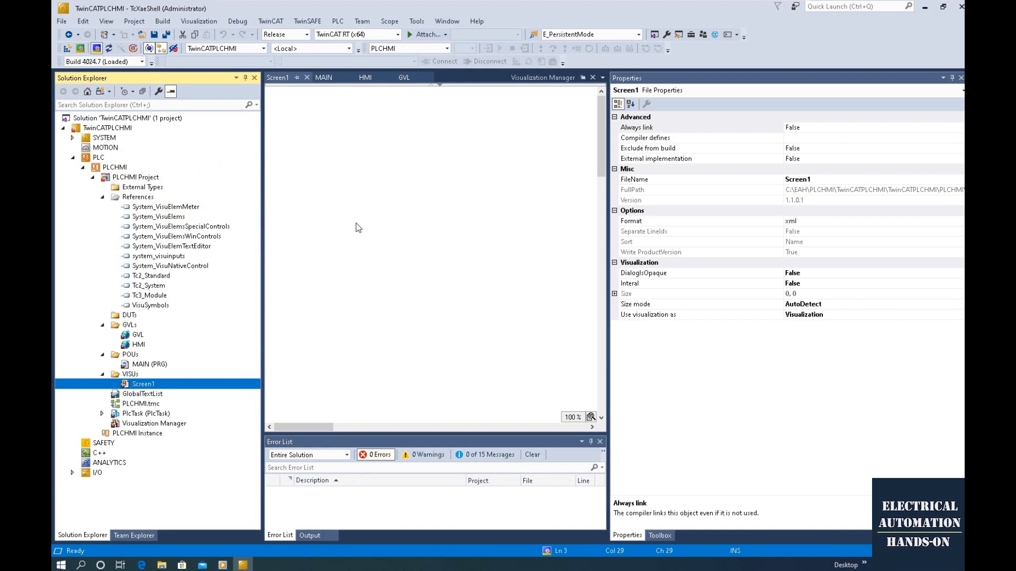
{"action": "mouse_move", "coordinate": [170, 370]}
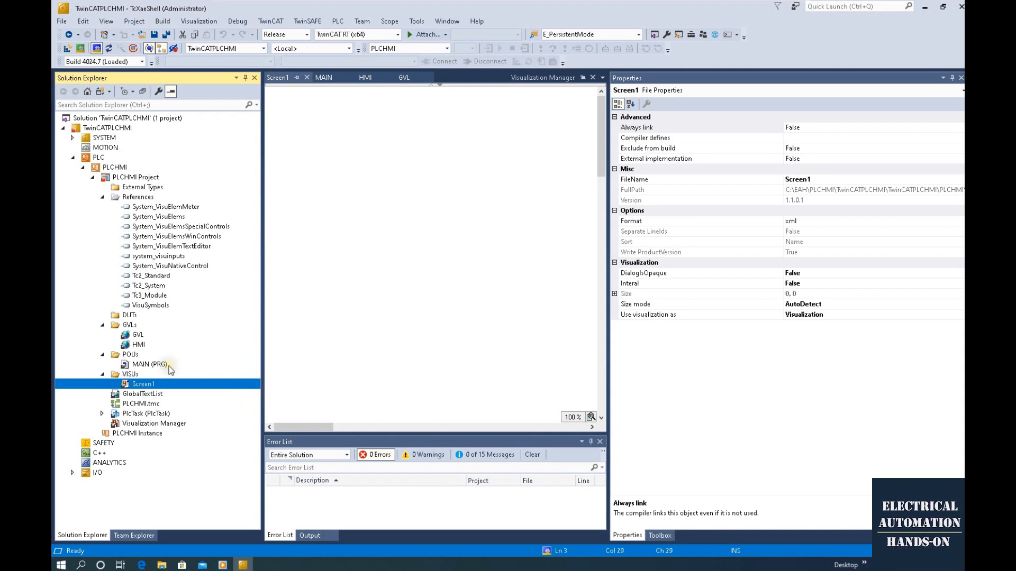
- Open the MAIN program, then the Visualization Manager settings with its style preview
{"action": "double_click", "coordinate": [149, 364]}
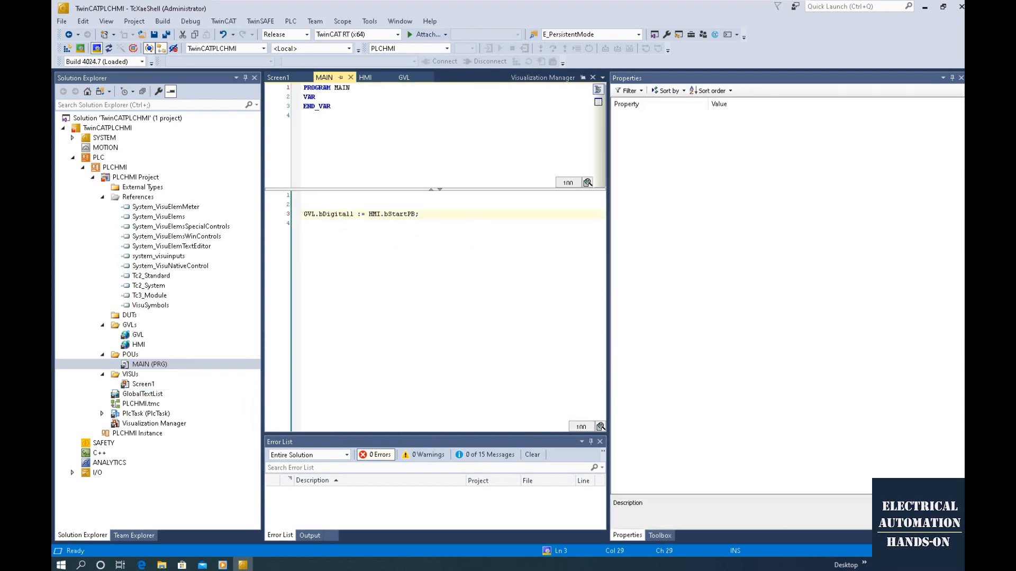
{"action": "mouse_move", "coordinate": [350, 369]}
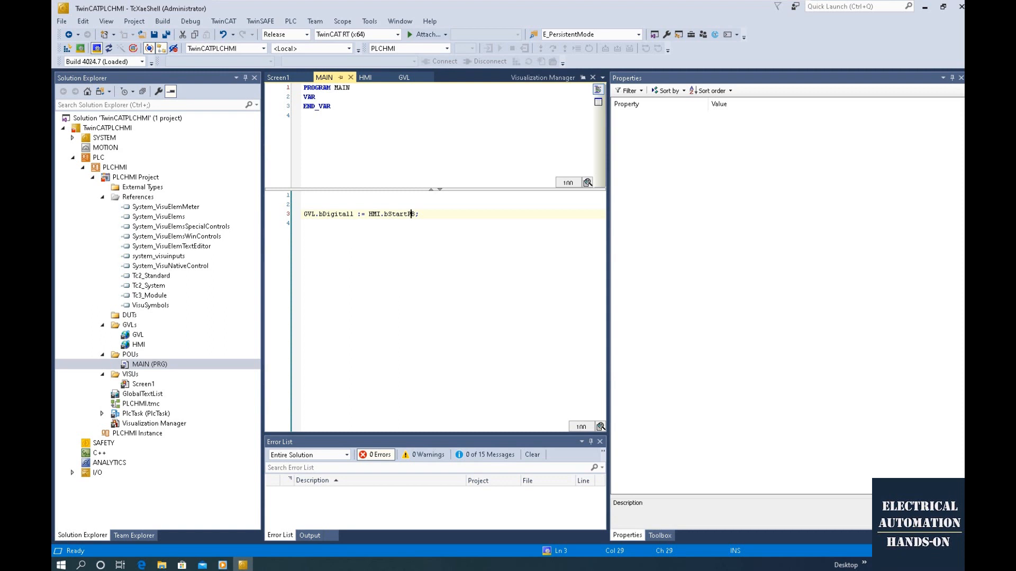
{"action": "mouse_move", "coordinate": [209, 421]}
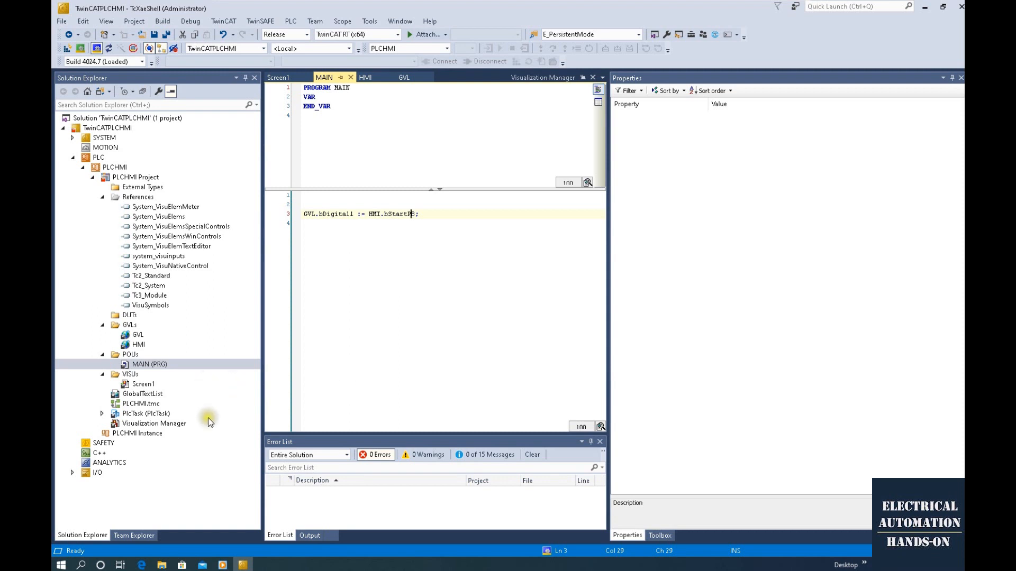
{"action": "double_click", "coordinate": [154, 423]}
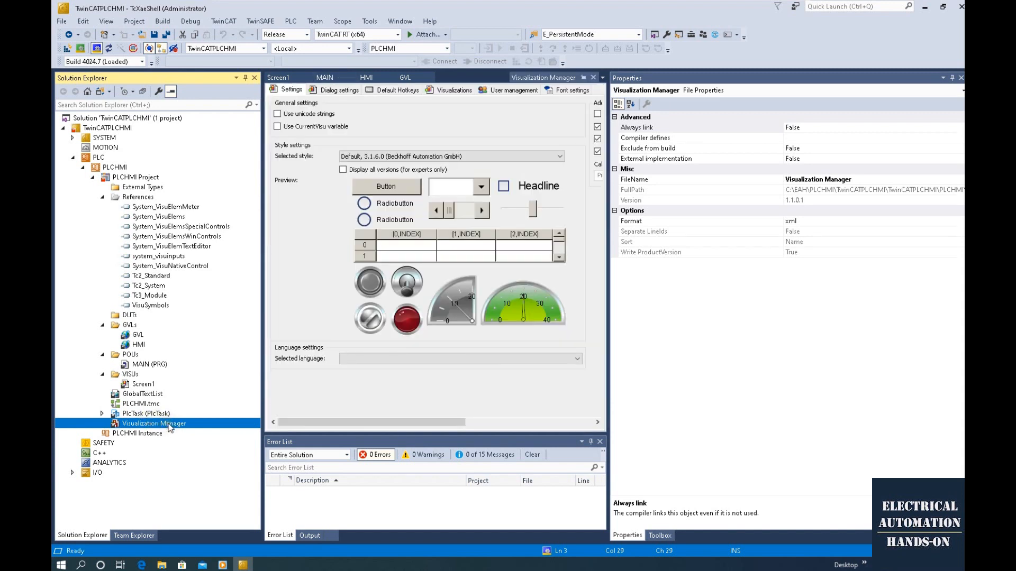
{"action": "right_click", "coordinate": [154, 423]}
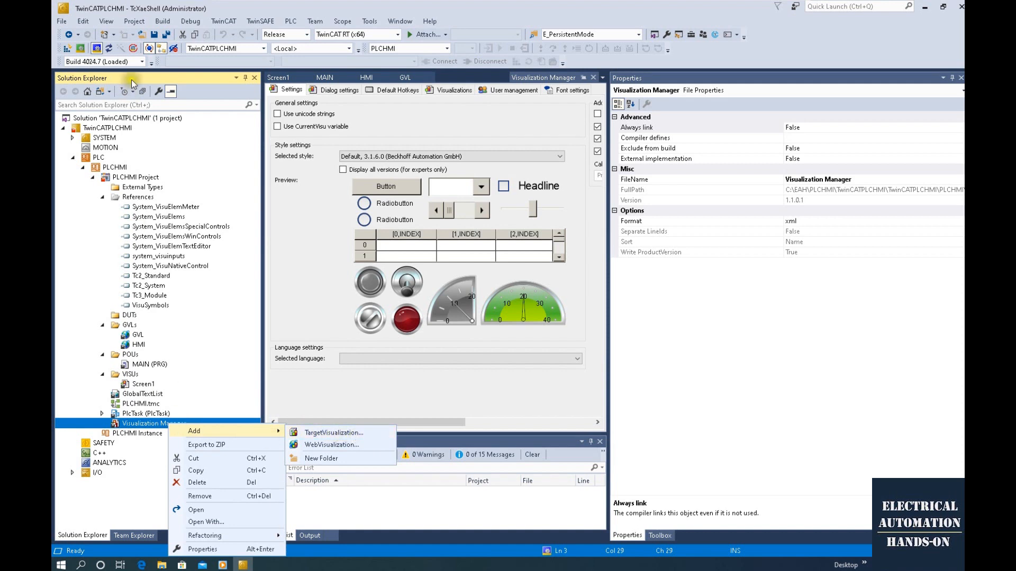
{"action": "mouse_move", "coordinate": [318, 237]}
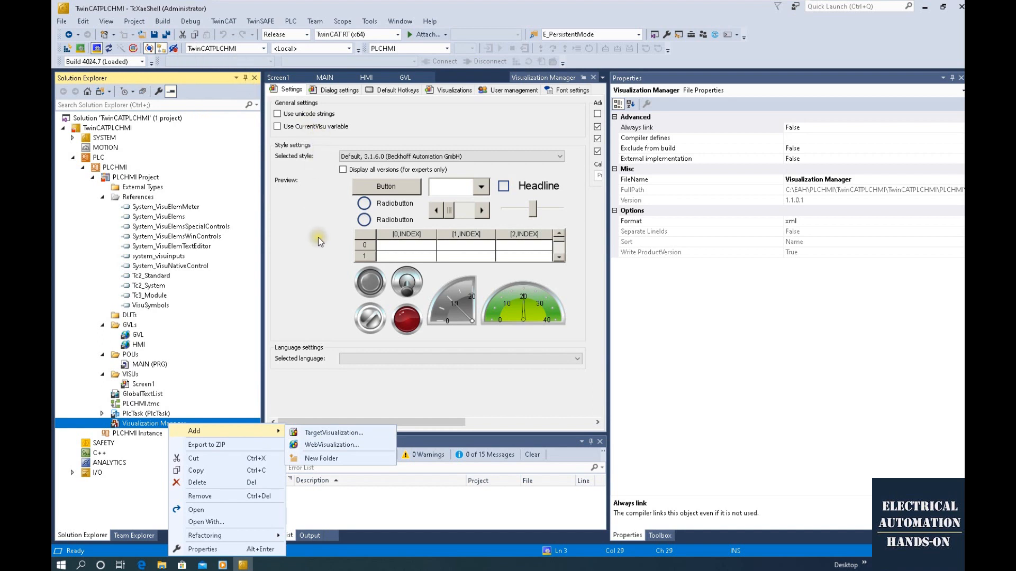
{"action": "left_click", "coordinate": [317, 243]}
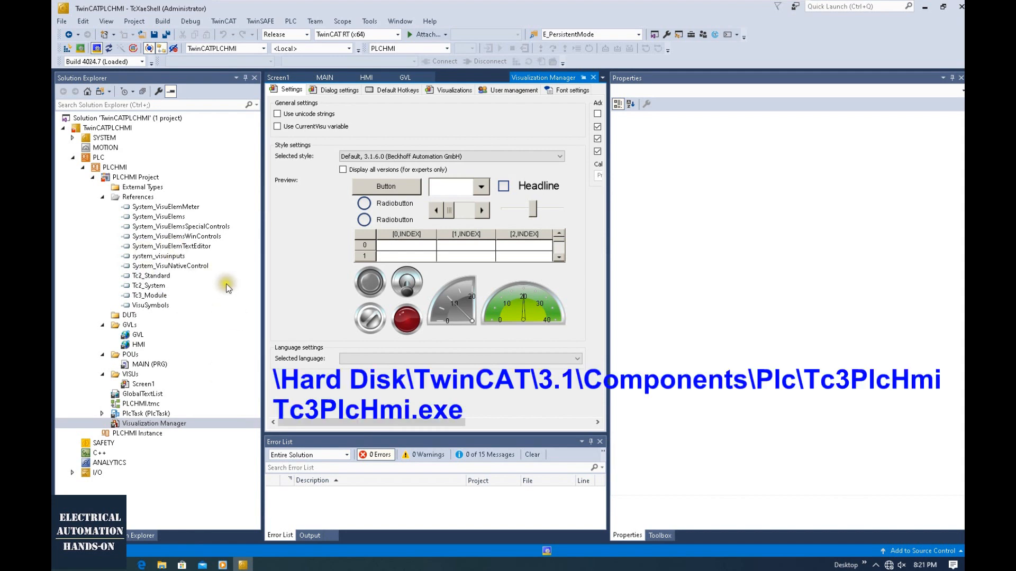
{"action": "mouse_move", "coordinate": [437, 291]}
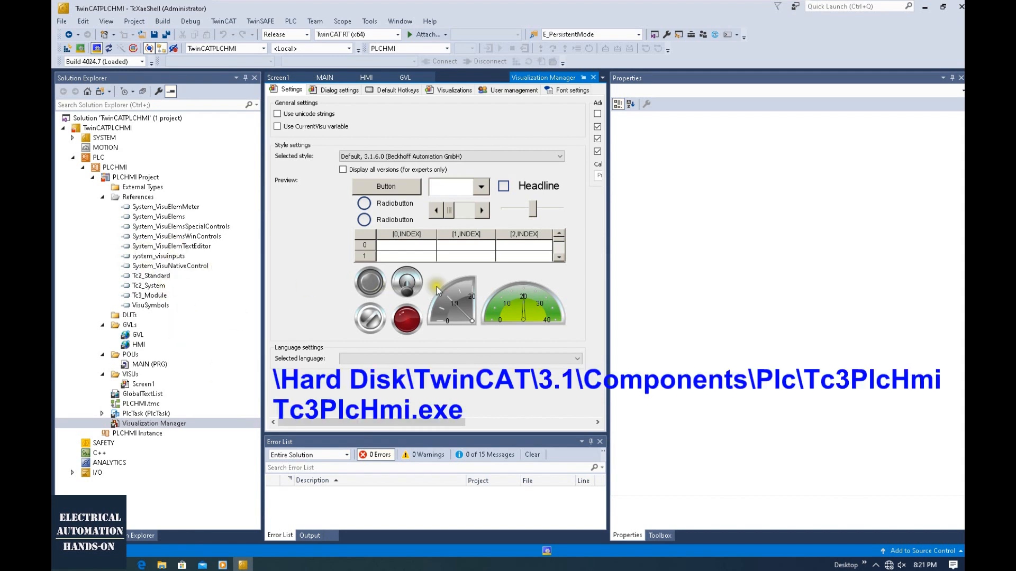
{"action": "mouse_move", "coordinate": [438, 290]}
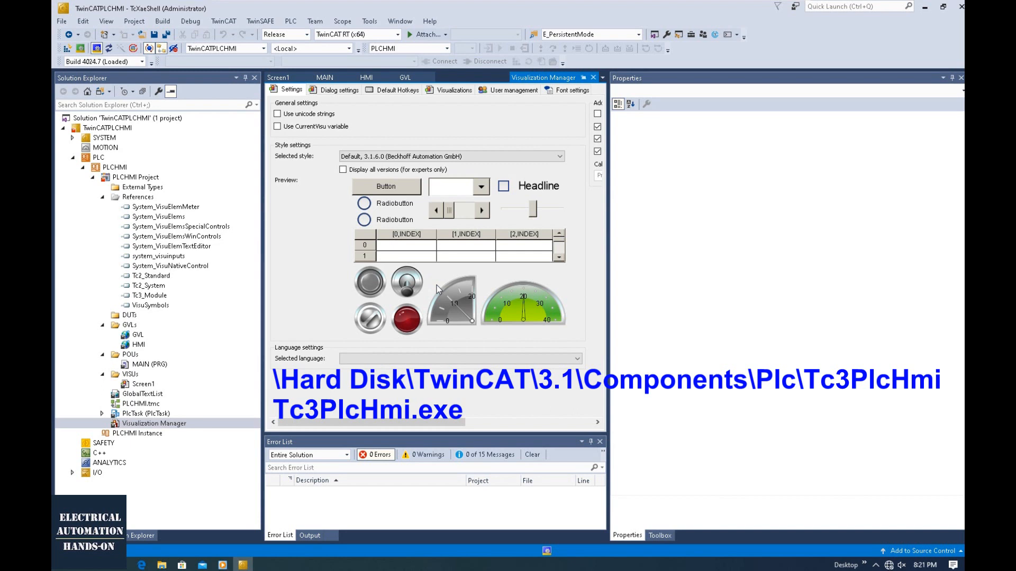
{"action": "right_click", "coordinate": [154, 423]}
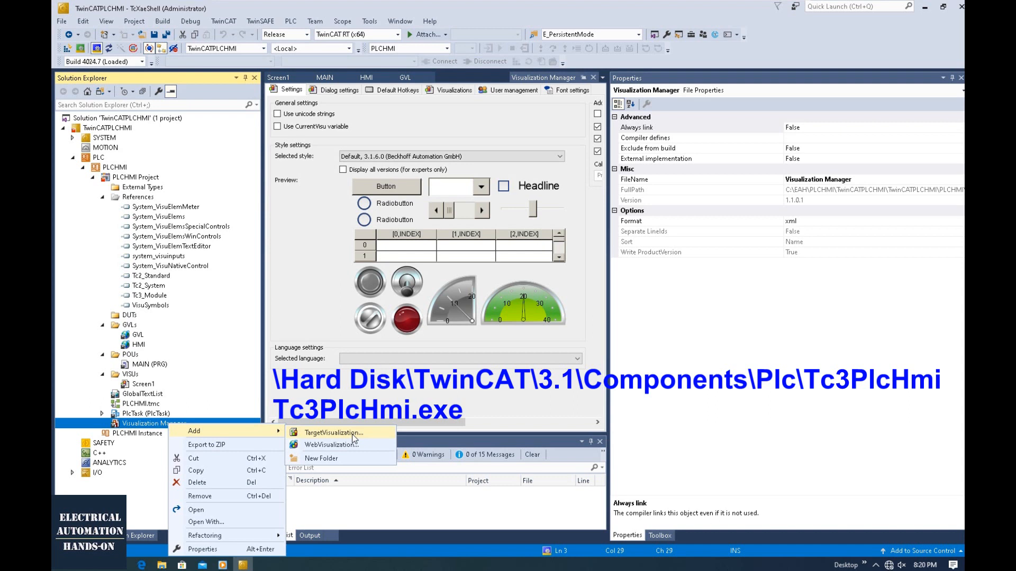
{"action": "mouse_move", "coordinate": [322, 147]}
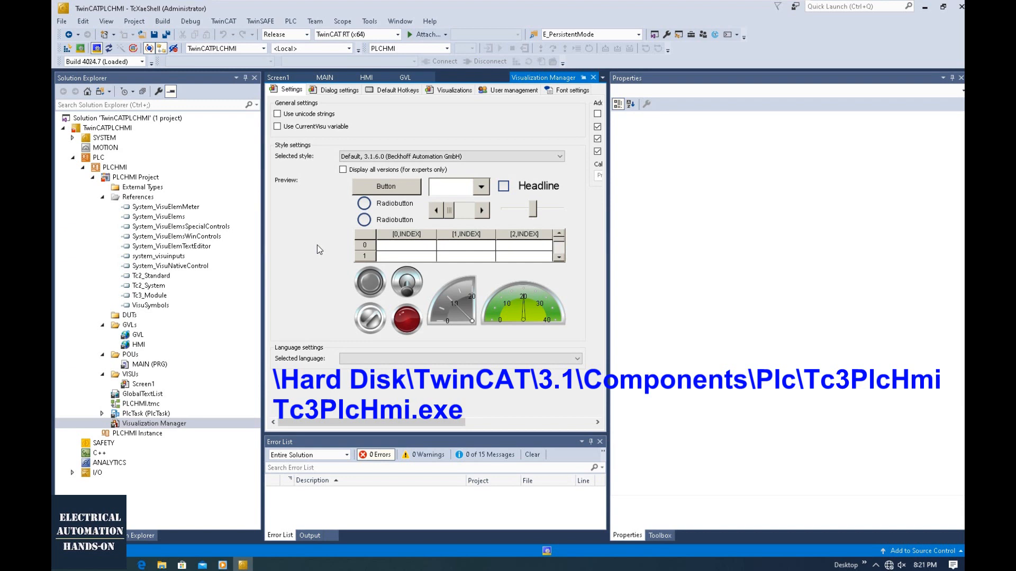
{"action": "mouse_move", "coordinate": [210, 181]}
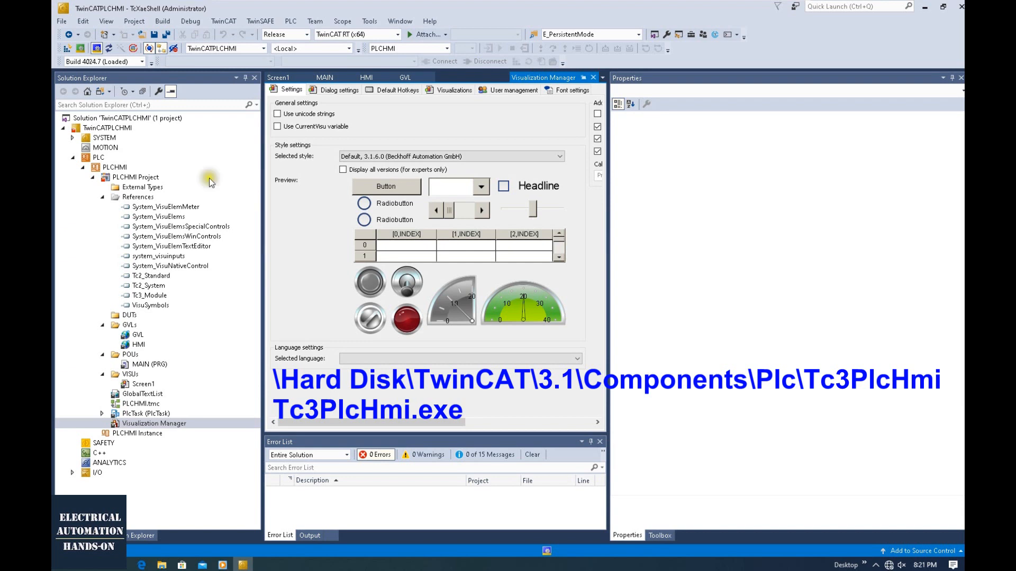
{"action": "mouse_move", "coordinate": [199, 333]}
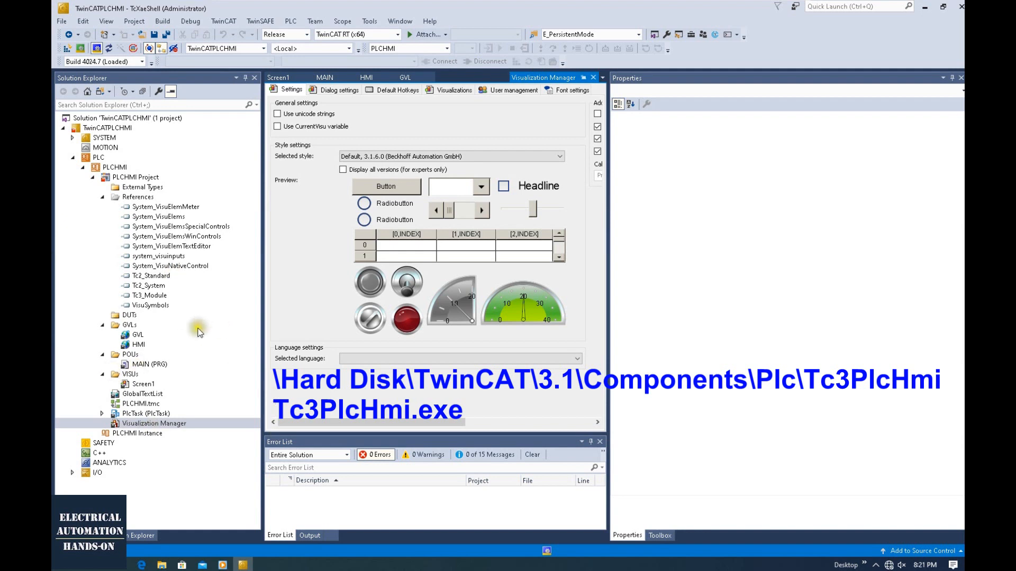
- From Screen1, add a new visualization named Screen2 to the VISUs folder
{"action": "left_click", "coordinate": [143, 383]}
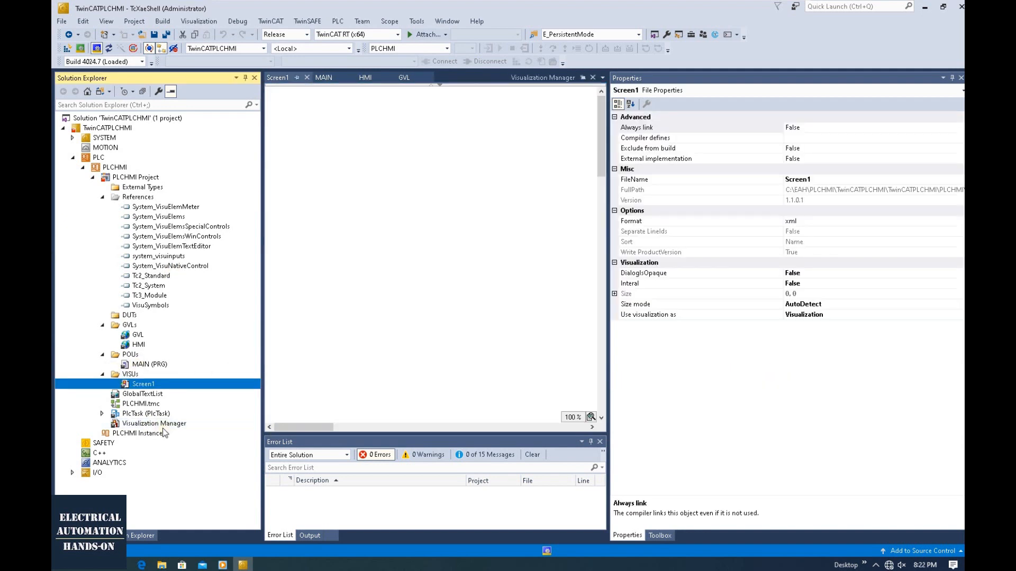
{"action": "mouse_move", "coordinate": [281, 357]}
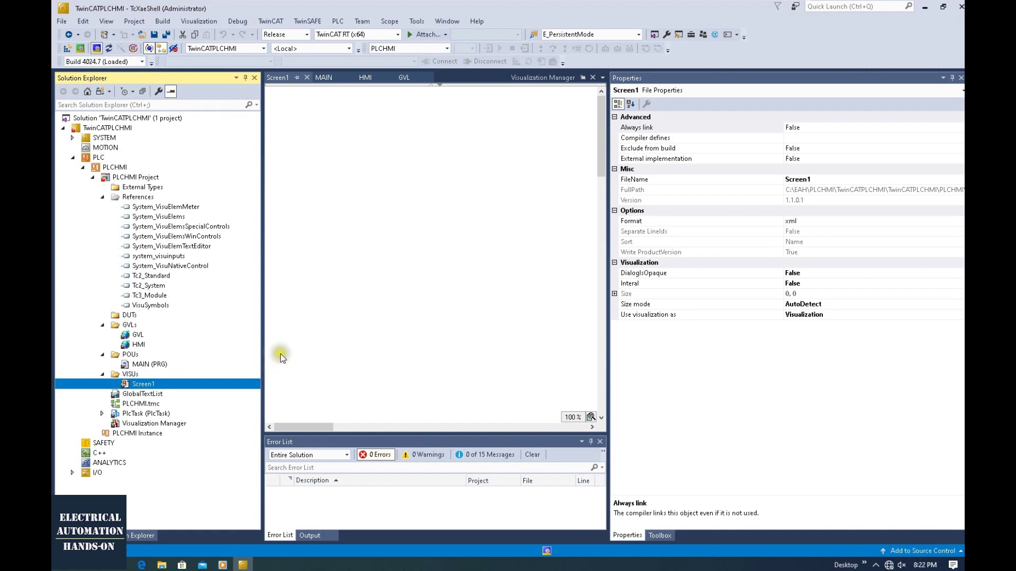
{"action": "mouse_move", "coordinate": [233, 421]}
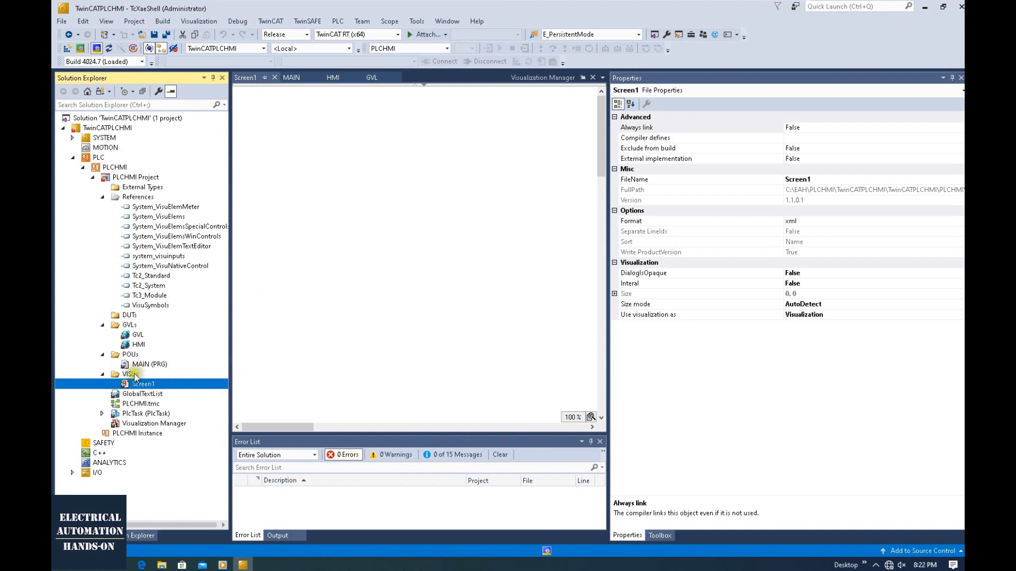
{"action": "right_click", "coordinate": [129, 374]}
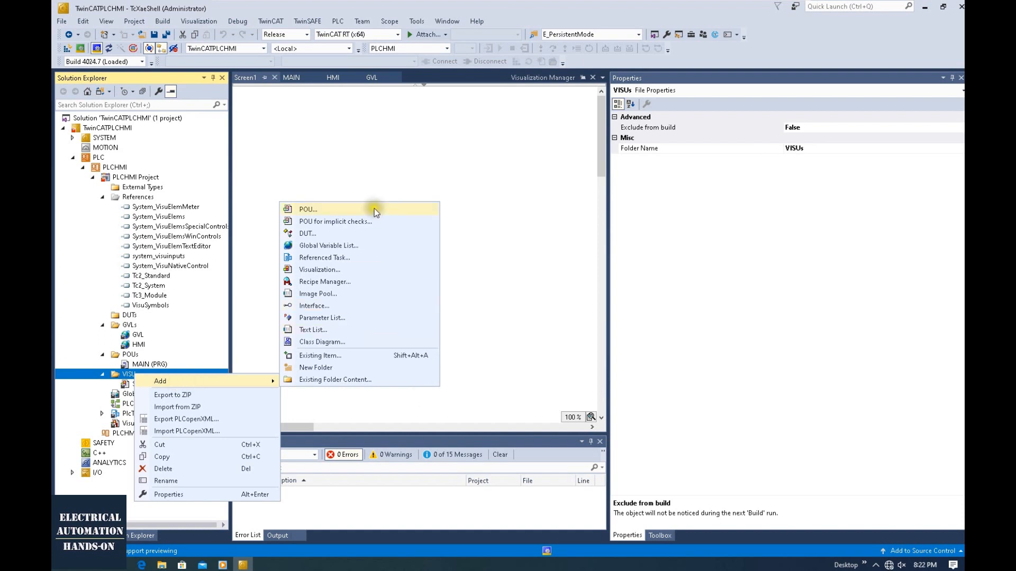
{"action": "mouse_move", "coordinate": [325, 274]}
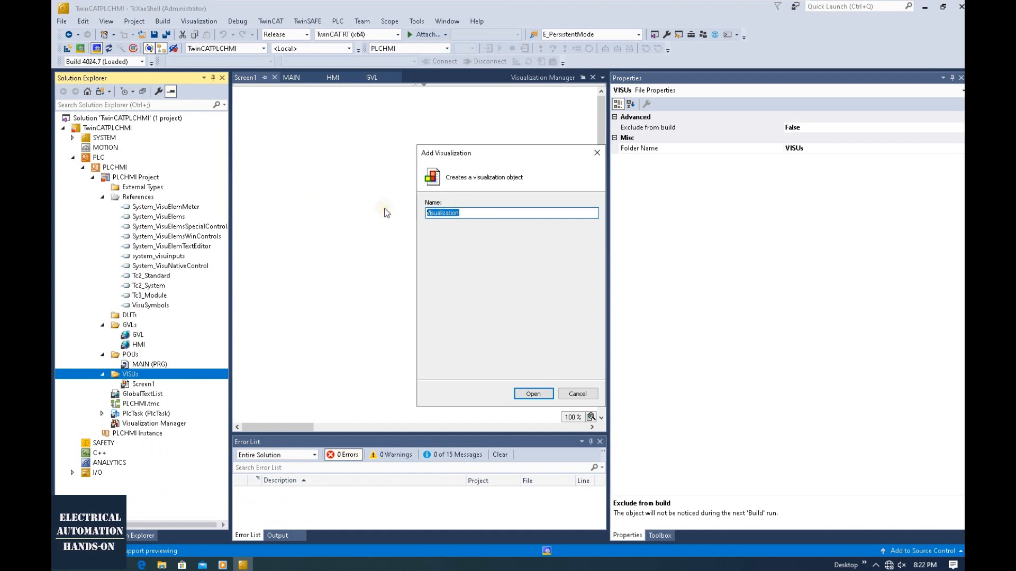
{"action": "type", "text": "Screen"}
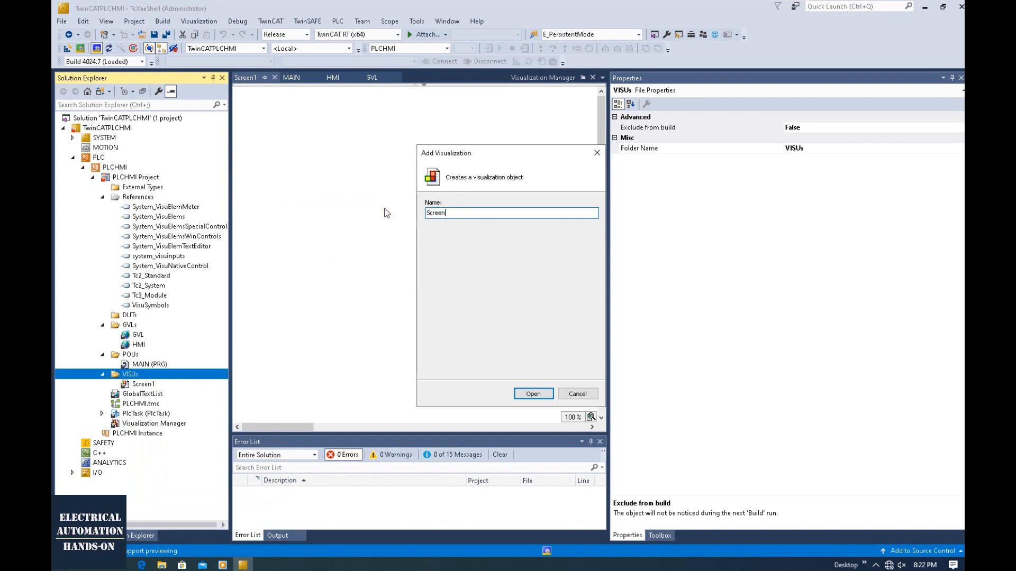
{"action": "left_click", "coordinate": [533, 394]}
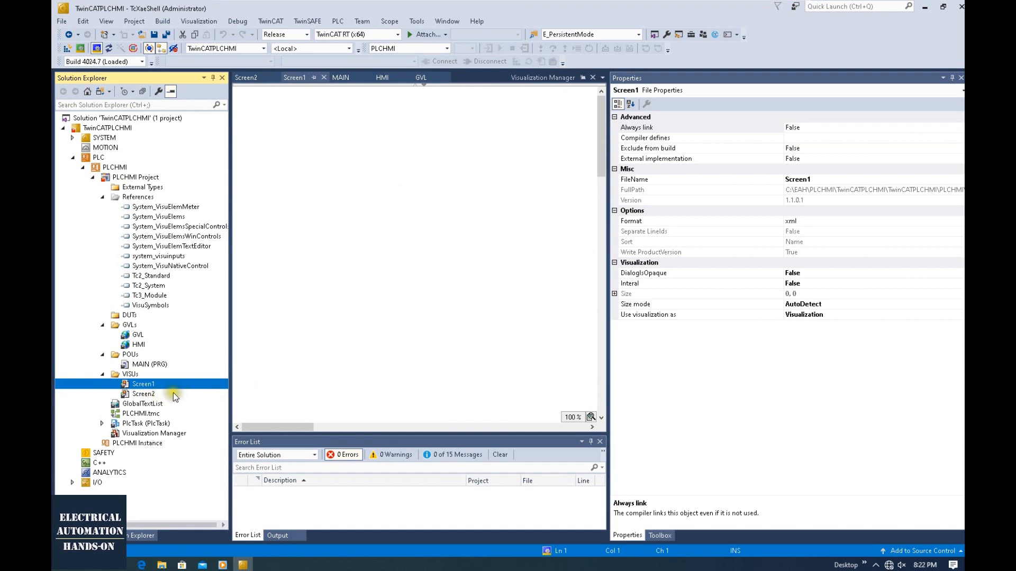
{"action": "mouse_move", "coordinate": [297, 325]}
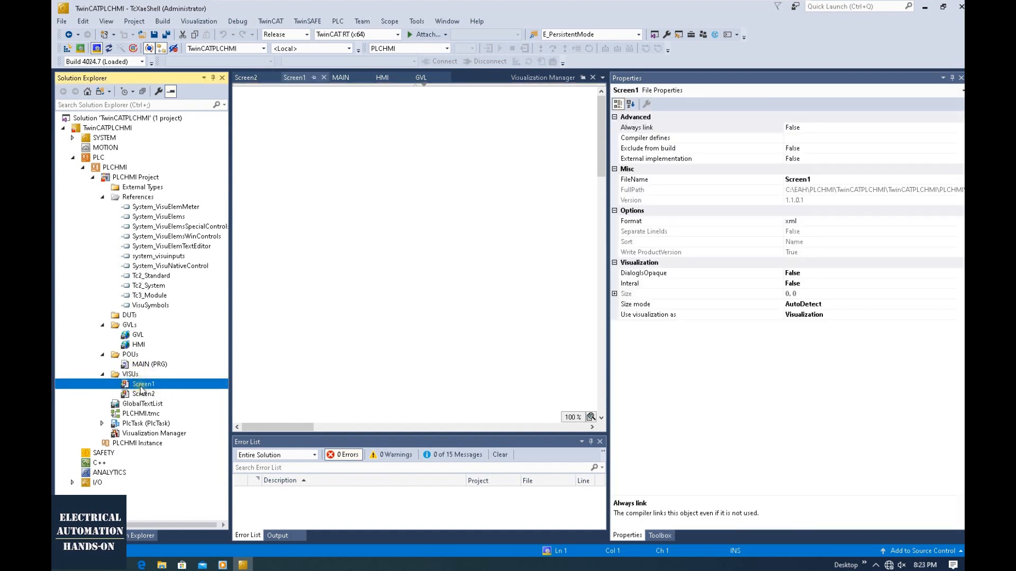
{"action": "mouse_move", "coordinate": [861, 266]}
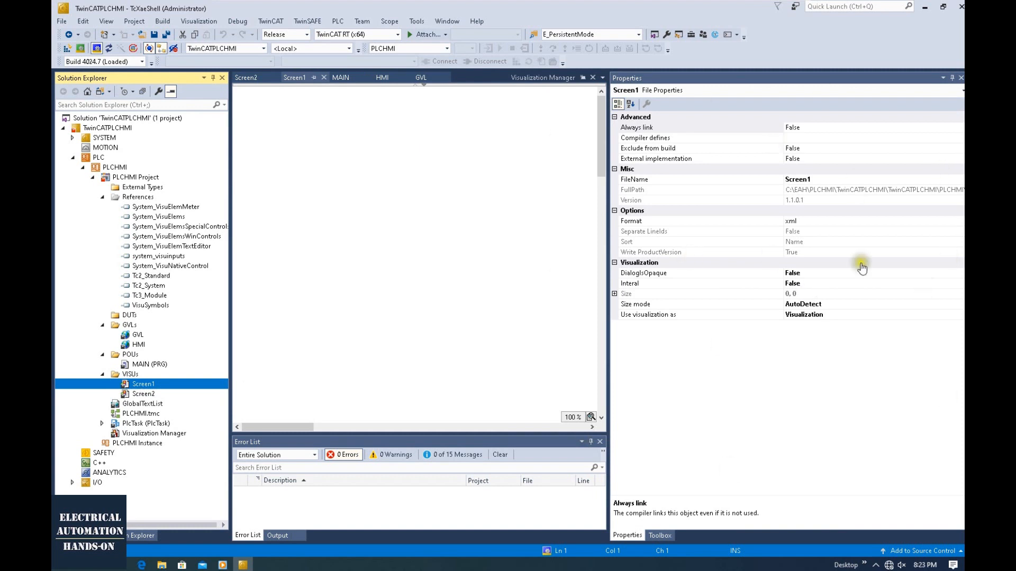
{"action": "mouse_move", "coordinate": [686, 326]}
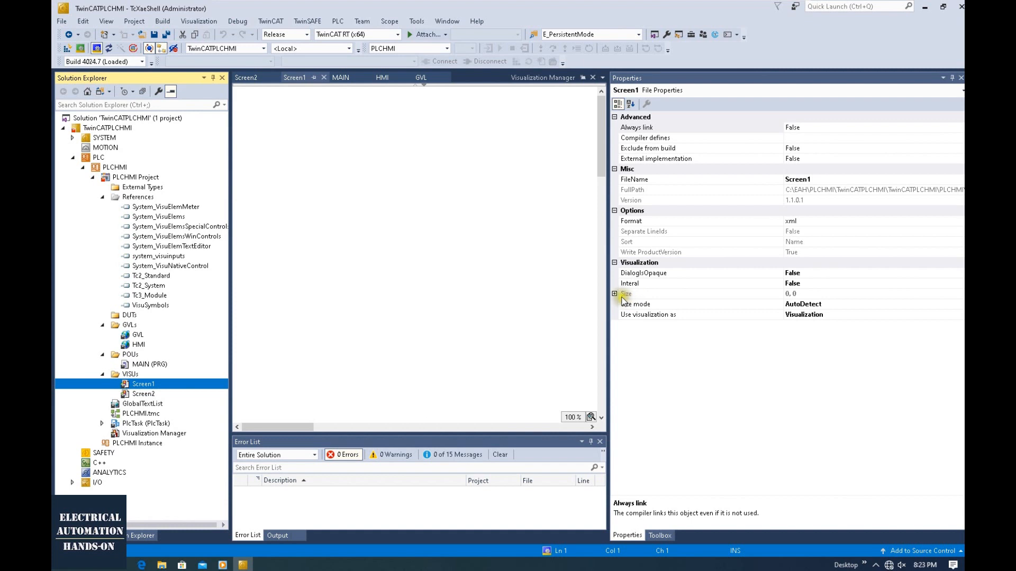
- Give Screen1 a specified size with height 600 in its Properties
{"action": "left_click", "coordinate": [959, 324]}
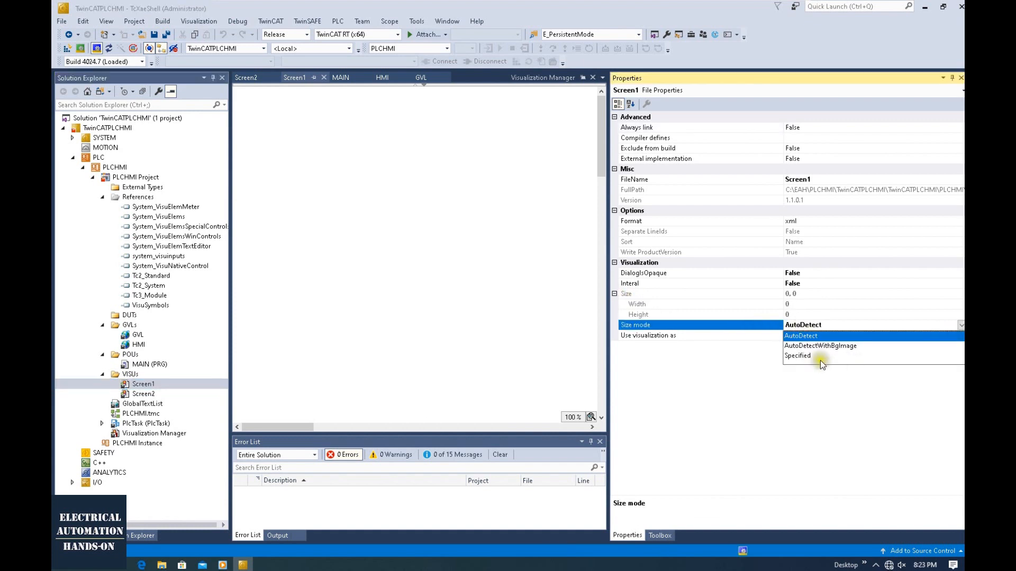
{"action": "left_click", "coordinate": [799, 355]}
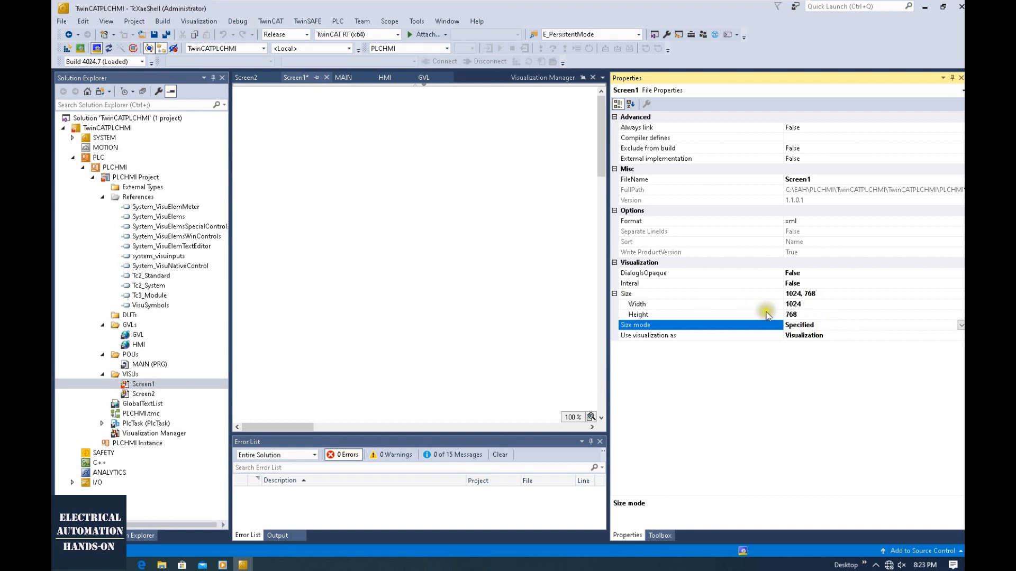
{"action": "left_click", "coordinate": [699, 303]}
{"action": "type", "text": "800"}
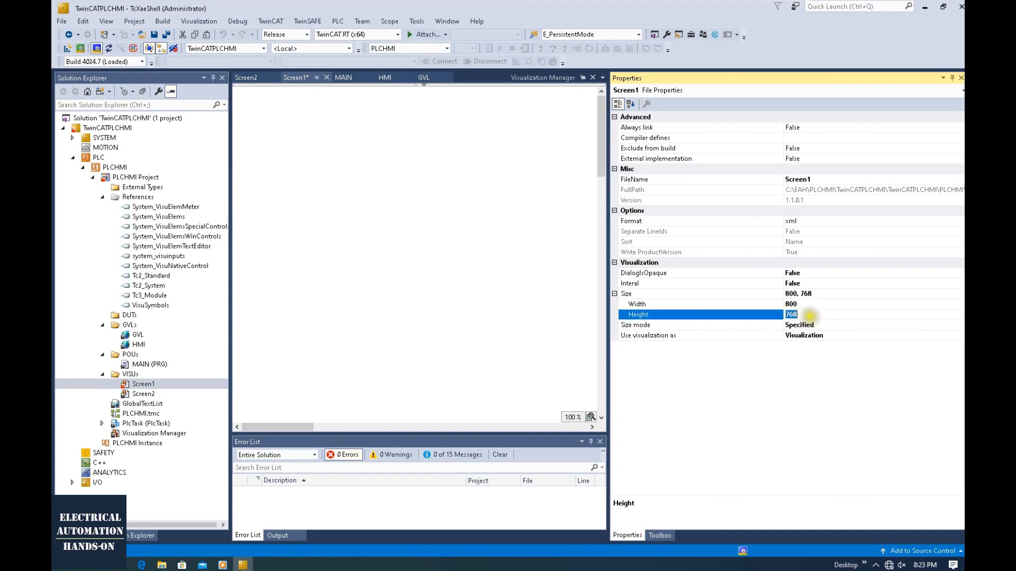
{"action": "type", "text": "600"}
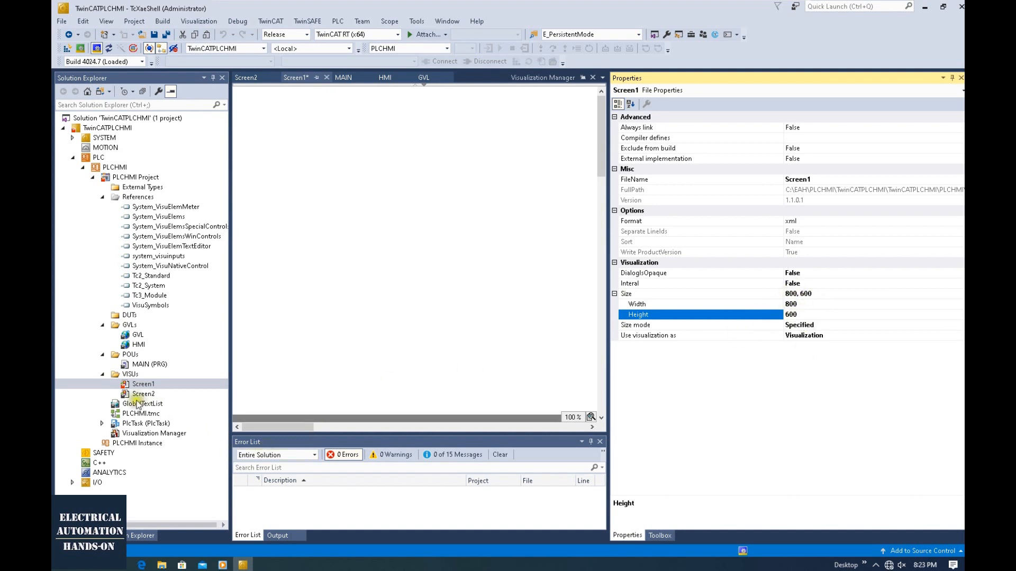
- Set Screen2 to a specified size with height 600, then recheck Screen1's size
{"action": "left_click", "coordinate": [144, 393]}
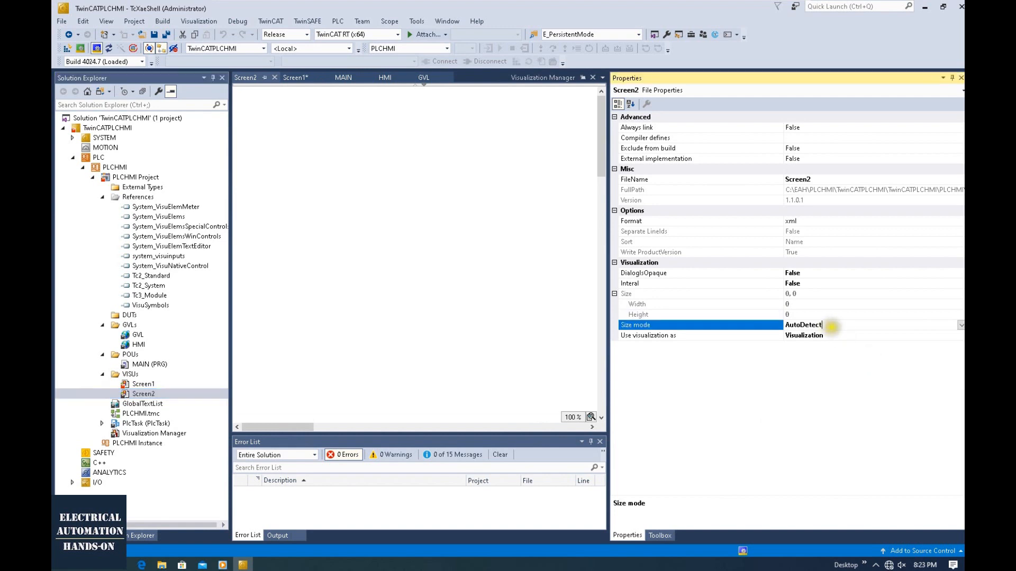
{"action": "left_click", "coordinate": [959, 324]}
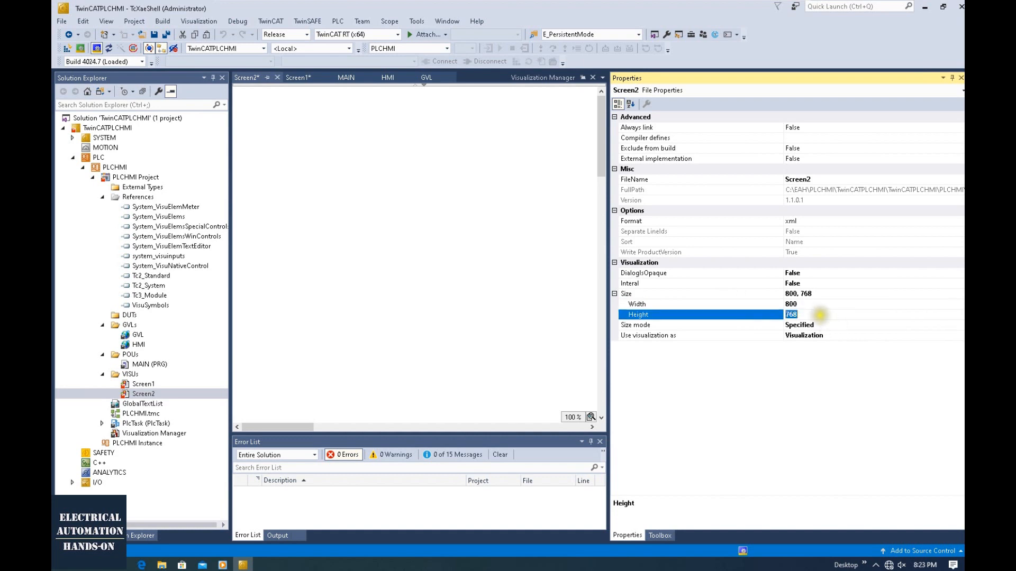
{"action": "type", "text": "600"}
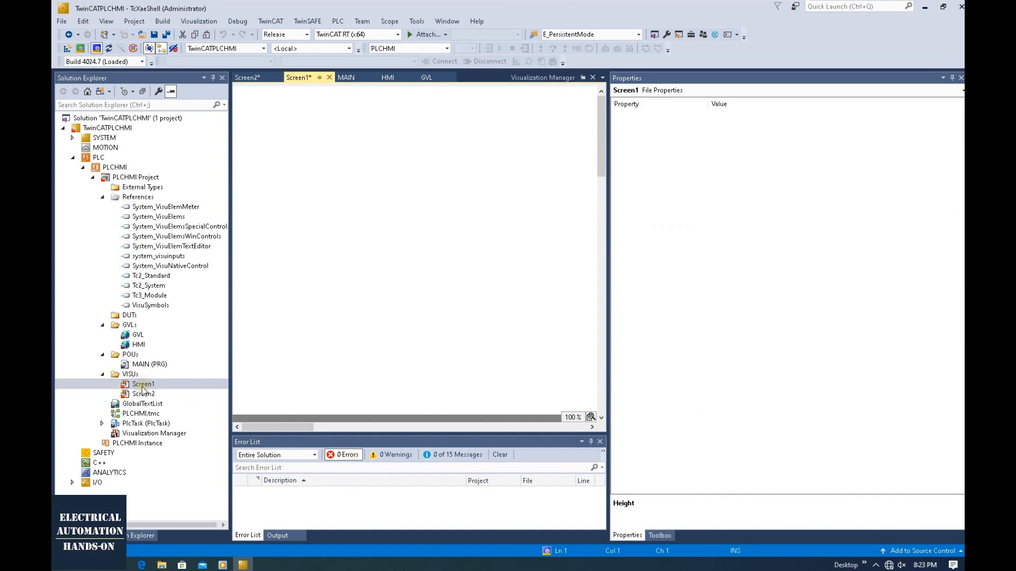
{"action": "left_click", "coordinate": [143, 394]}
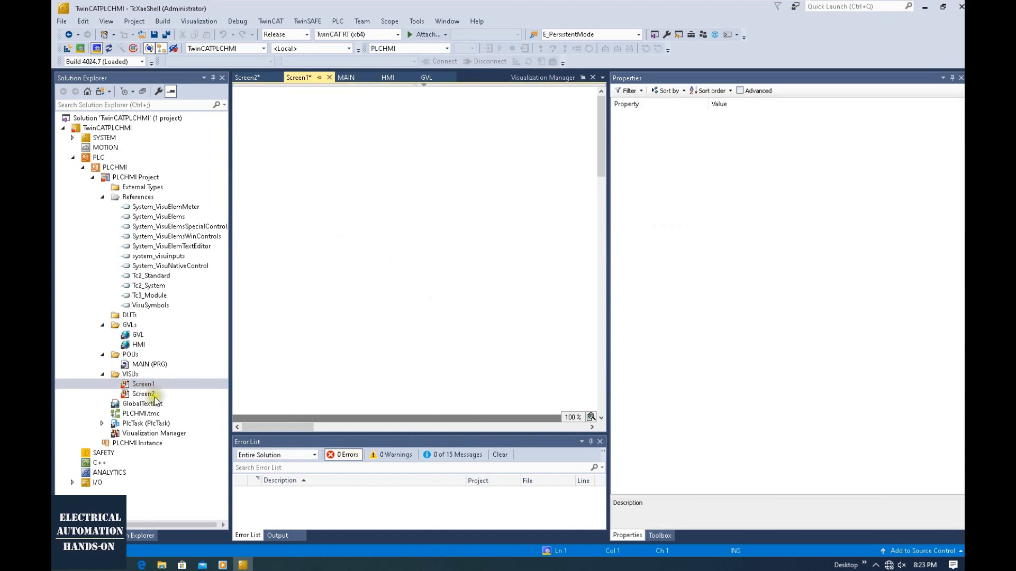
{"action": "left_click", "coordinate": [143, 384]}
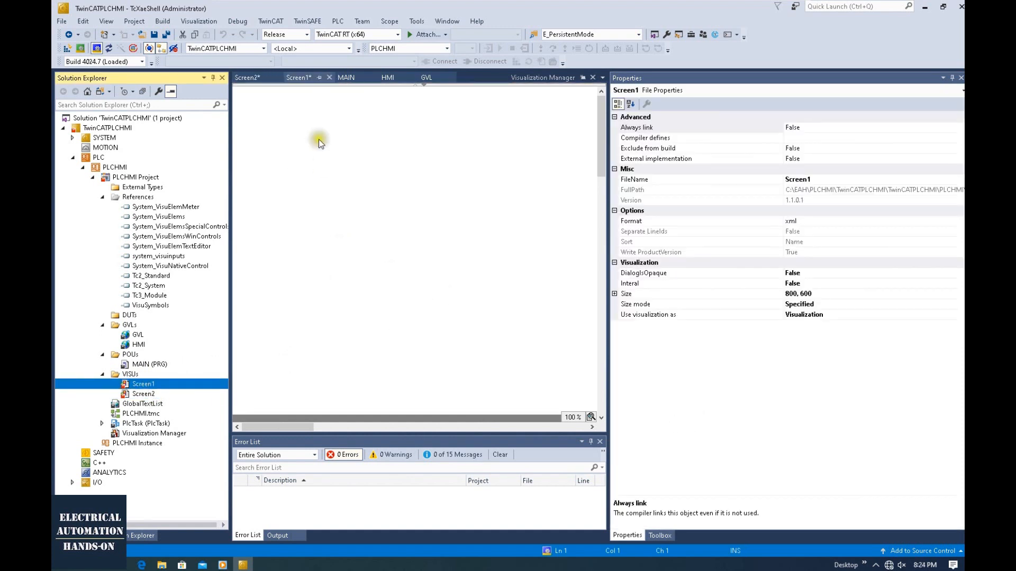
{"action": "mouse_move", "coordinate": [301, 68]}
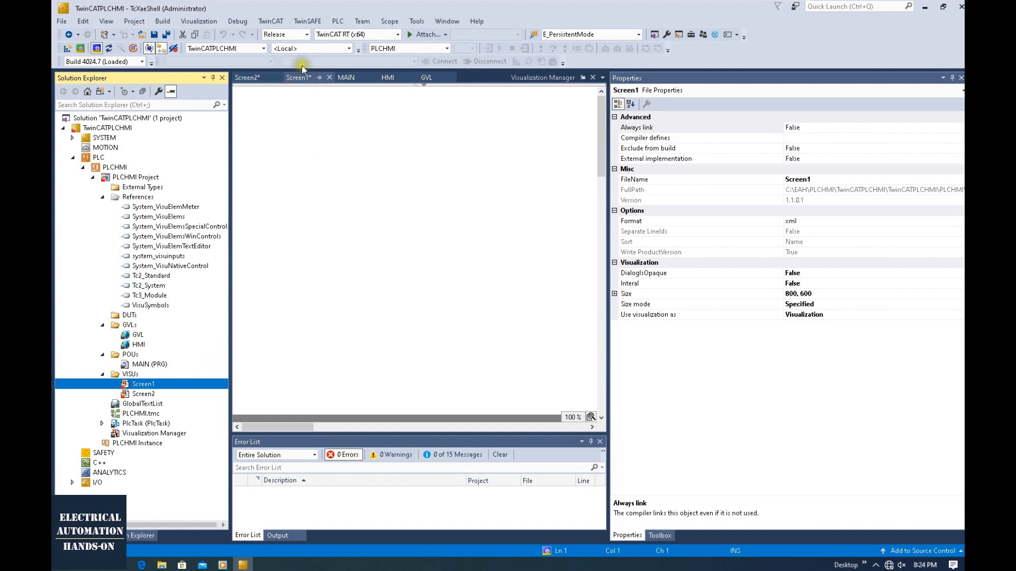
{"action": "mouse_move", "coordinate": [439, 186]}
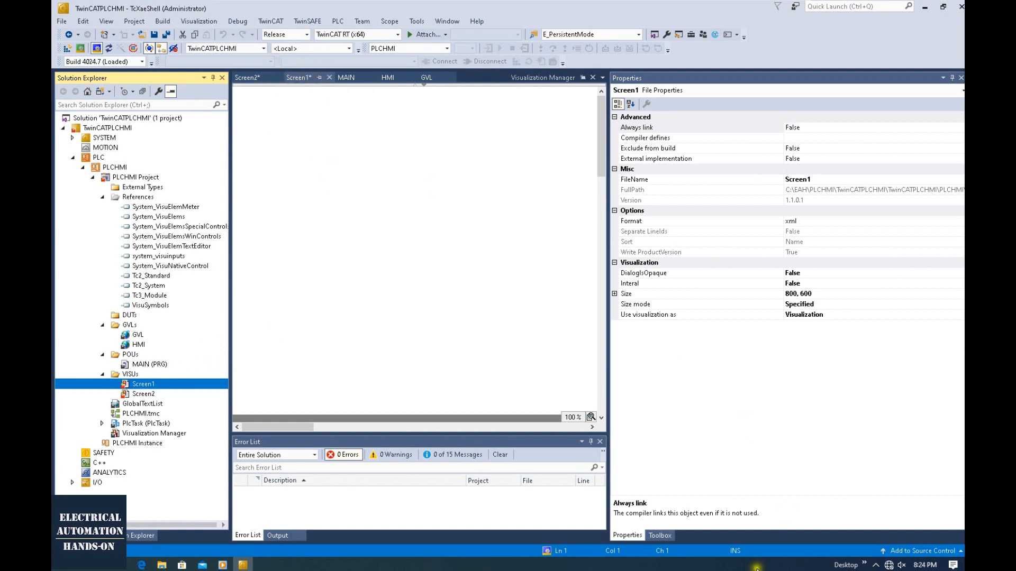
- Show the Toolbox with Basic shapes and Common Controls beside Screen1
{"action": "left_click", "coordinate": [659, 536]}
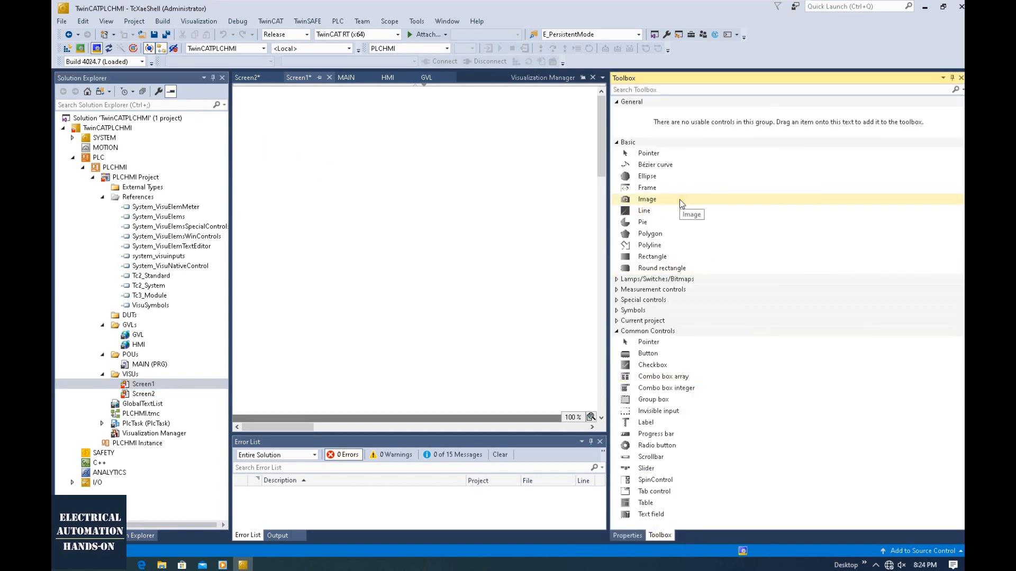
{"action": "mouse_move", "coordinate": [343, 101]}
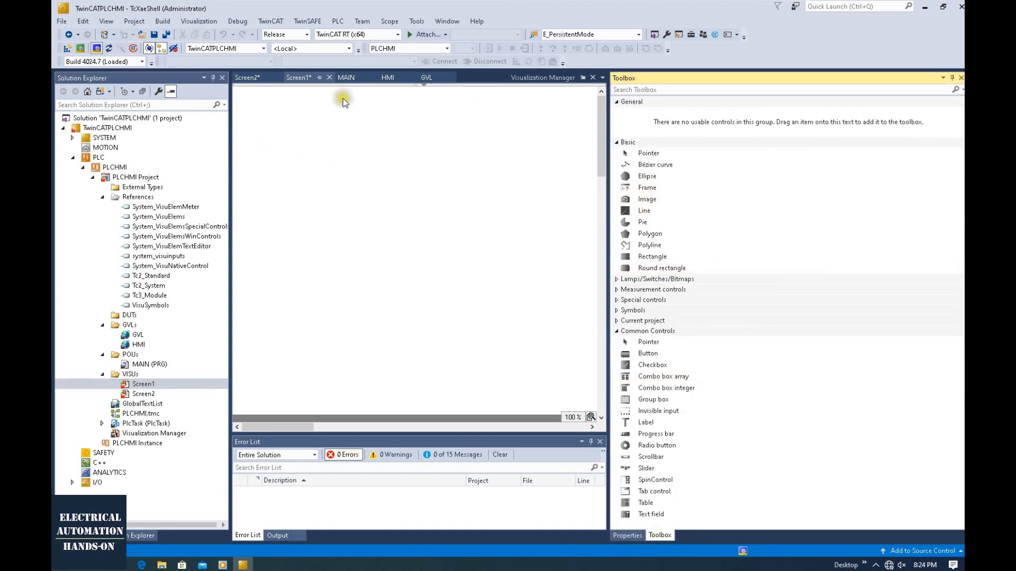
{"action": "mouse_move", "coordinate": [646, 422]}
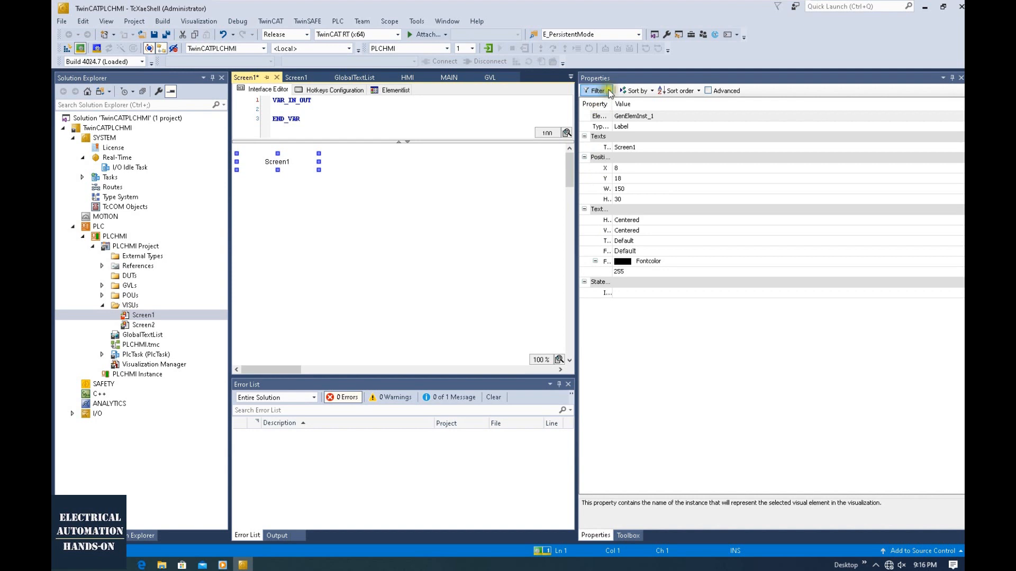
{"action": "mouse_move", "coordinate": [604, 136]}
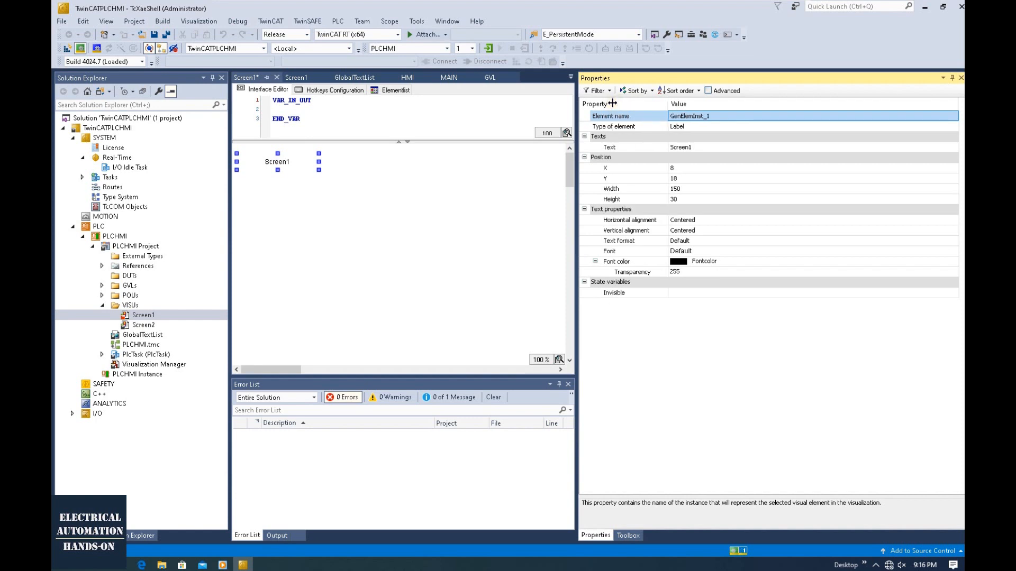
{"action": "mouse_move", "coordinate": [624, 151]}
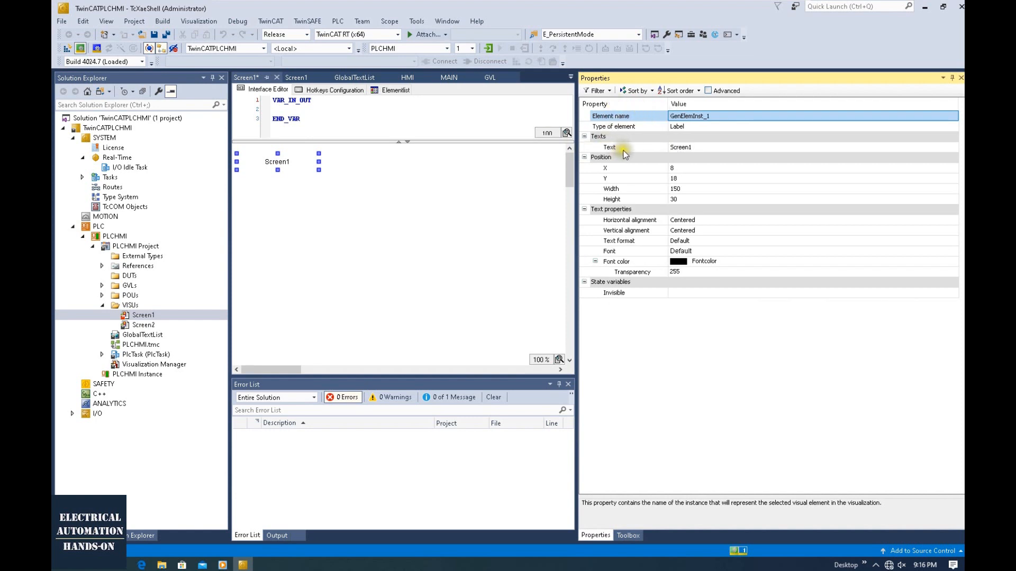
{"action": "mouse_move", "coordinate": [626, 110]}
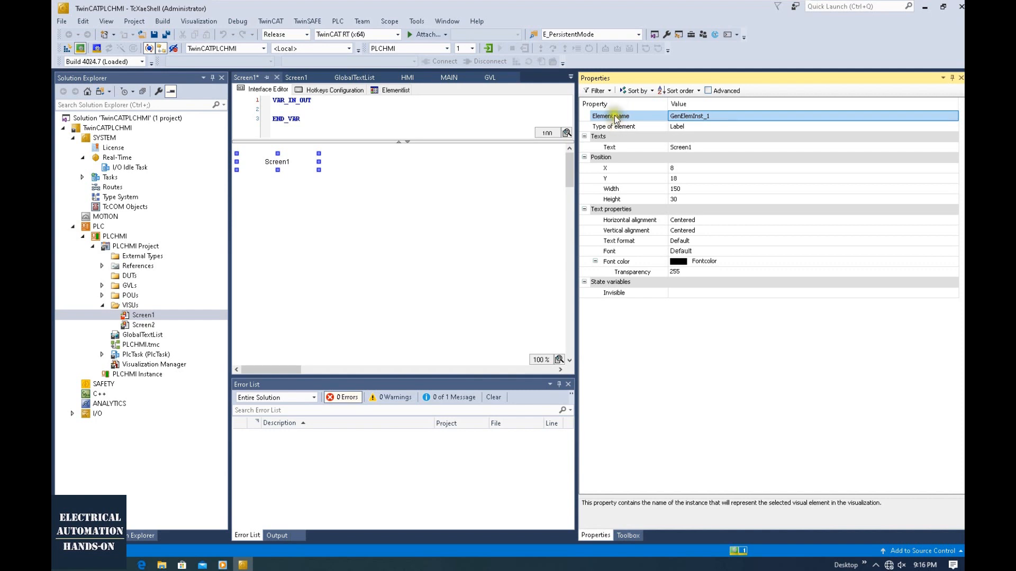
{"action": "mouse_move", "coordinate": [640, 113]}
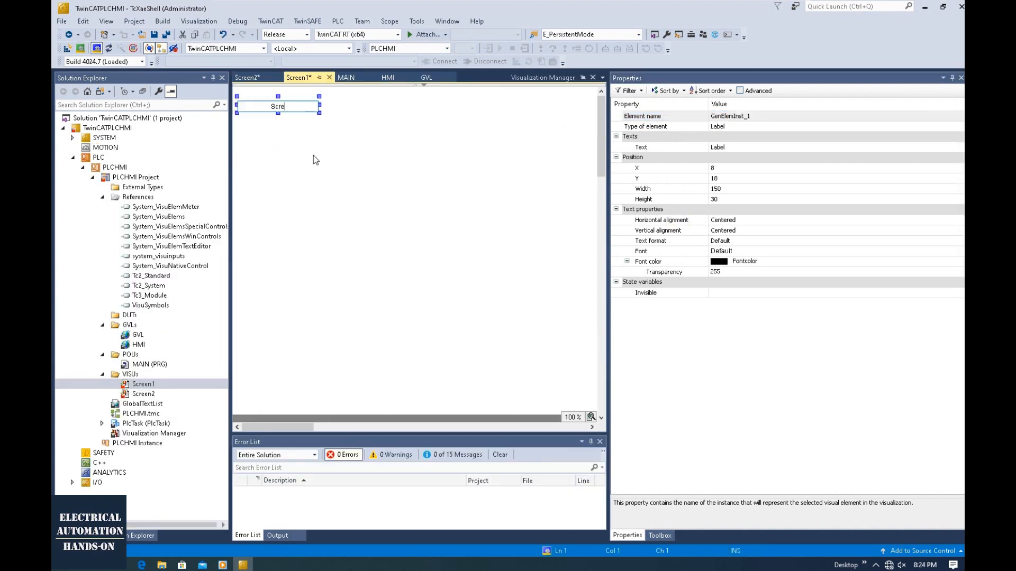
- Finish the 'Screen1' label text, then open Screen2 and select its 'Screen2' label
{"action": "left_click", "coordinate": [332, 206]}
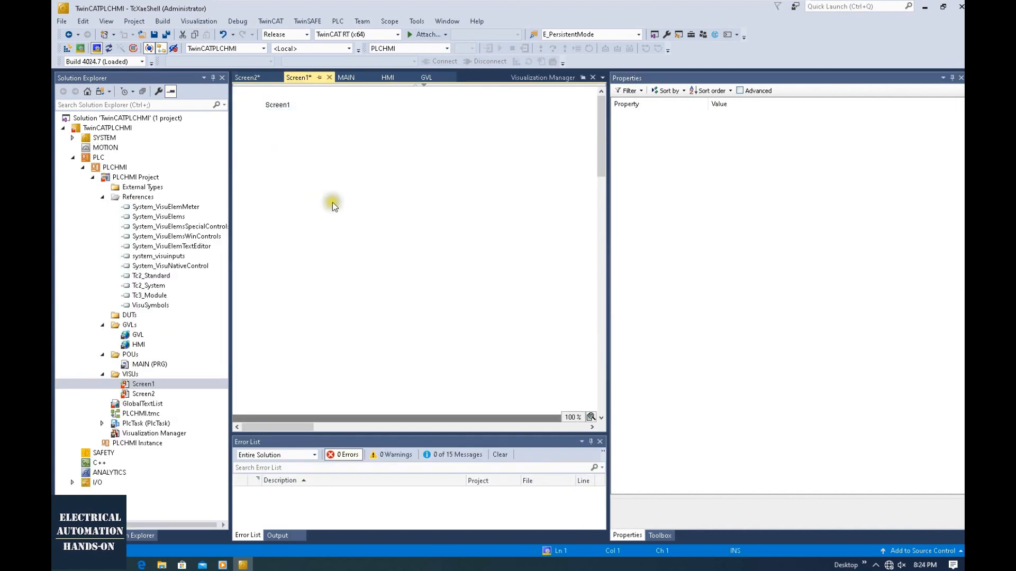
{"action": "left_click", "coordinate": [277, 104]}
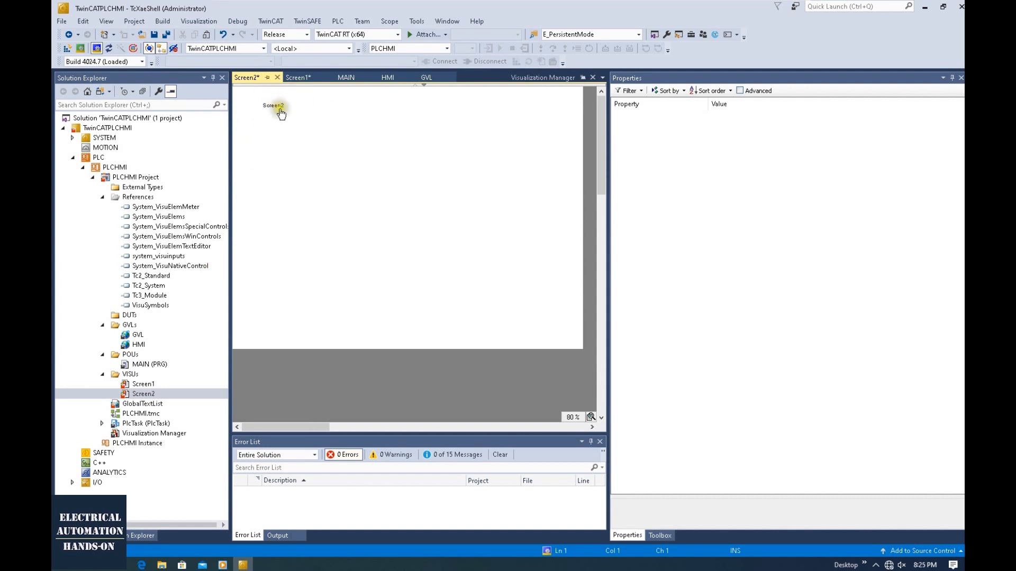
{"action": "left_click", "coordinate": [143, 383]}
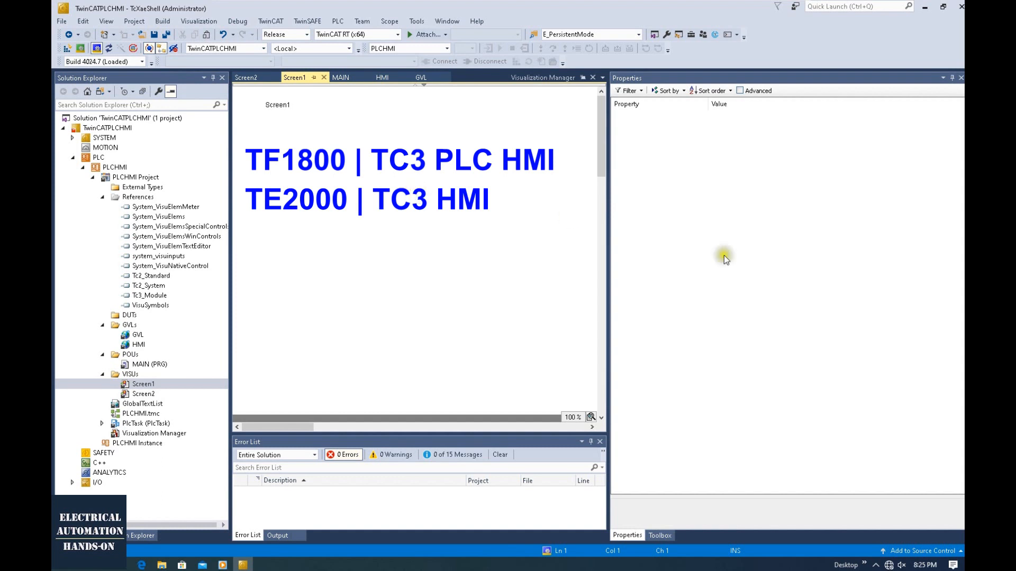
- Show the Toolbox, then open Visualization Manager's add options (TargetVisualization, WebVisualization)
{"action": "left_click", "coordinate": [659, 535]}
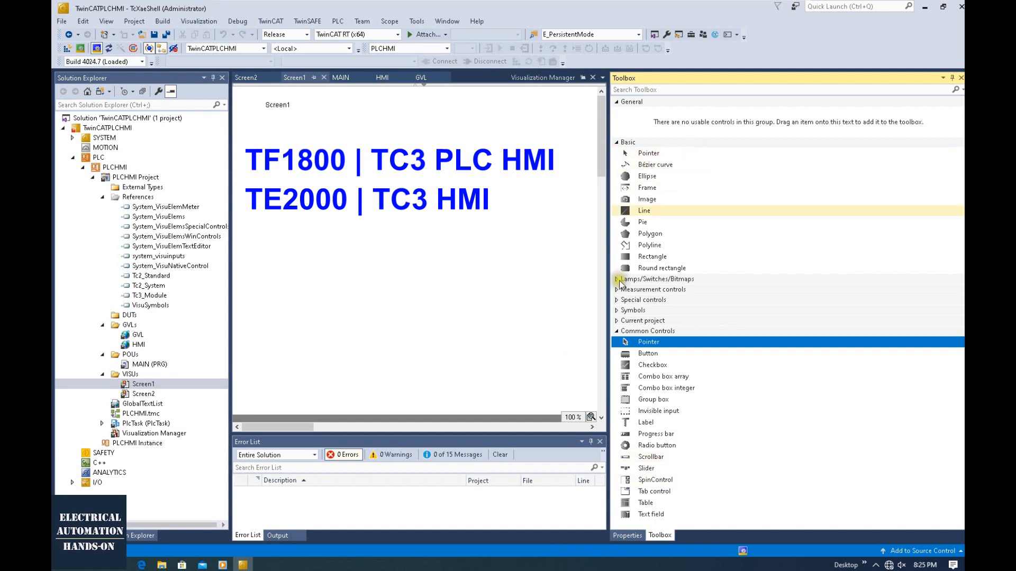
{"action": "mouse_move", "coordinate": [681, 290]}
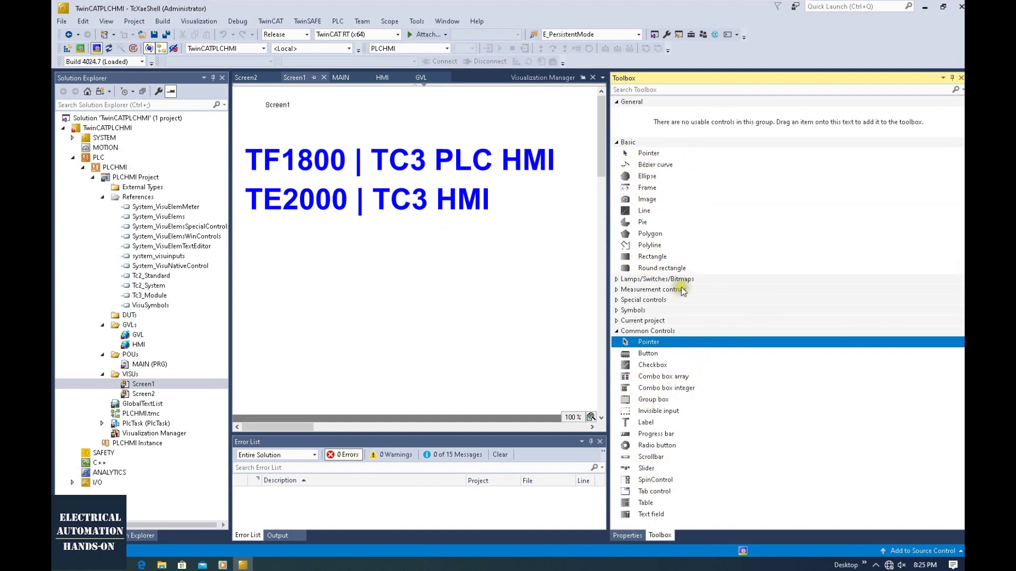
{"action": "mouse_move", "coordinate": [696, 289]}
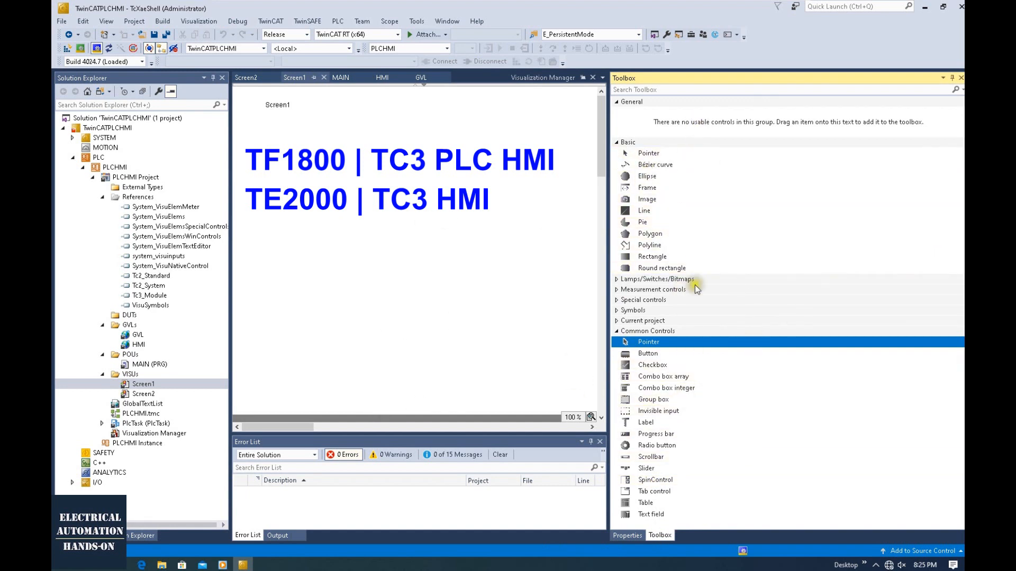
{"action": "mouse_move", "coordinate": [689, 180]}
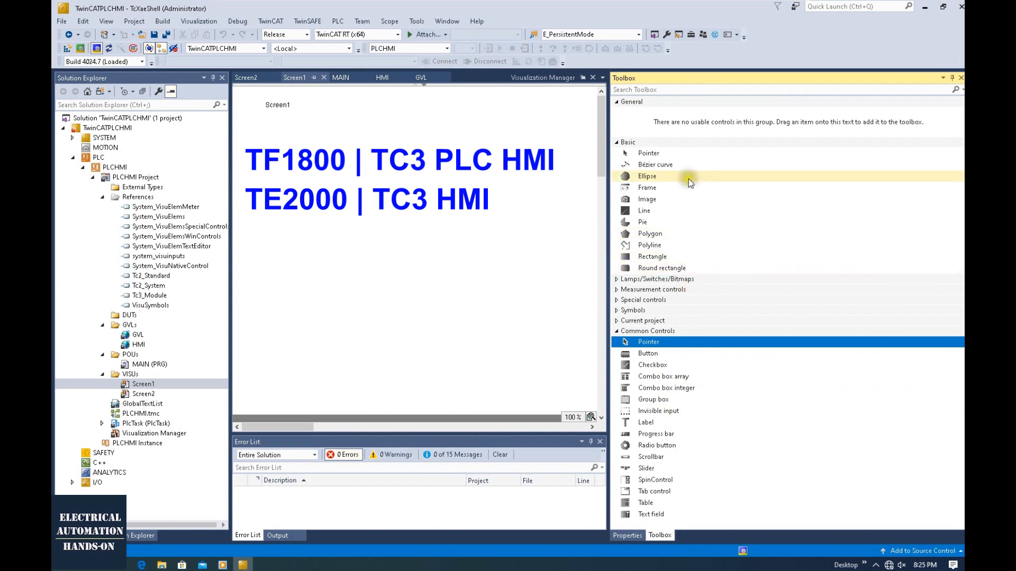
{"action": "right_click", "coordinate": [153, 423]}
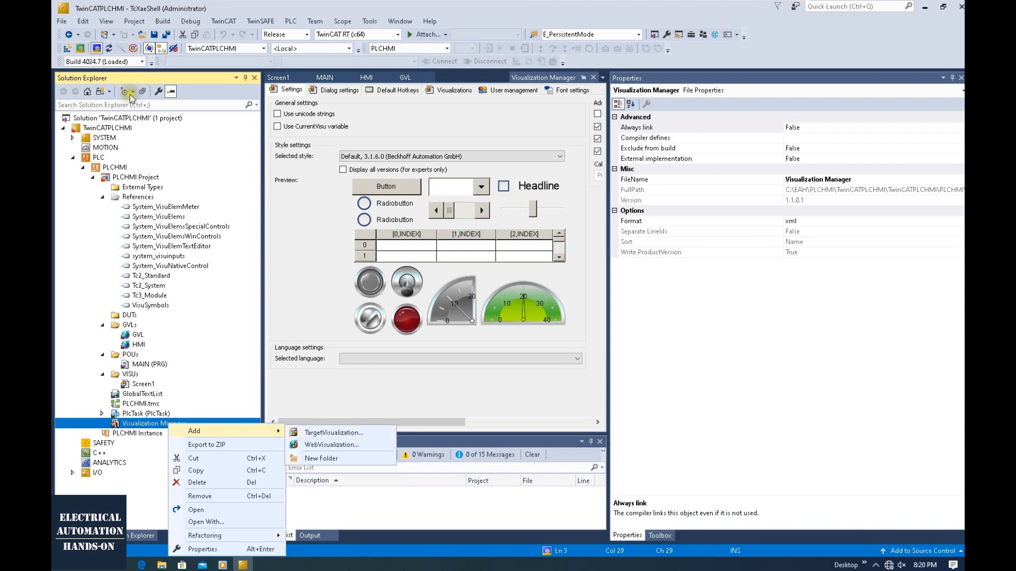
{"action": "mouse_move", "coordinate": [318, 237]}
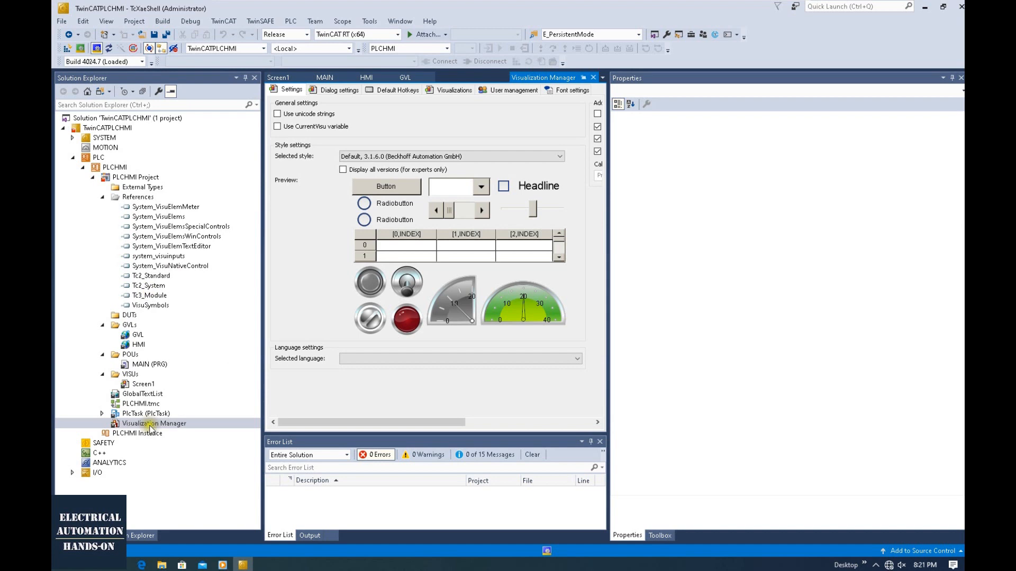
{"action": "mouse_move", "coordinate": [183, 336]}
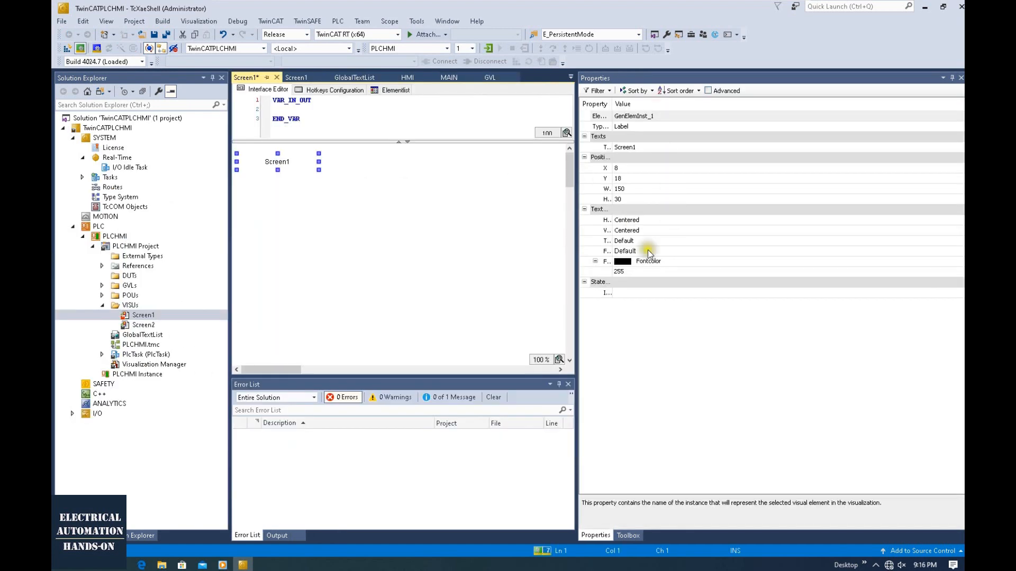
{"action": "mouse_move", "coordinate": [612, 129]}
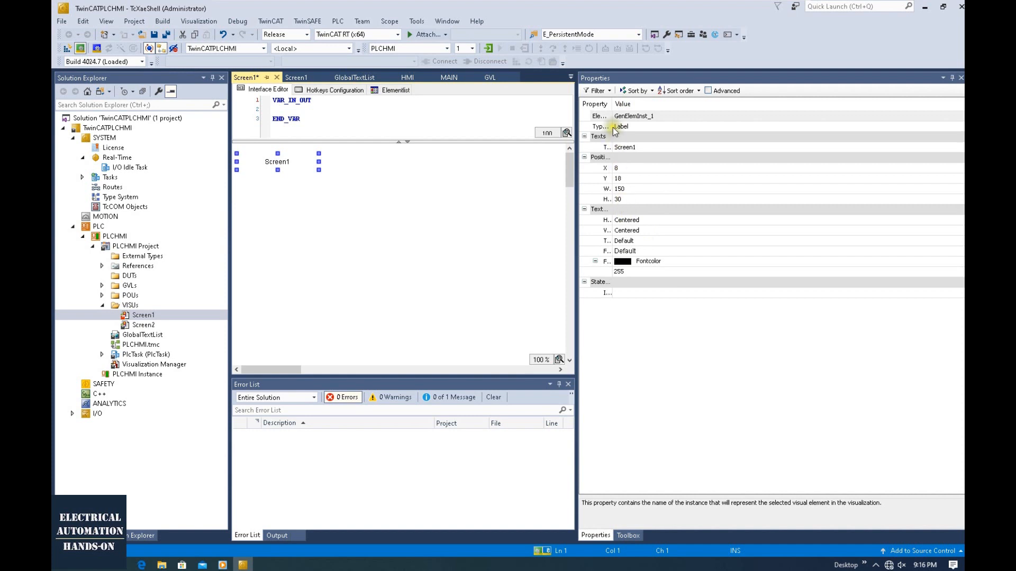
{"action": "mouse_move", "coordinate": [596, 104]}
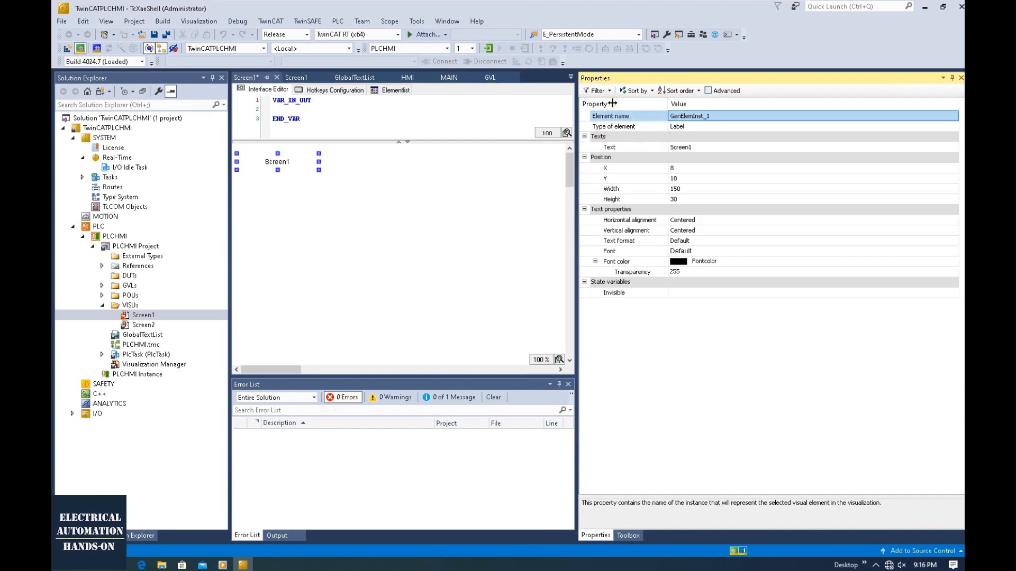
{"action": "mouse_move", "coordinate": [623, 150]}
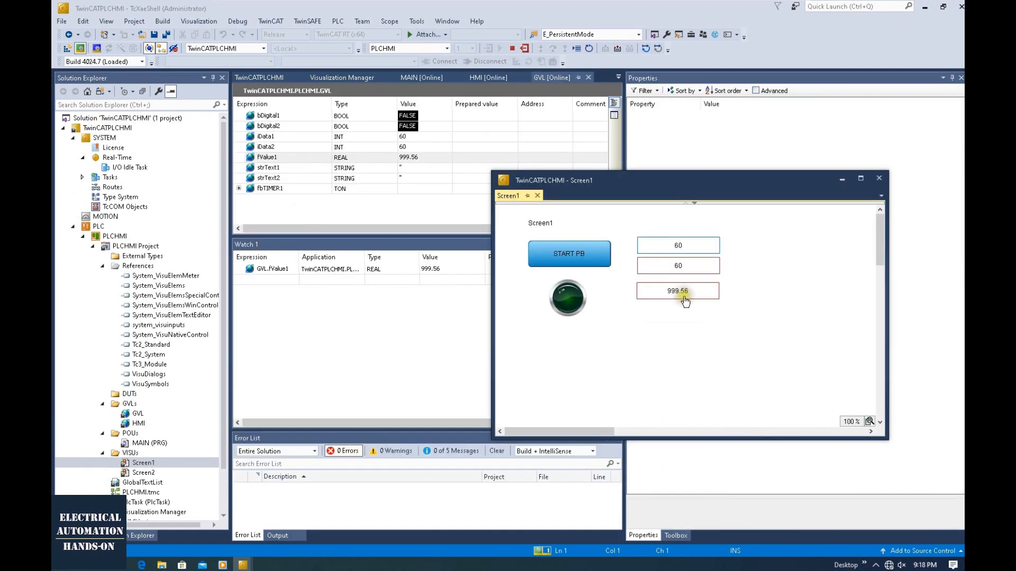
{"action": "mouse_move", "coordinate": [444, 176]}
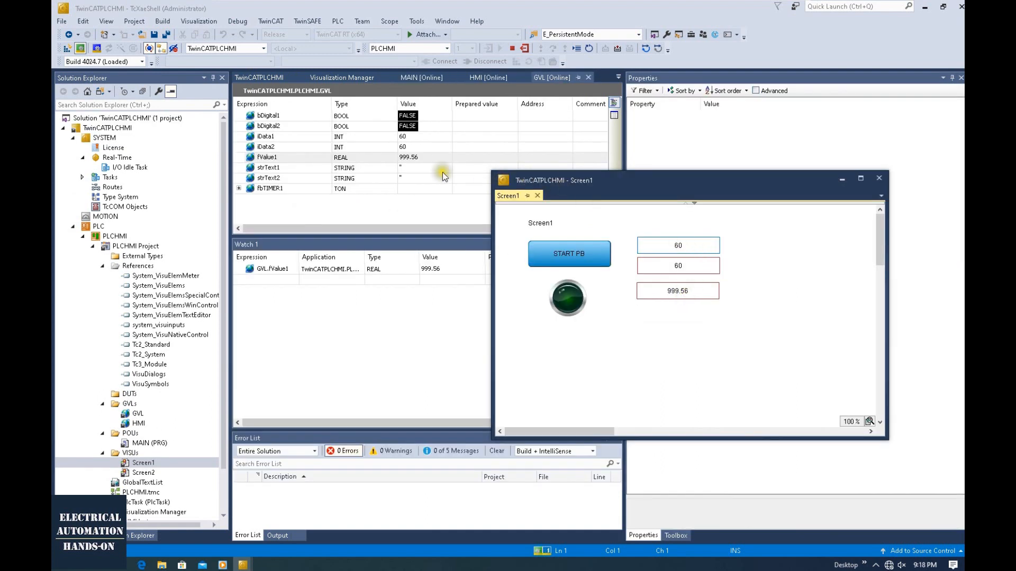